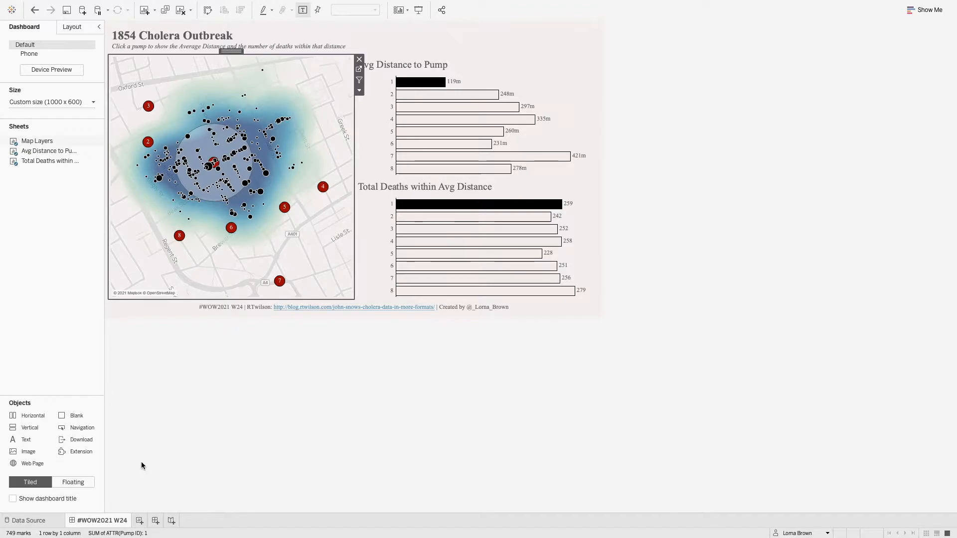
# Go to blank Sheet 4 and open the options for the deaths_individual data source.
pyautogui.click(145, 520)
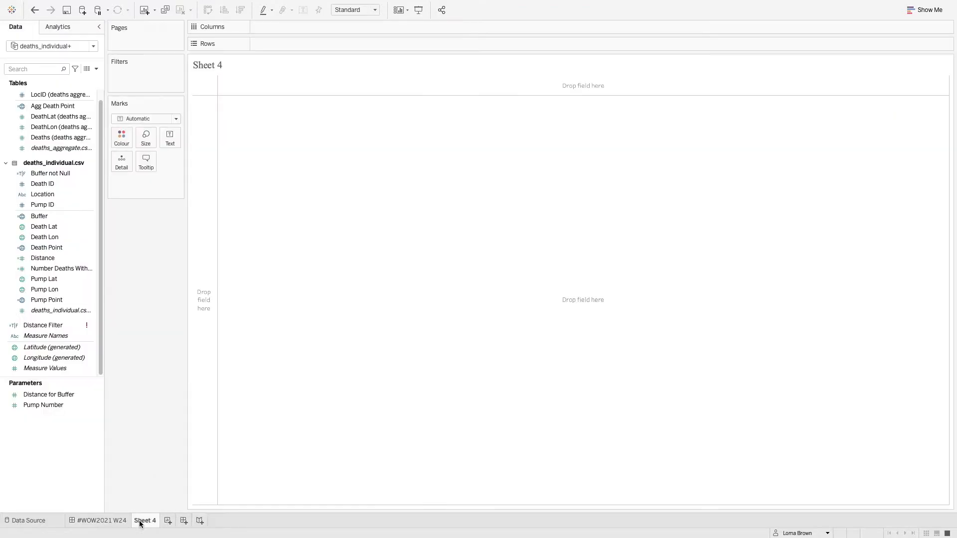
pyautogui.click(51, 45)
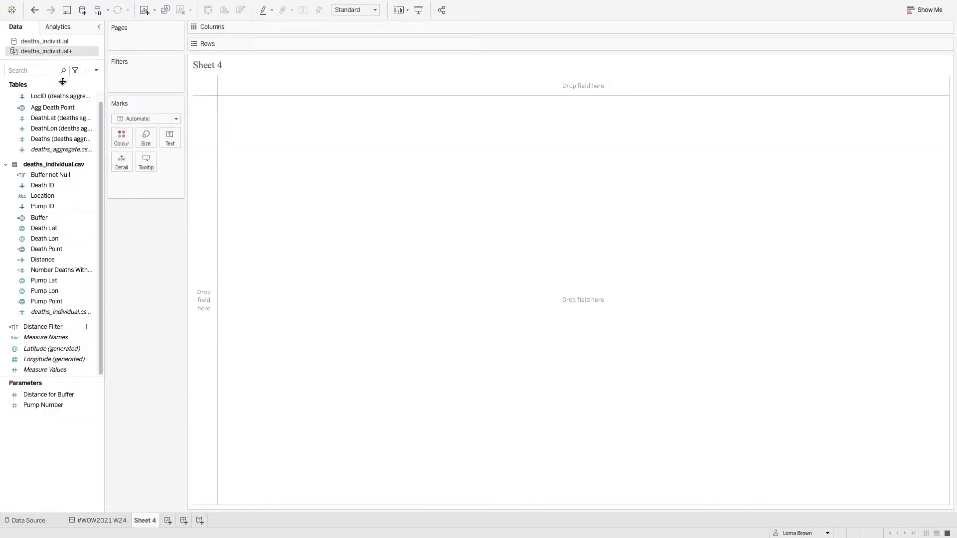
pyautogui.rightClick(46, 51)
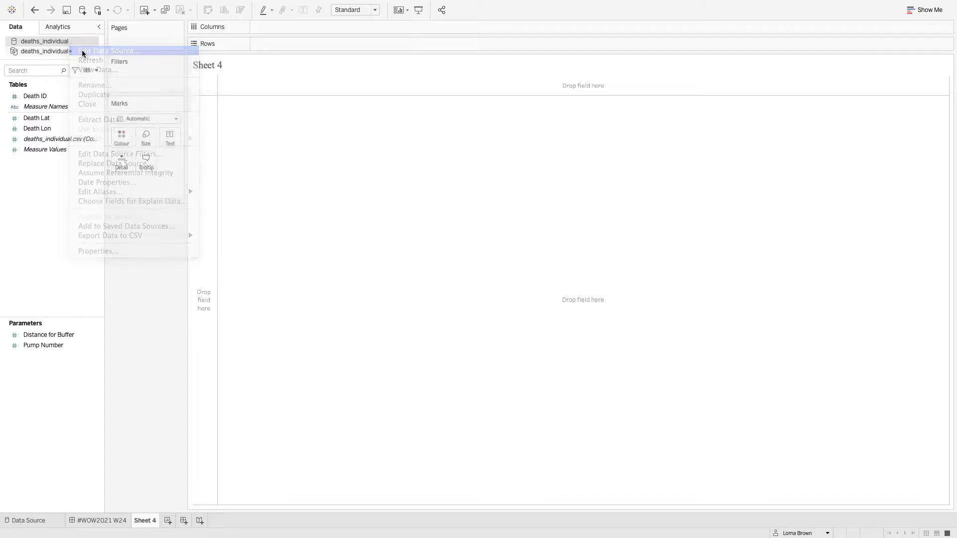
# Edit deaths_individual and join water_pumps.csv onto the deaths_individual.csv table.
pyautogui.click(108, 51)
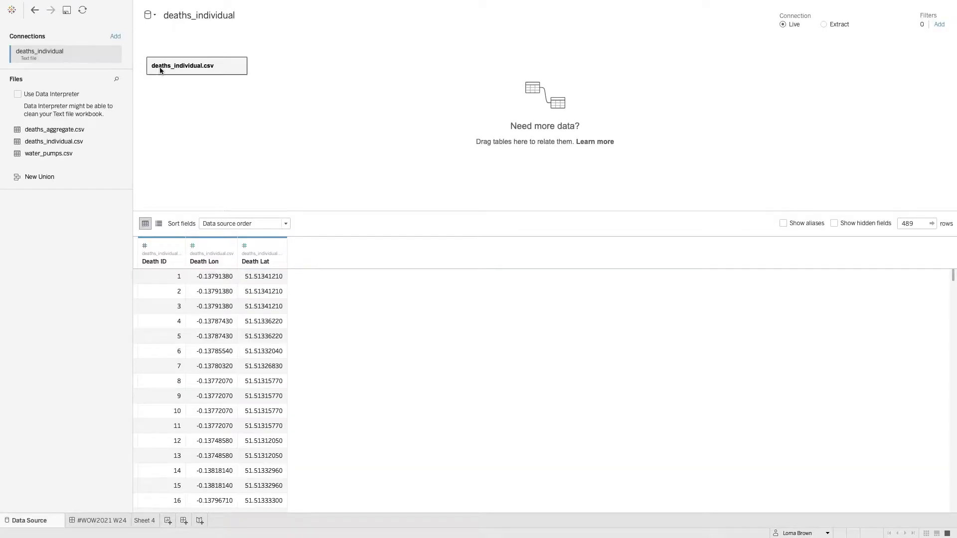
pyautogui.moveTo(196, 65)
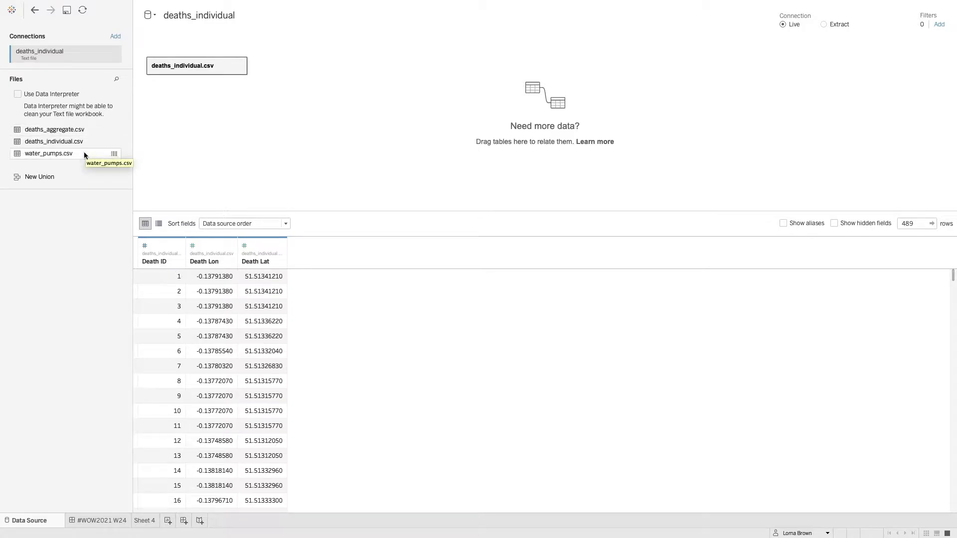
pyautogui.moveTo(240, 66)
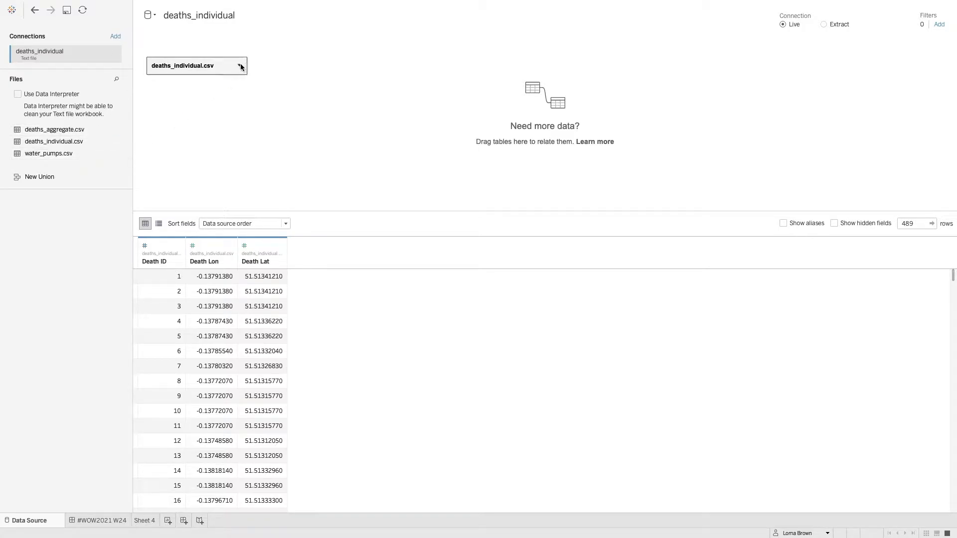
pyautogui.click(240, 65)
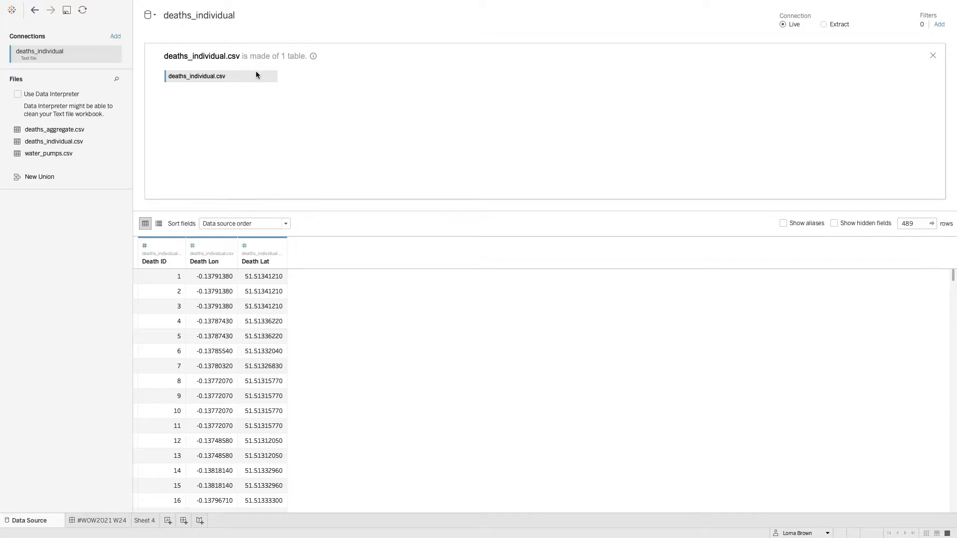
pyautogui.moveTo(197, 111)
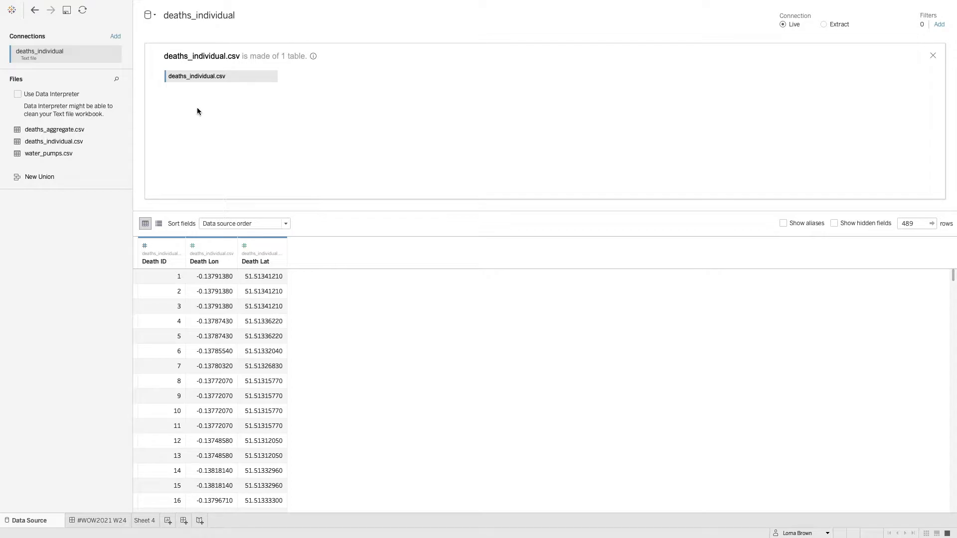
pyautogui.moveTo(48, 152); pyautogui.dragTo(287, 107)
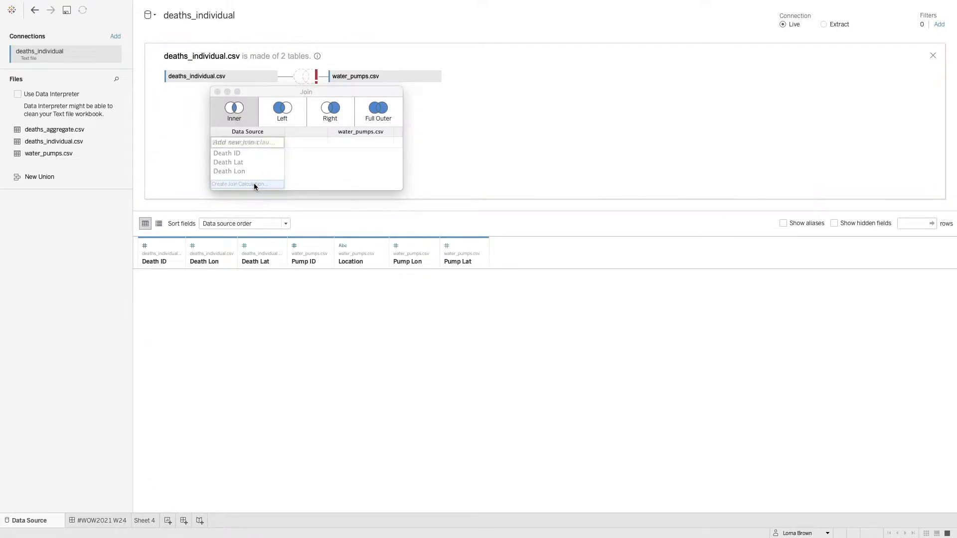
# Set the deaths side of the join to MAKEPOINT([Death Lat],[Death Lon]).
pyautogui.click(240, 184)
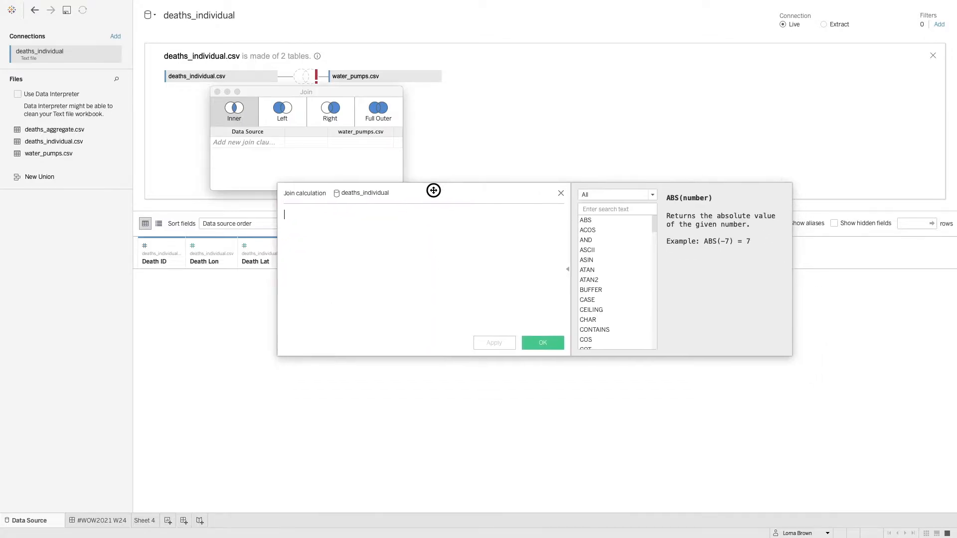
pyautogui.write('MAKEPOINT([Death Lat],[Death Lon')
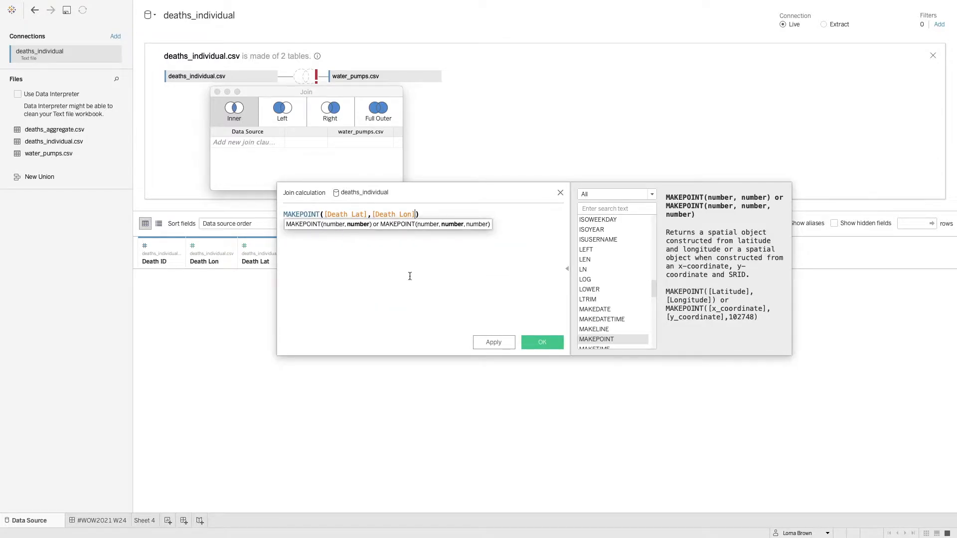
pyautogui.click(540, 342)
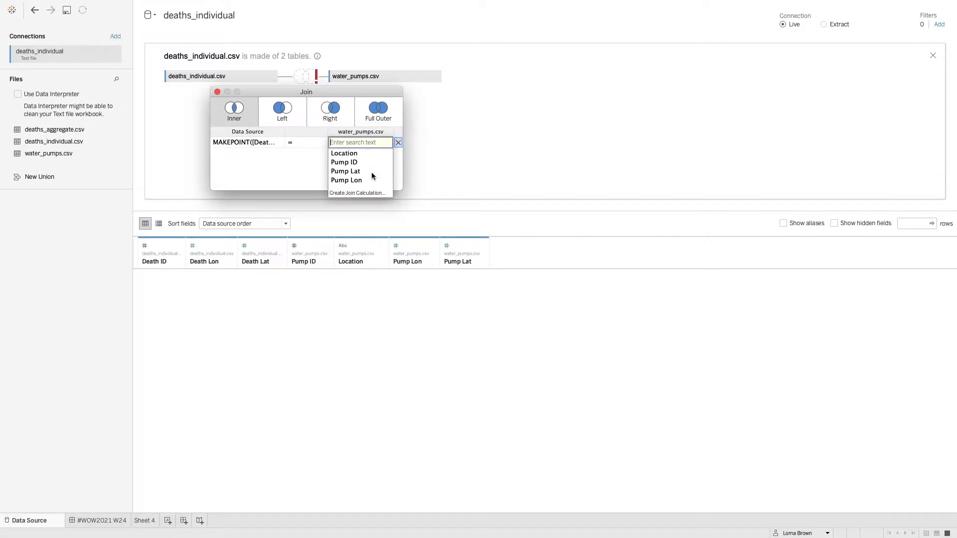
# Set the pumps side to BUFFER(MAKEPOINT([Pump Lat],[Pump Lon]),500,'m').
pyautogui.click(358, 193)
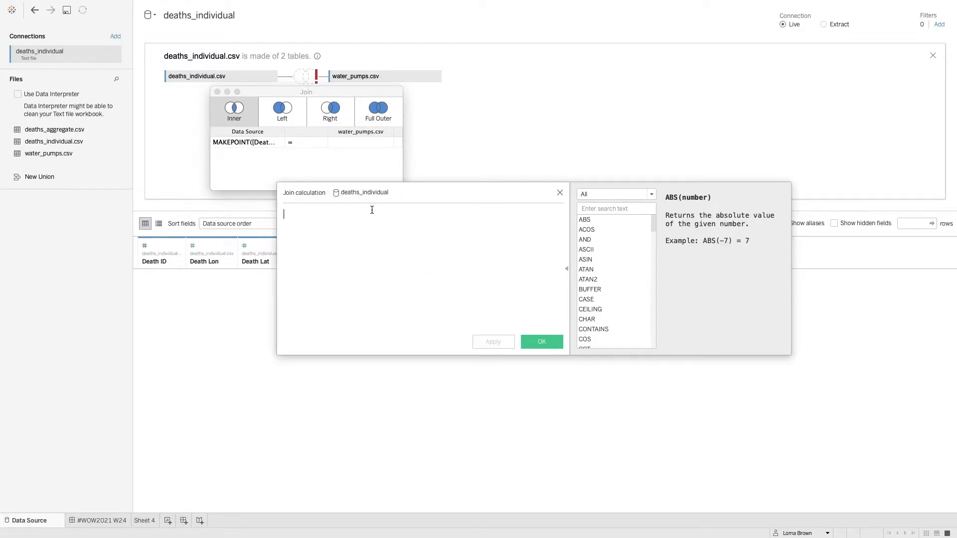
pyautogui.write('MAKEPOINT()')
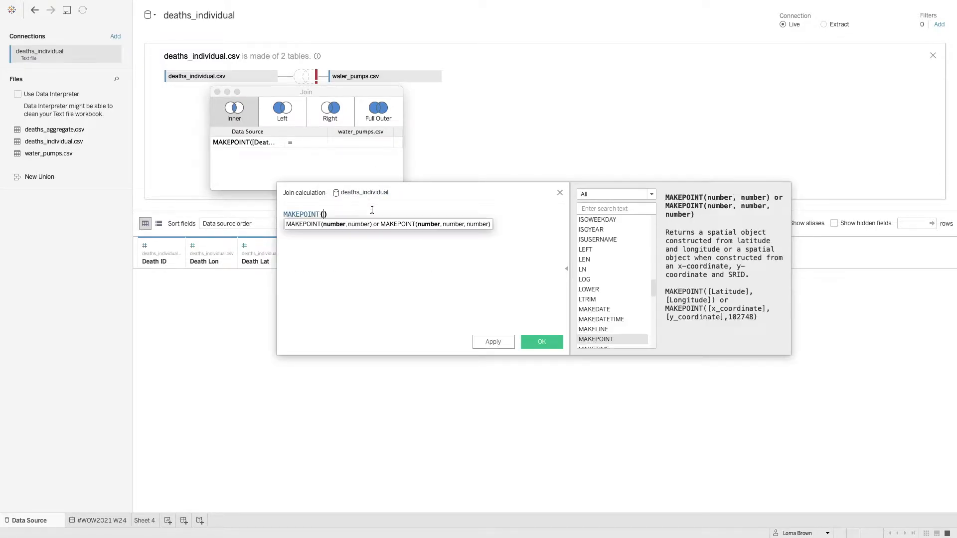
pyautogui.write('[Pump Lat],')
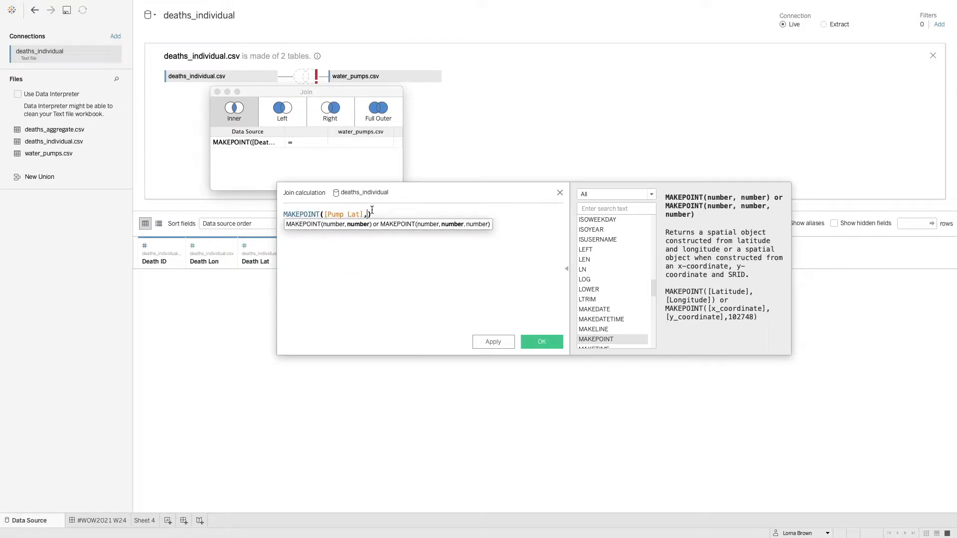
pyautogui.write('[Pump Lon]')
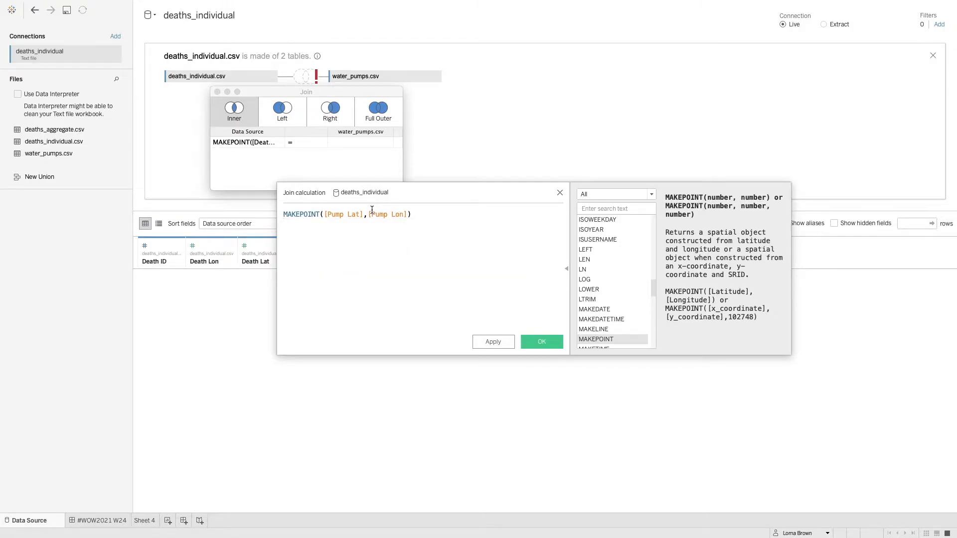
pyautogui.write('BUFFER(')
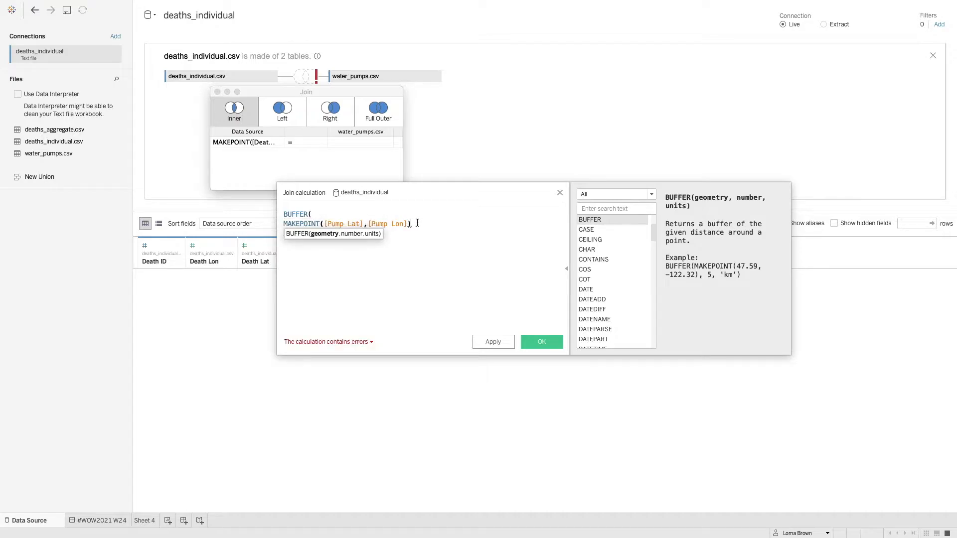
pyautogui.write(",500,'mi")
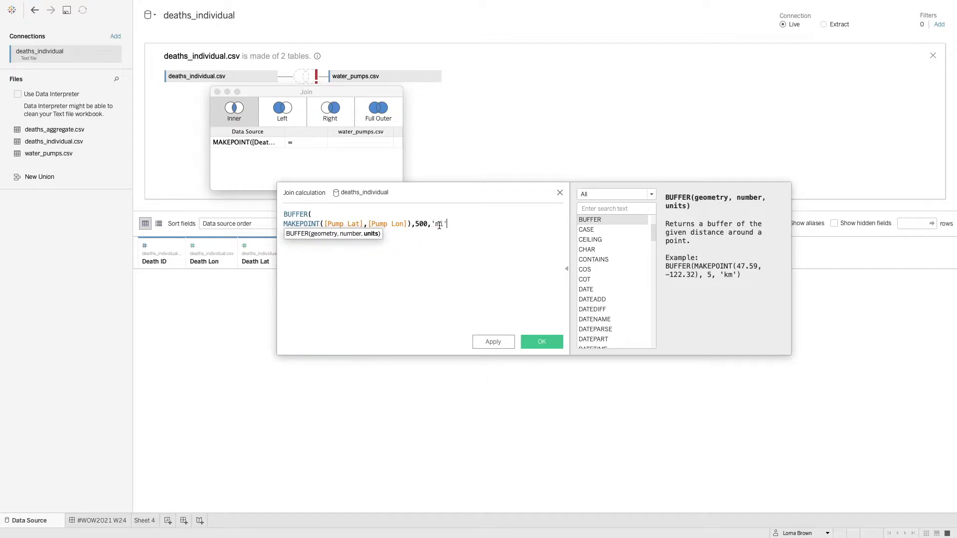
pyautogui.write(')')
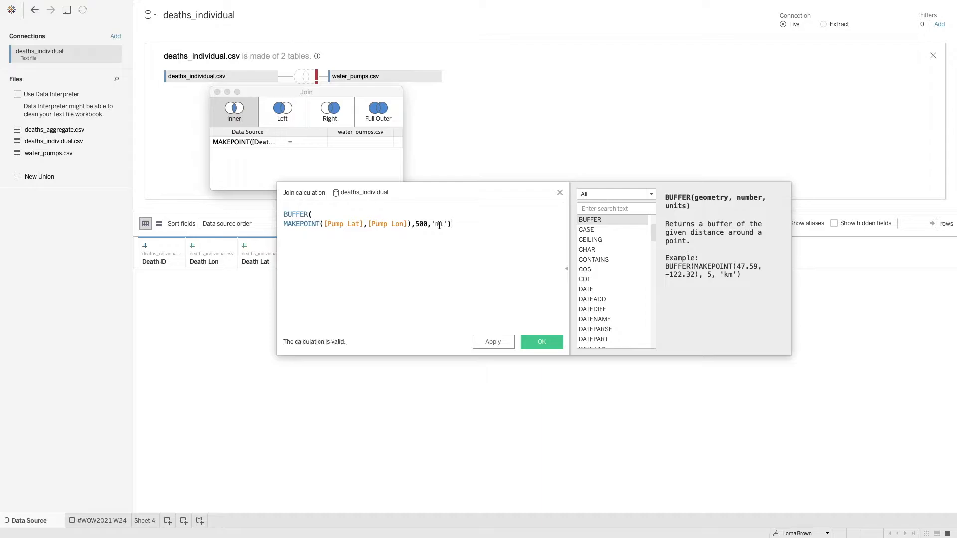
pyautogui.click(540, 341)
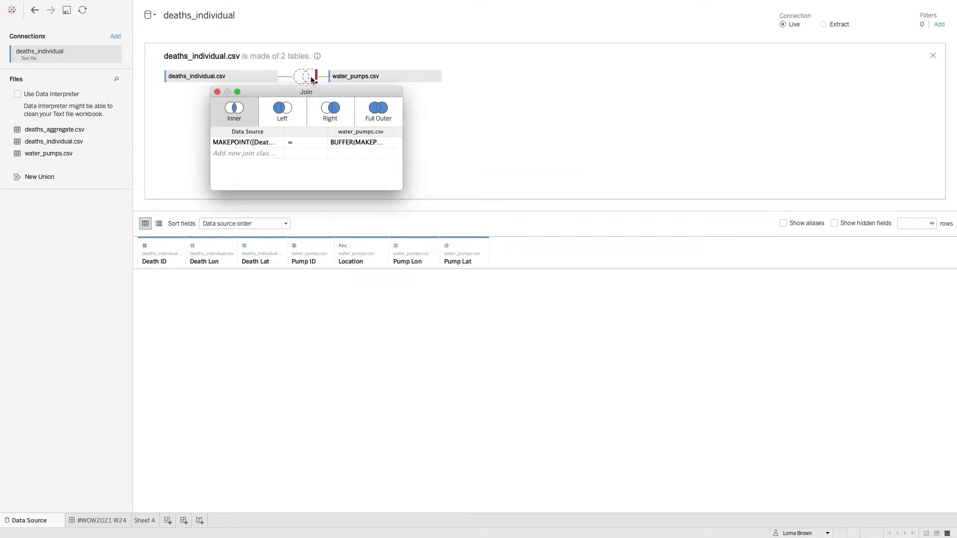
# Make the join an Intersects clause with Full Outer type, then close the join editor.
pyautogui.click(305, 142)
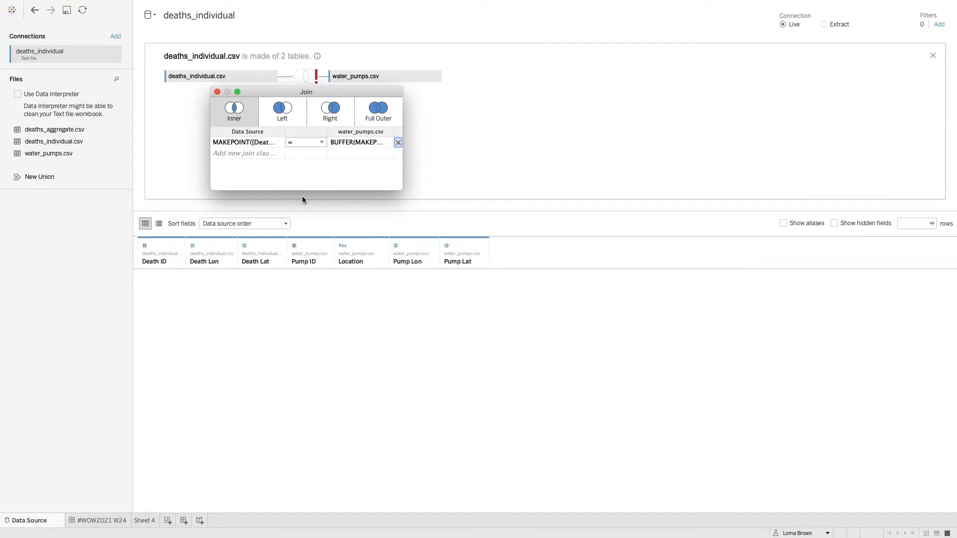
pyautogui.click(305, 142)
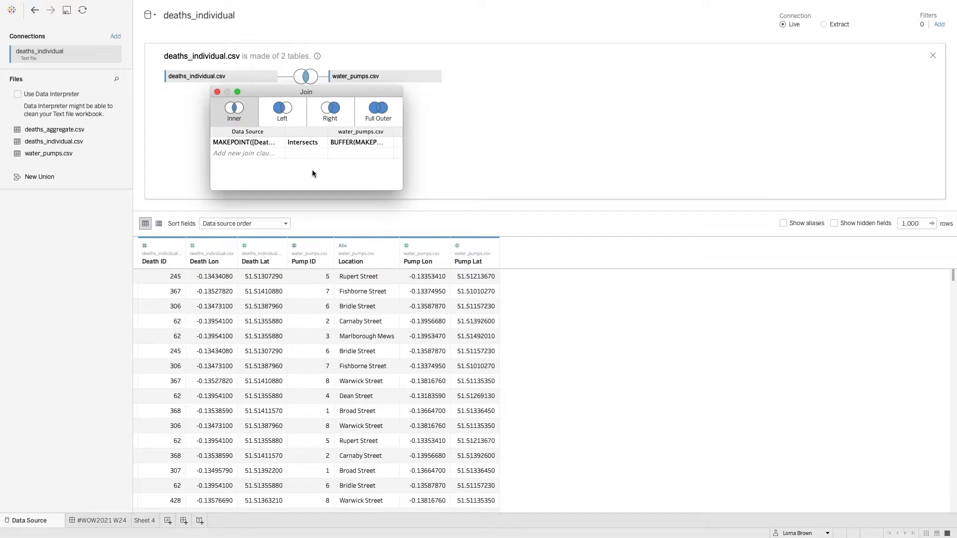
pyautogui.click(377, 111)
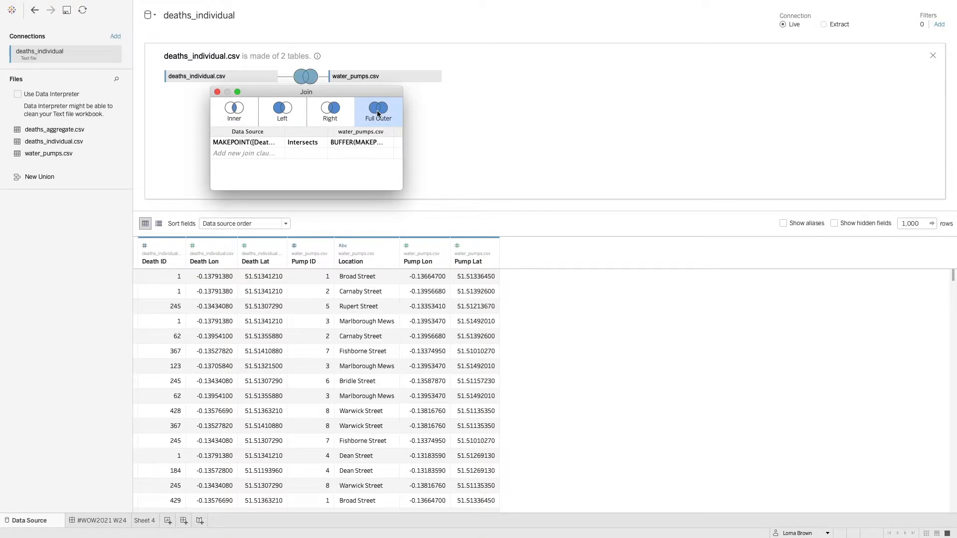
pyautogui.moveTo(377, 109)
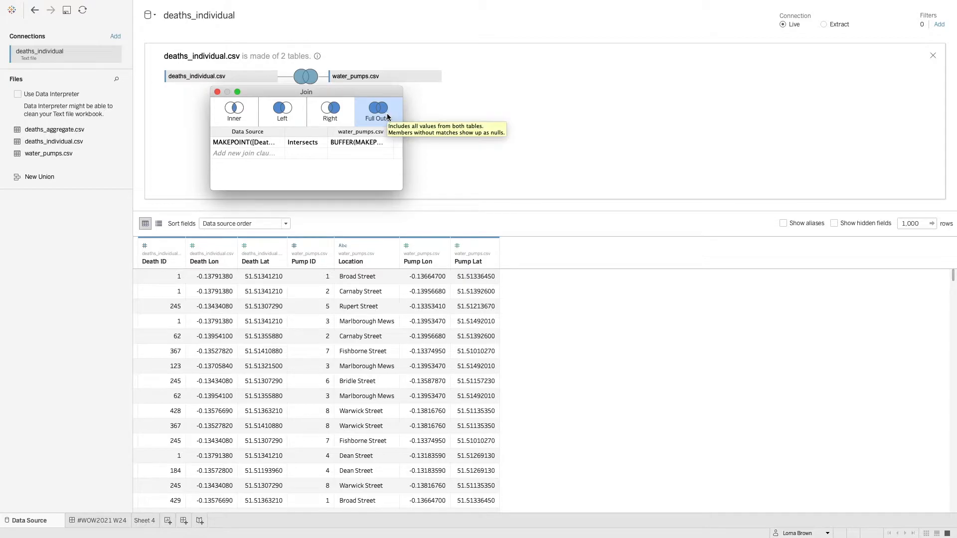
pyautogui.moveTo(360, 142)
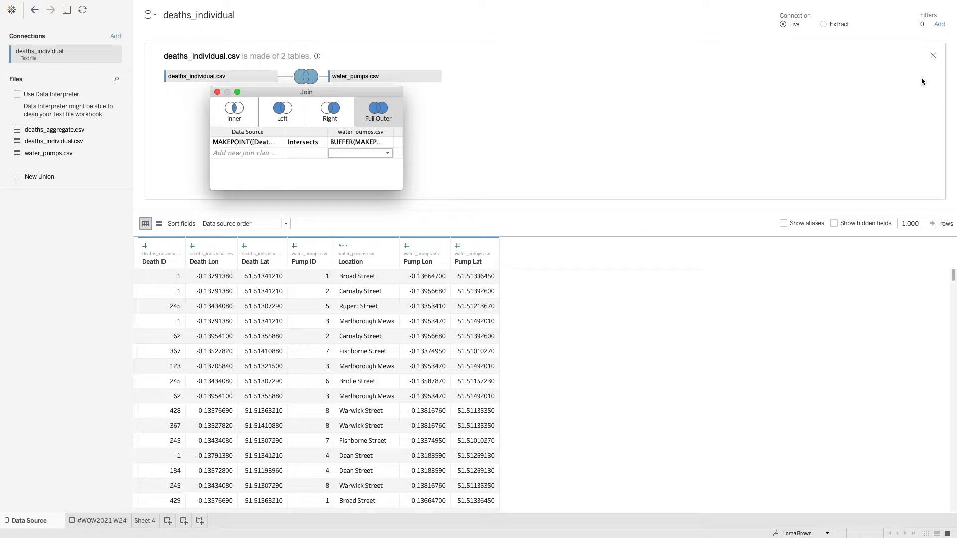
pyautogui.click(931, 55)
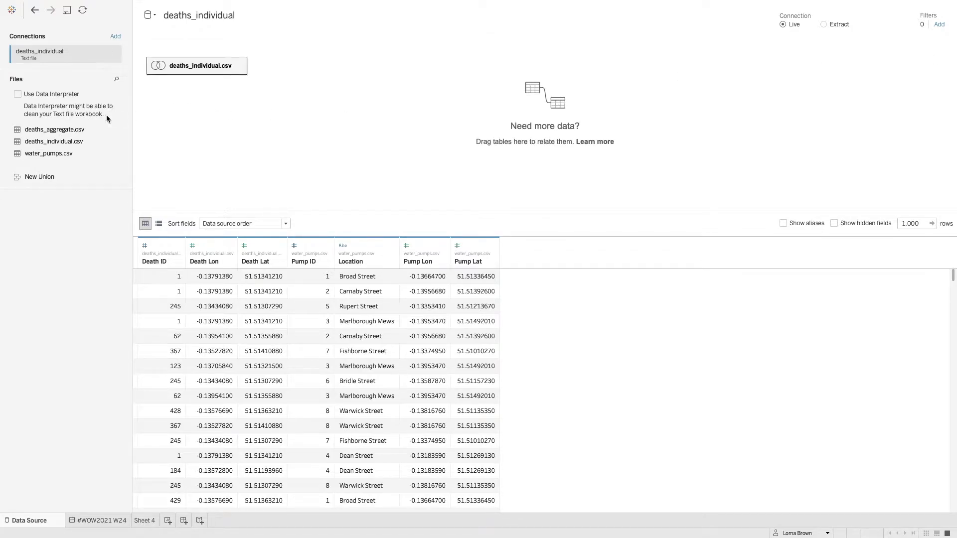
# Relate deaths_aggregate.csv on Death Lat = DeathLat and Death Lon = DeathLon, then open Sheet 4.
pyautogui.moveTo(54, 128); pyautogui.dragTo(263, 95)
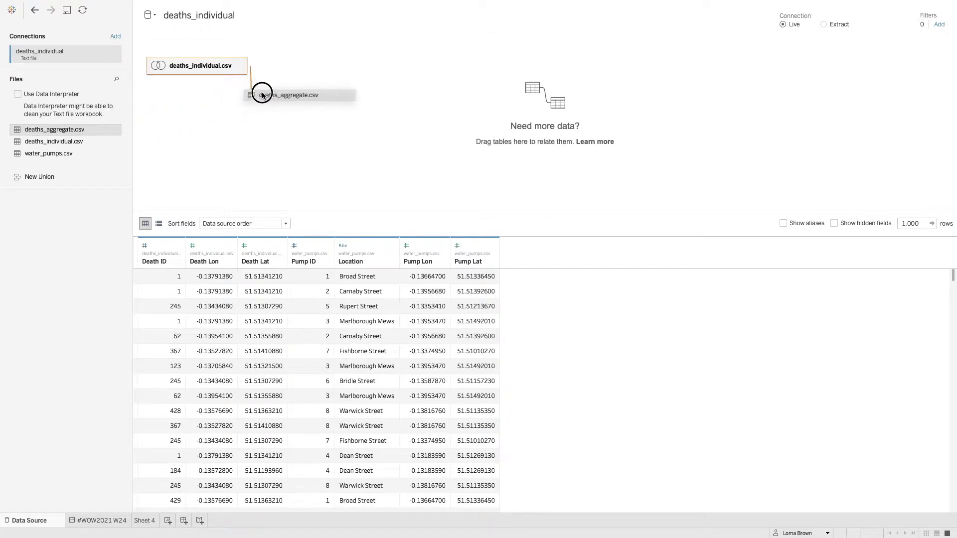
pyautogui.moveTo(299, 95); pyautogui.dragTo(329, 66)
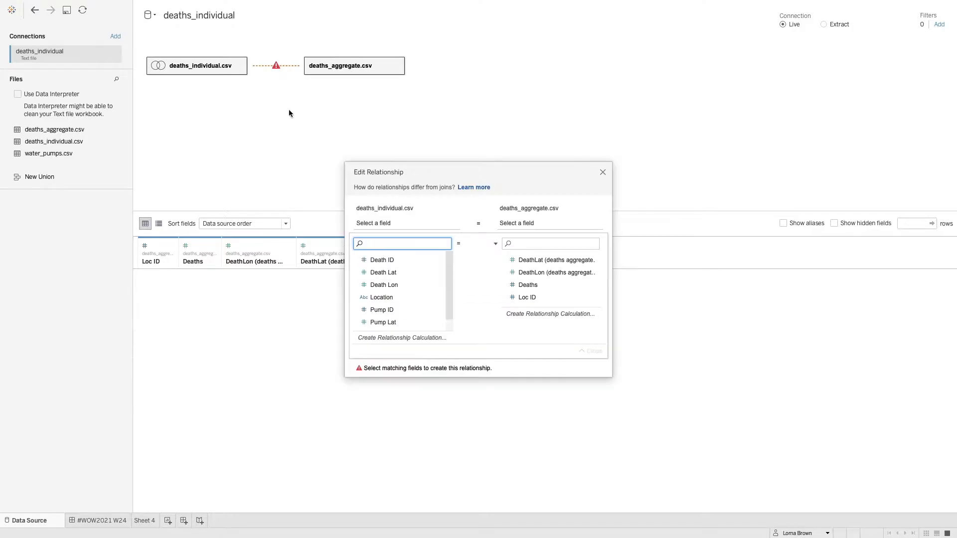
pyautogui.moveTo(383, 272)
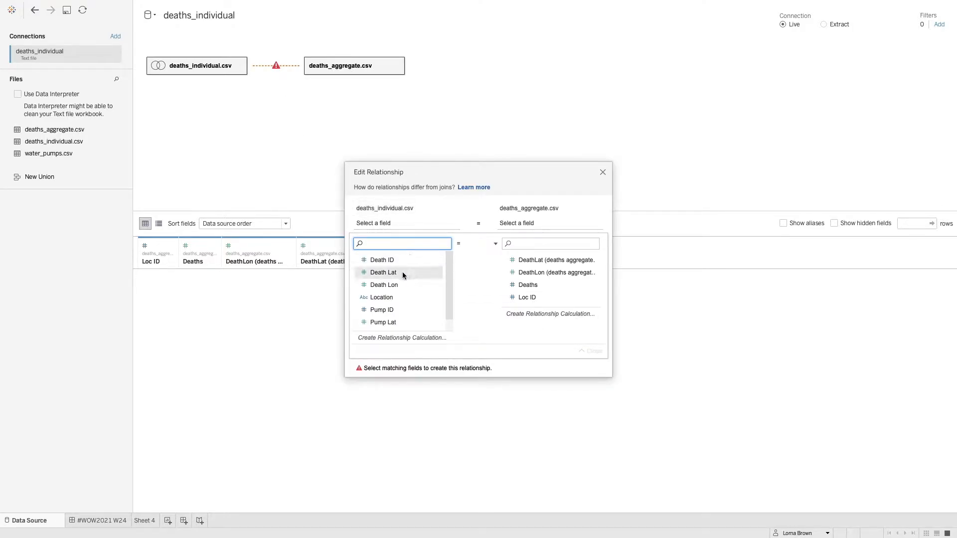
pyautogui.click(383, 272)
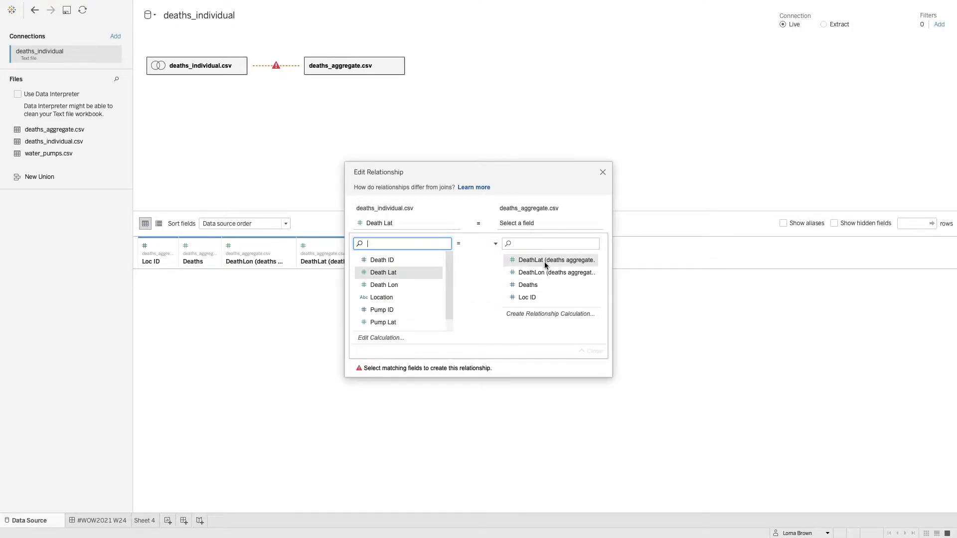
pyautogui.click(554, 261)
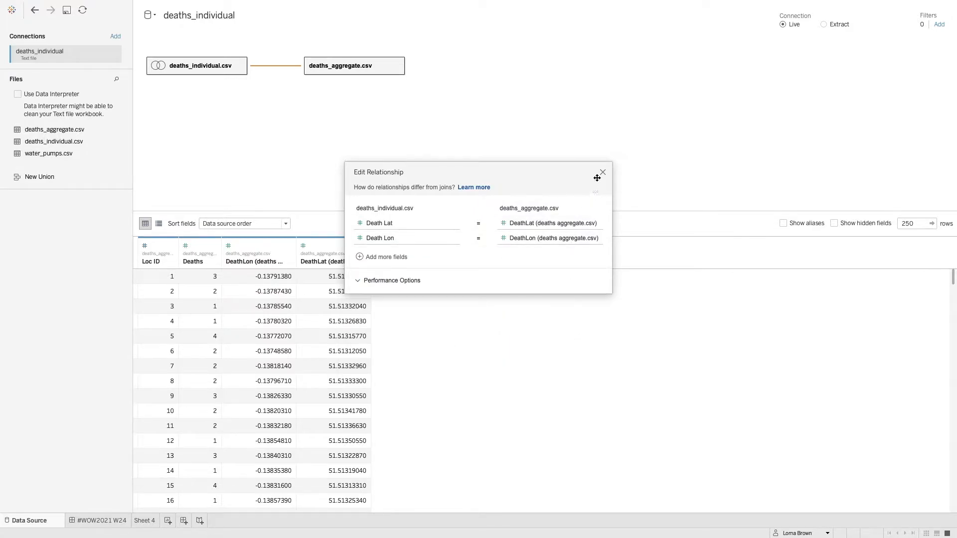
pyautogui.click(602, 171)
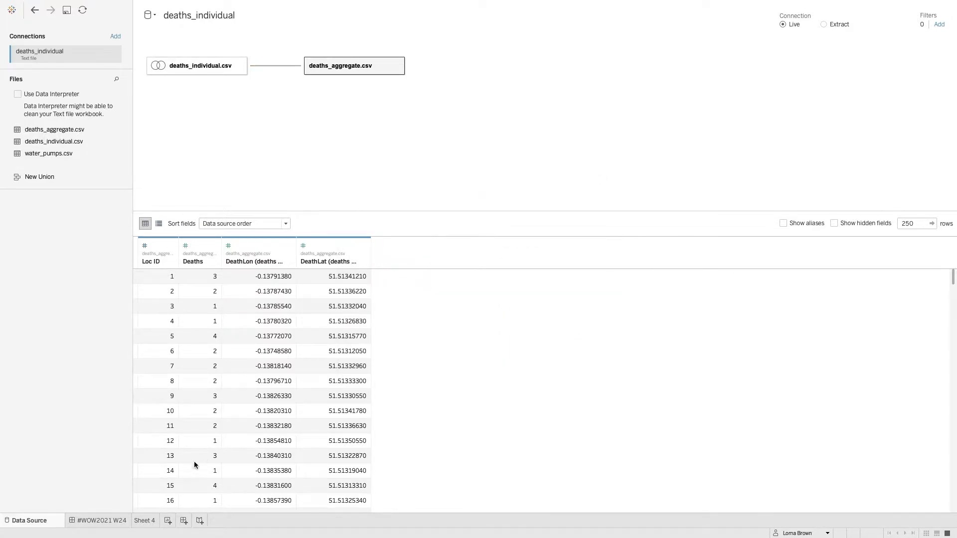
pyautogui.click(145, 520)
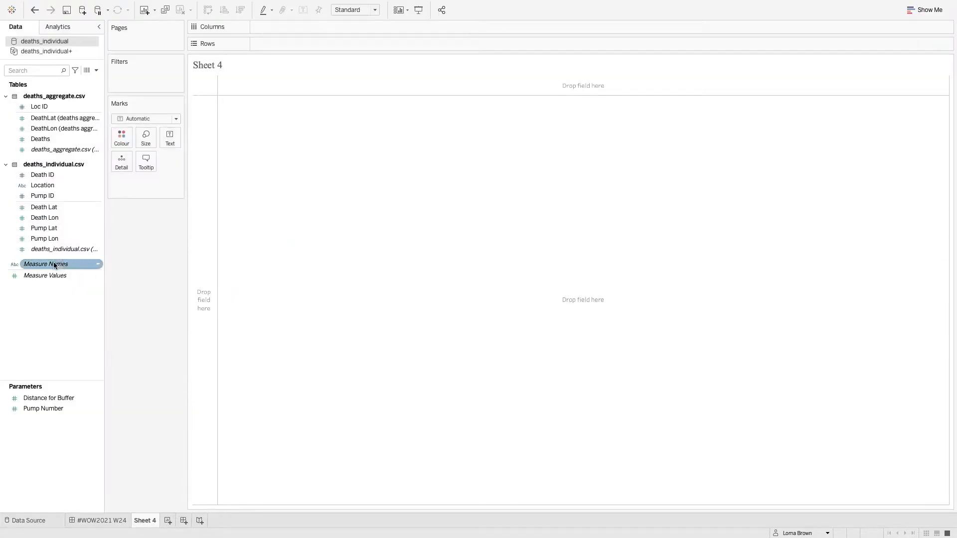
# Create the Death Point calculated field as MAKEPOINT([Death Lat],[Death Lon]).
pyautogui.click(95, 70)
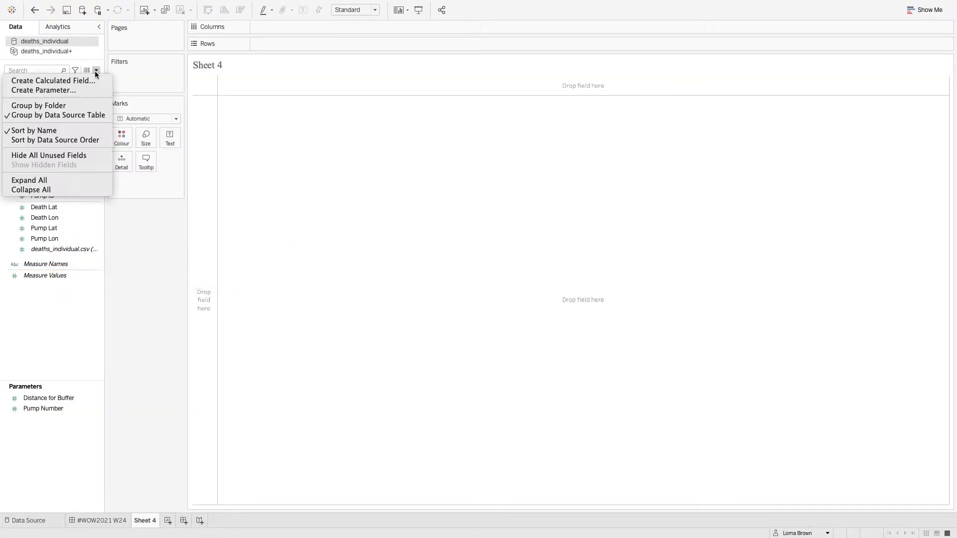
pyautogui.click(52, 80)
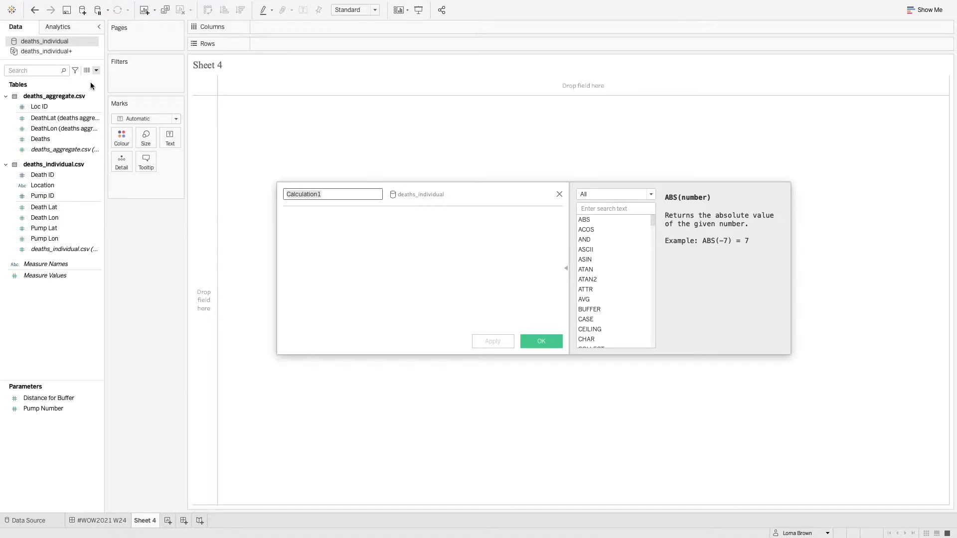
pyautogui.write('Death P')
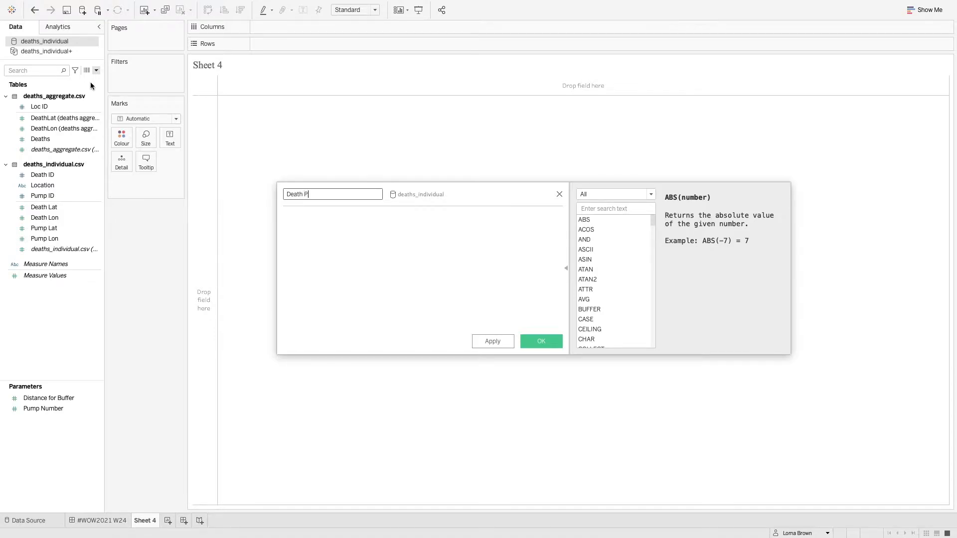
pyautogui.write('make')
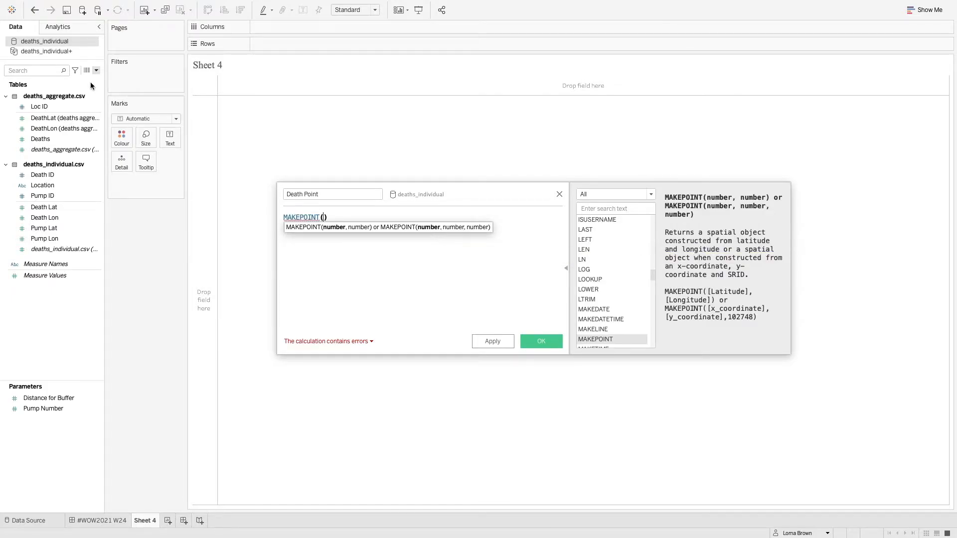
pyautogui.write('dea')
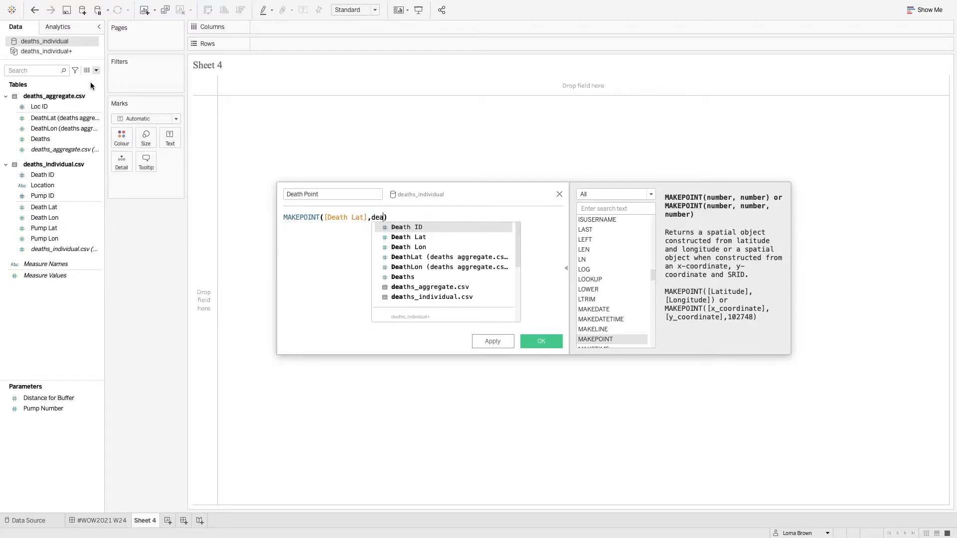
pyautogui.click(408, 246)
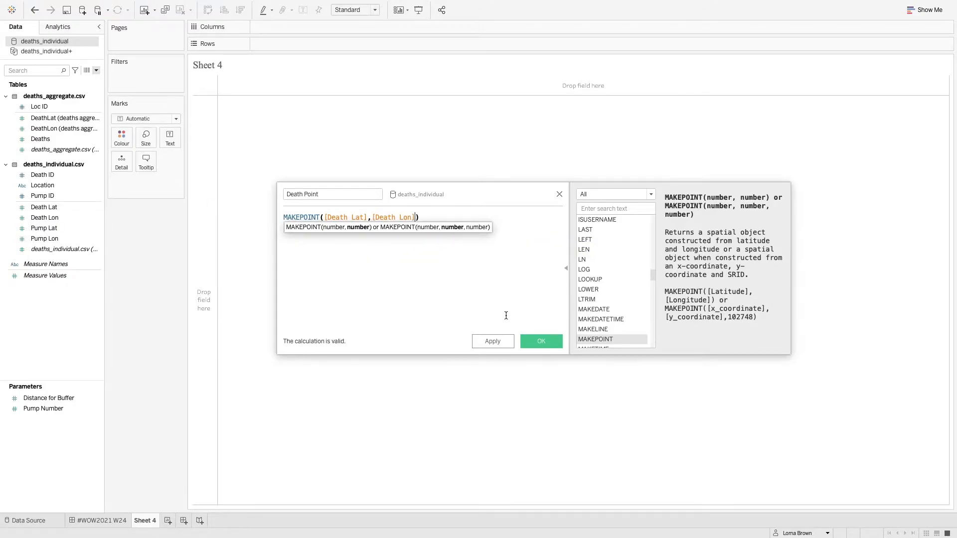
pyautogui.click(539, 340)
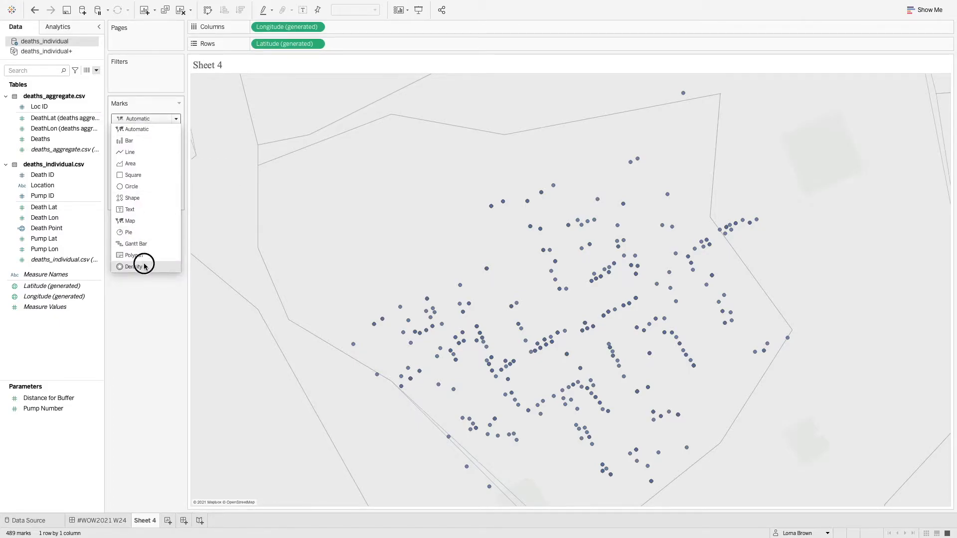
# Switch the marks to Density and apply the Density Blue-Teal Light palette.
pyautogui.click(133, 266)
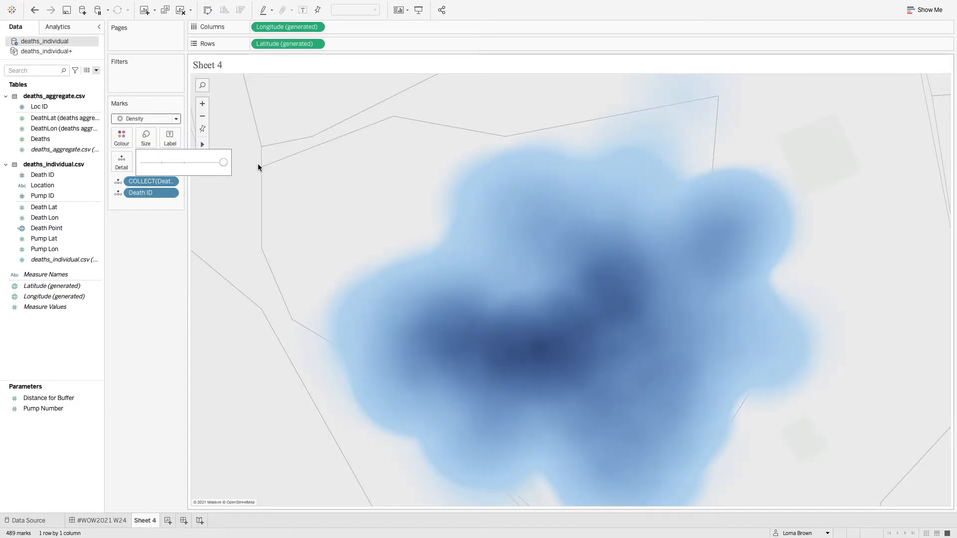
pyautogui.click(120, 137)
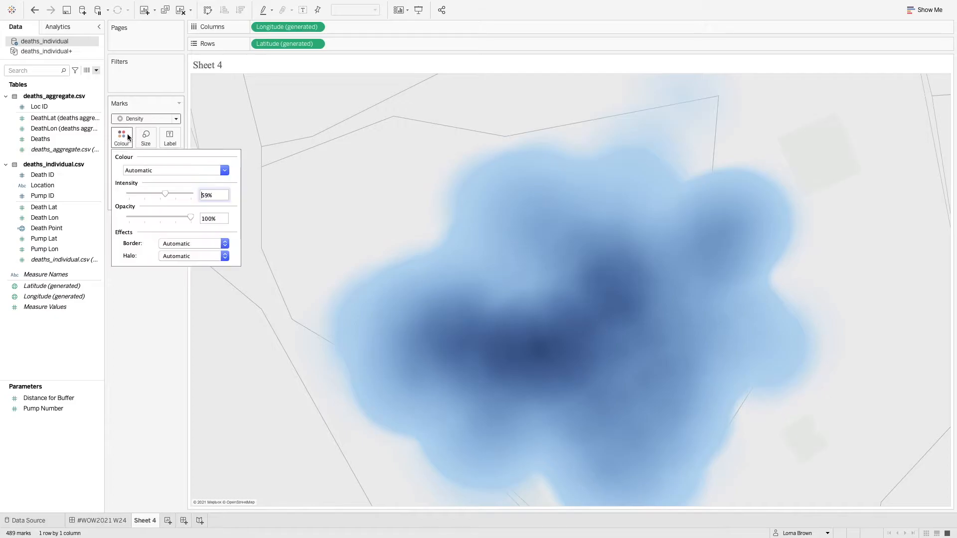
pyautogui.click(223, 169)
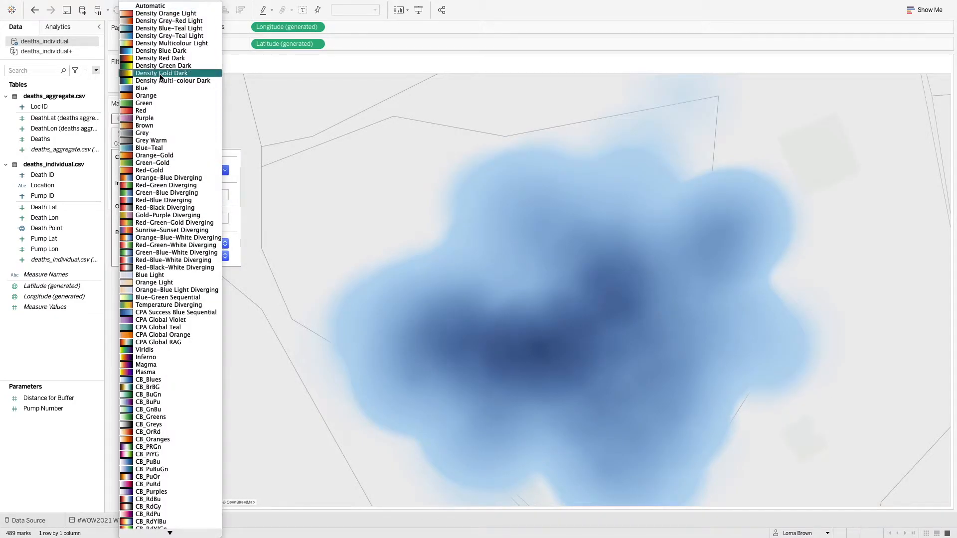
pyautogui.click(168, 28)
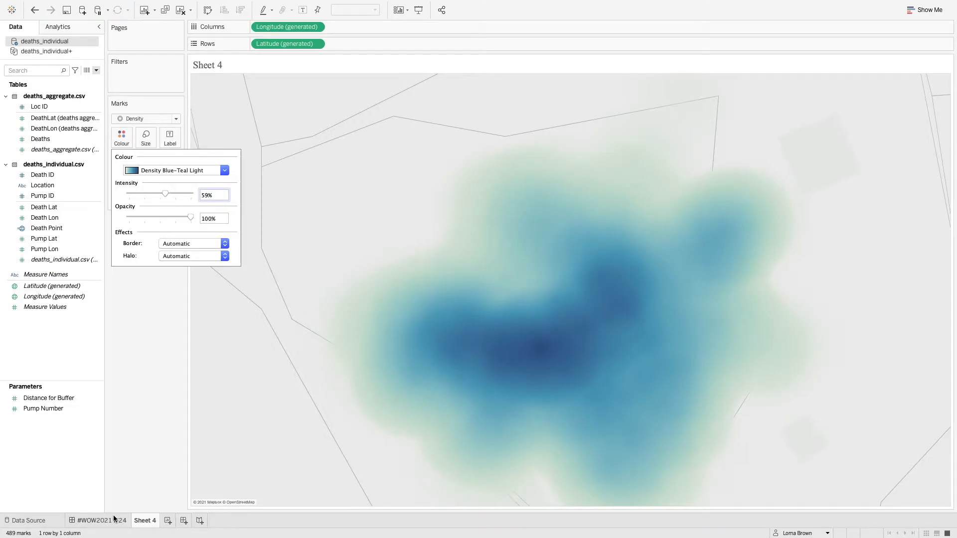
pyautogui.click(350, 327)
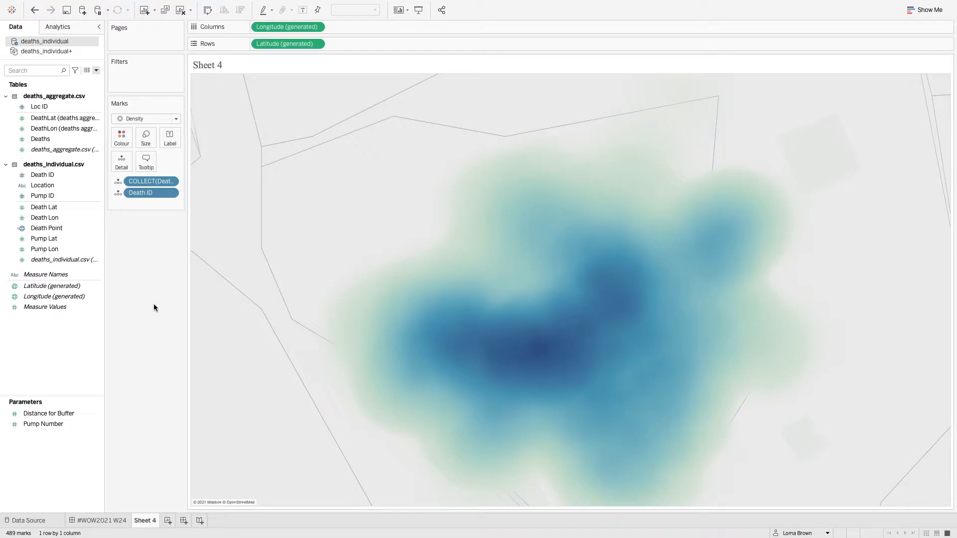
# Create the Death Agg field as MAKEPOINT of the aggregate DeathLat and DeathLon.
pyautogui.click(95, 70)
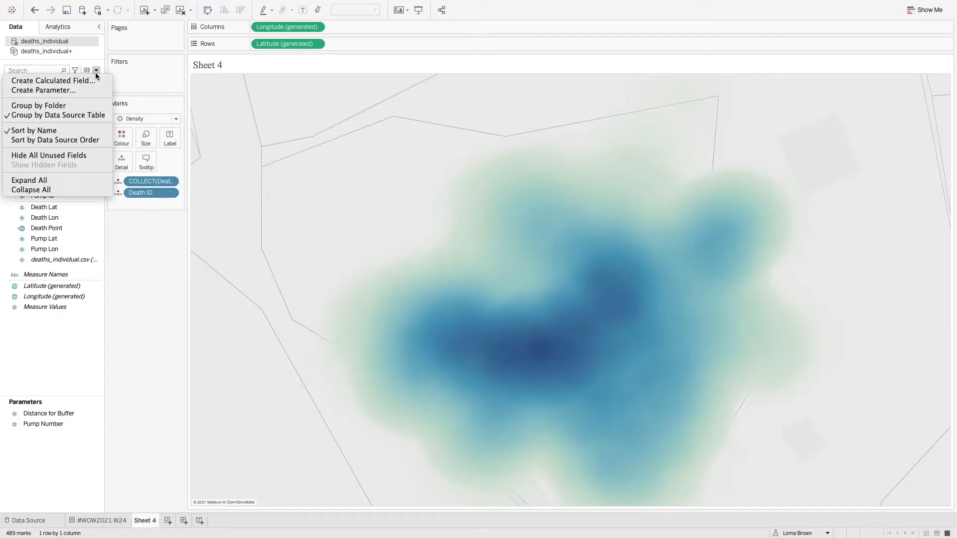
pyautogui.click(52, 80)
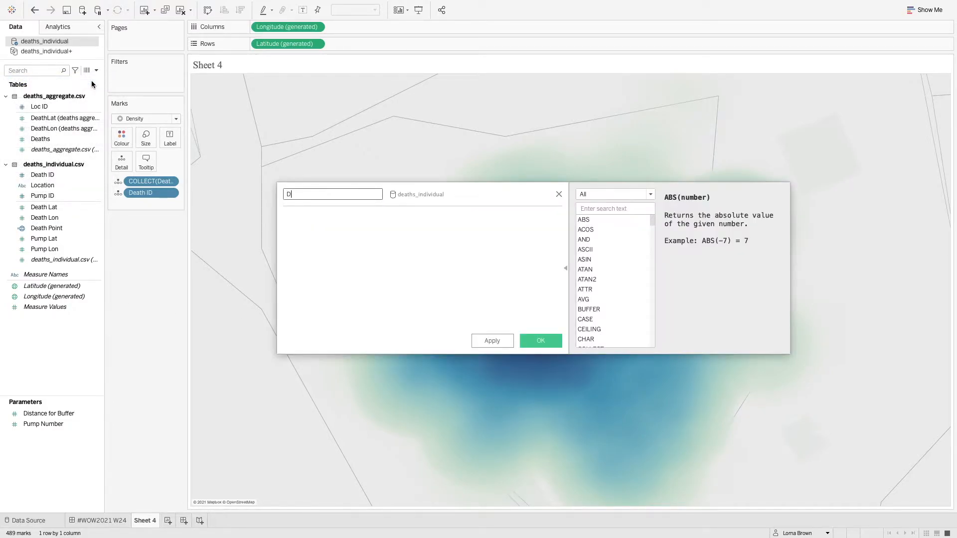
pyautogui.write('Death Agg')
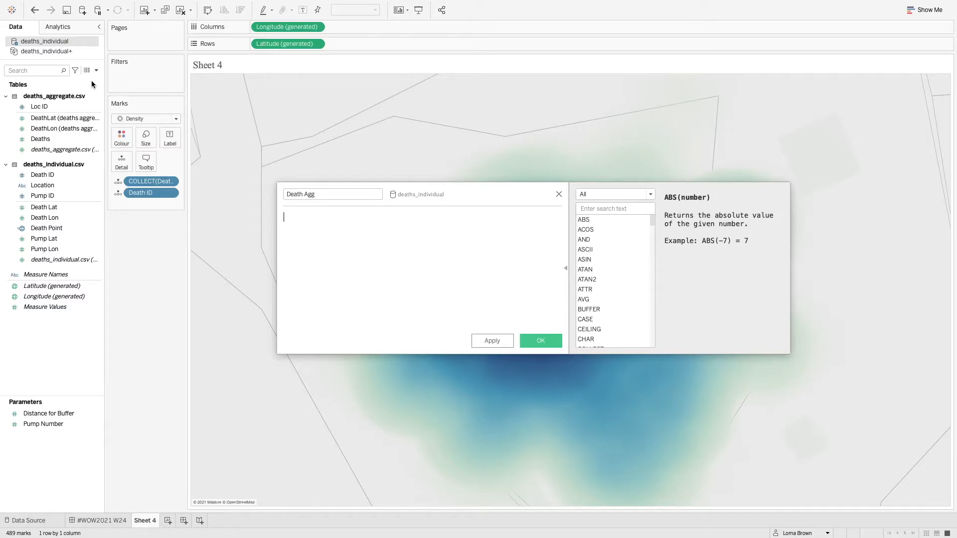
pyautogui.write('mak')
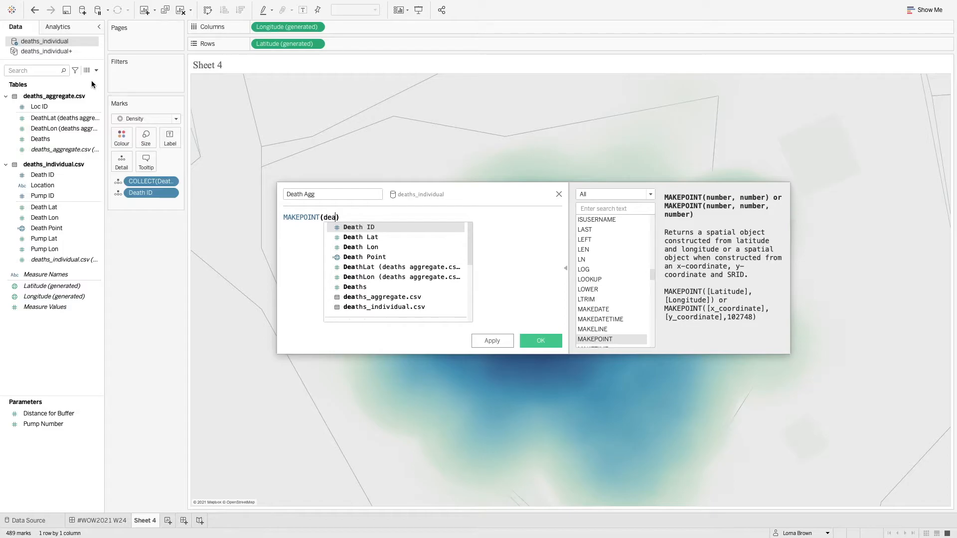
pyautogui.moveTo(396, 266)
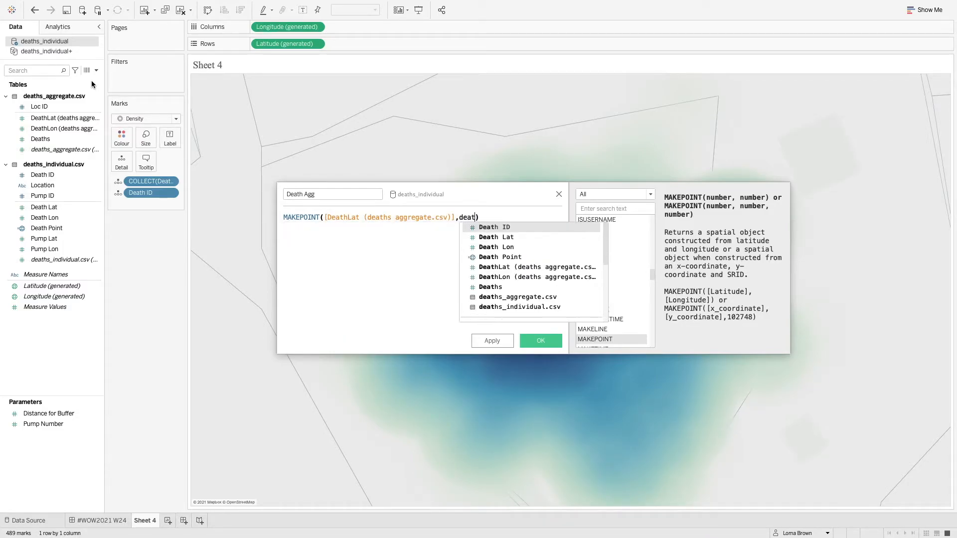
pyautogui.click(537, 277)
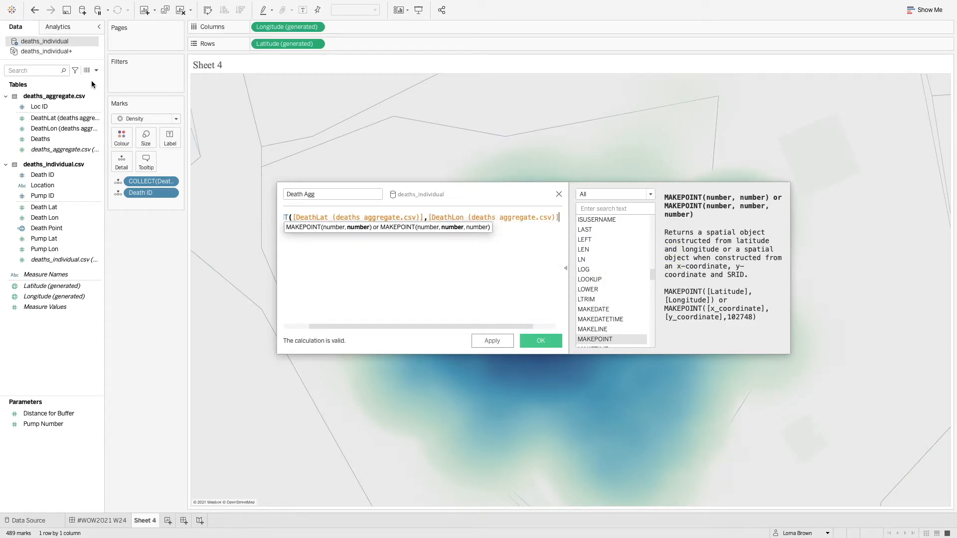
pyautogui.moveTo(502, 298)
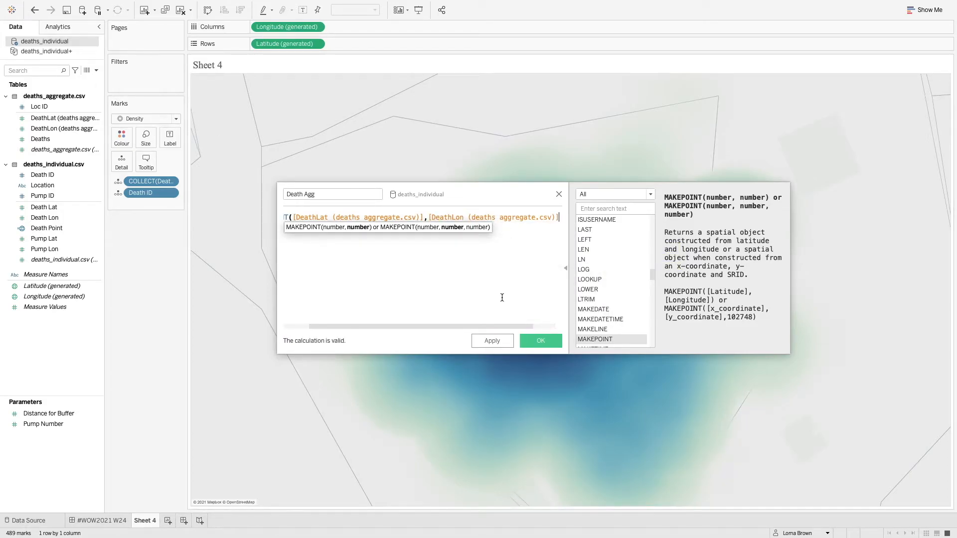
pyautogui.click(539, 340)
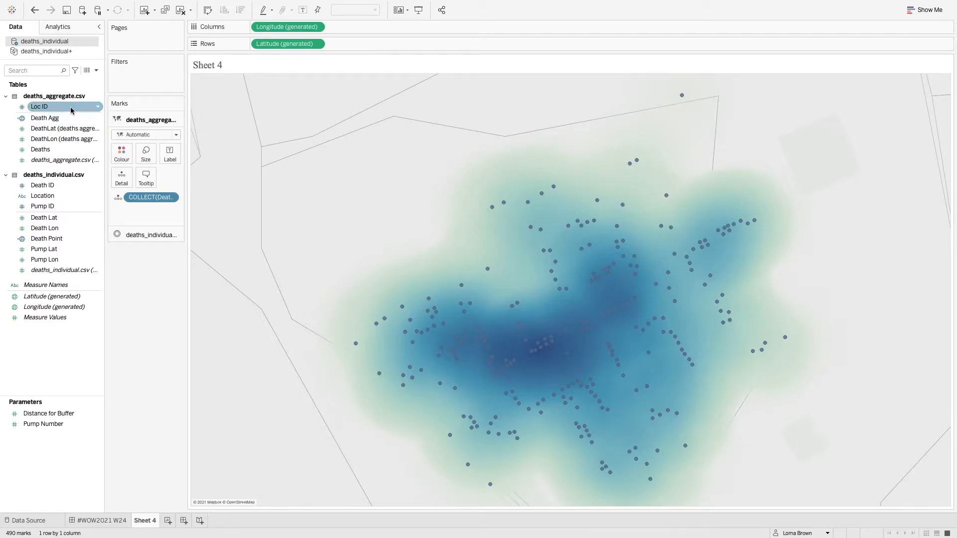
# Add the Deaths measure to the aggregate layer and set its mark type.
pyautogui.click(41, 149)
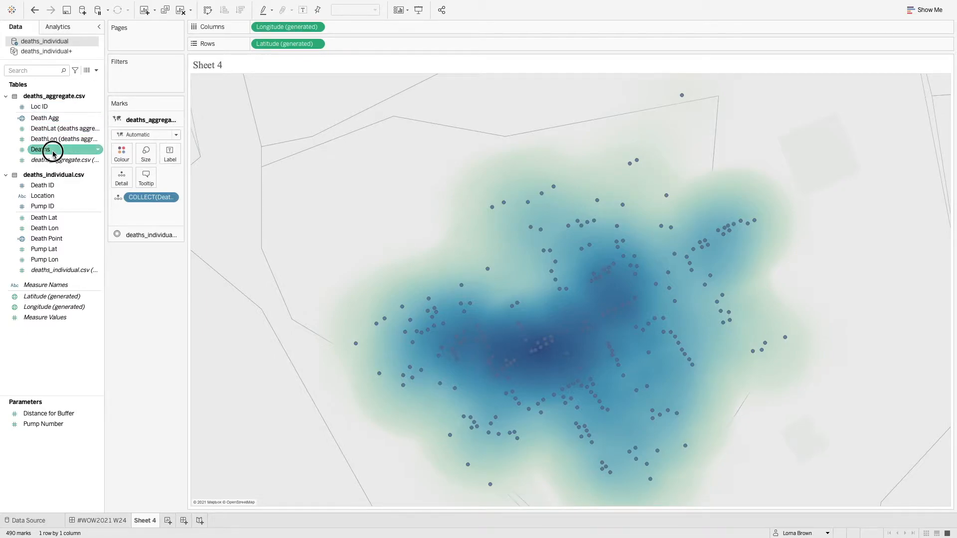
pyautogui.click(174, 134)
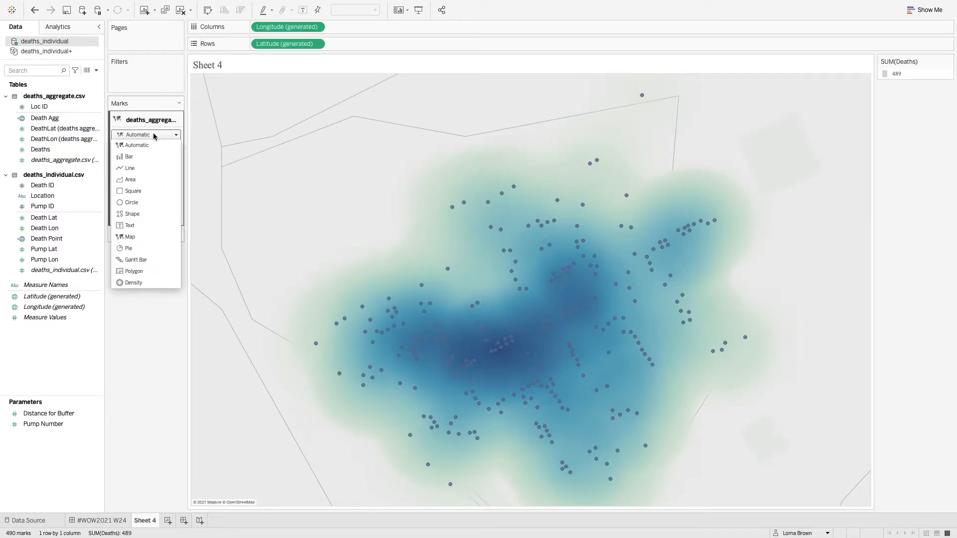
pyautogui.click(130, 202)
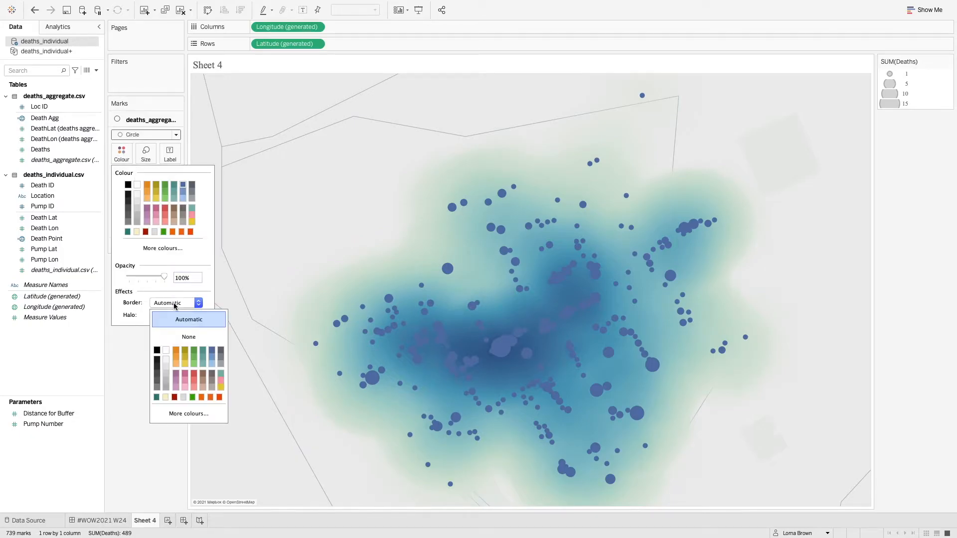
# Give the death circles a black fill with a dark border.
pyautogui.click(156, 350)
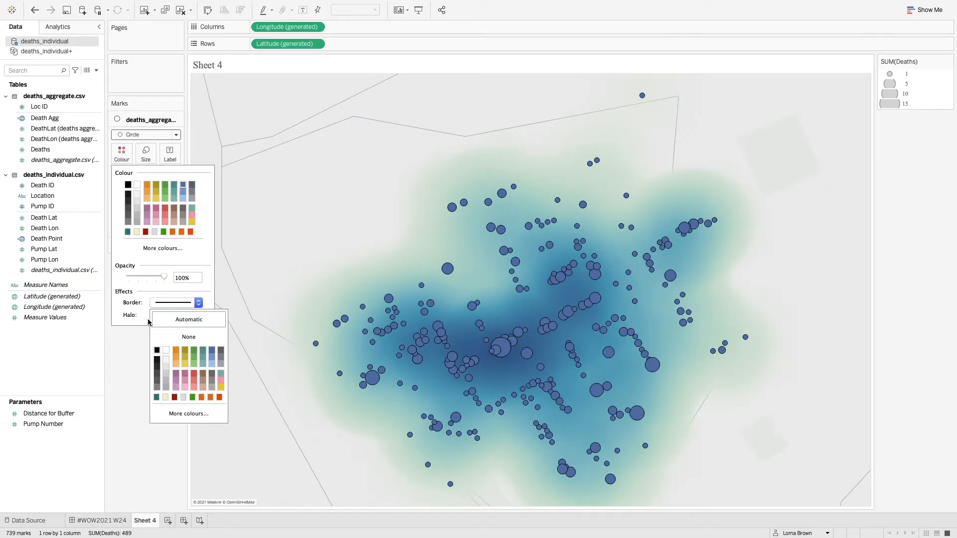
pyautogui.click(188, 319)
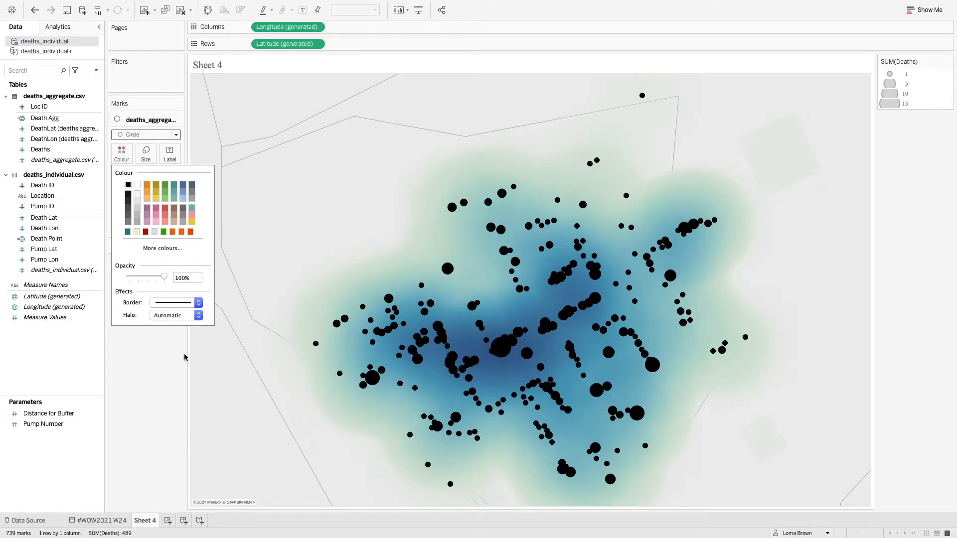
pyautogui.click(198, 303)
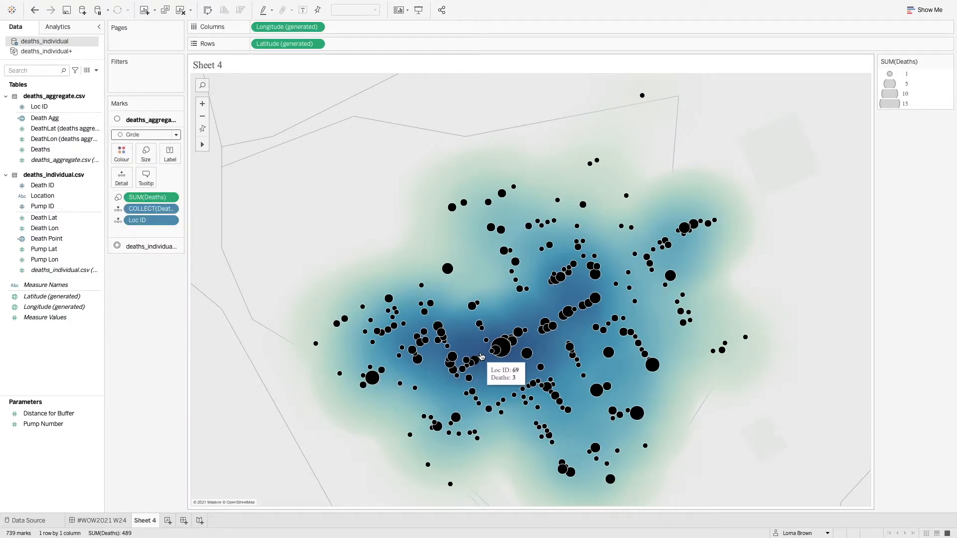
pyautogui.moveTo(558, 313)
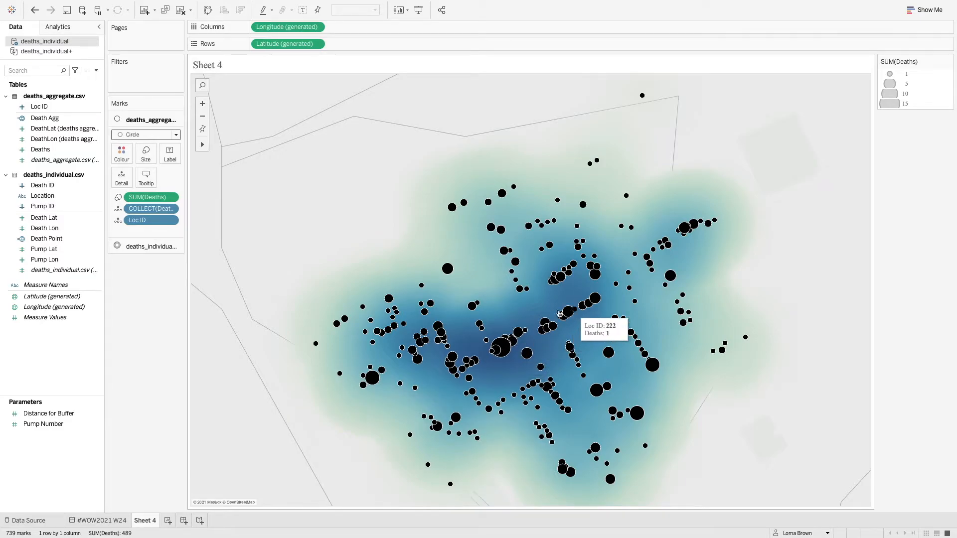
pyautogui.moveTo(51, 351)
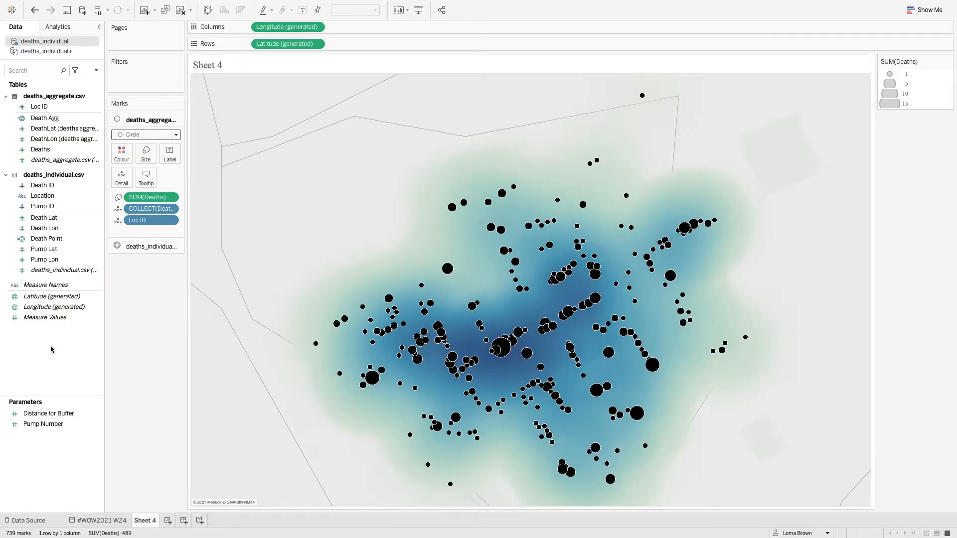
# Create the Pump Point calculated field as MAKEPOINT([Pump Lat],[Pump Lon]).
pyautogui.click(96, 69)
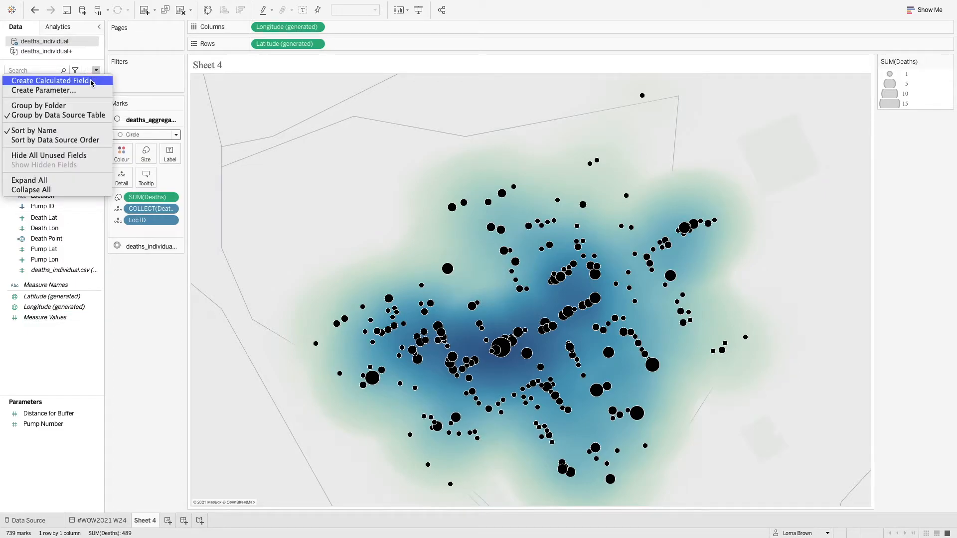
pyautogui.click(50, 80)
pyautogui.write('Pump Po')
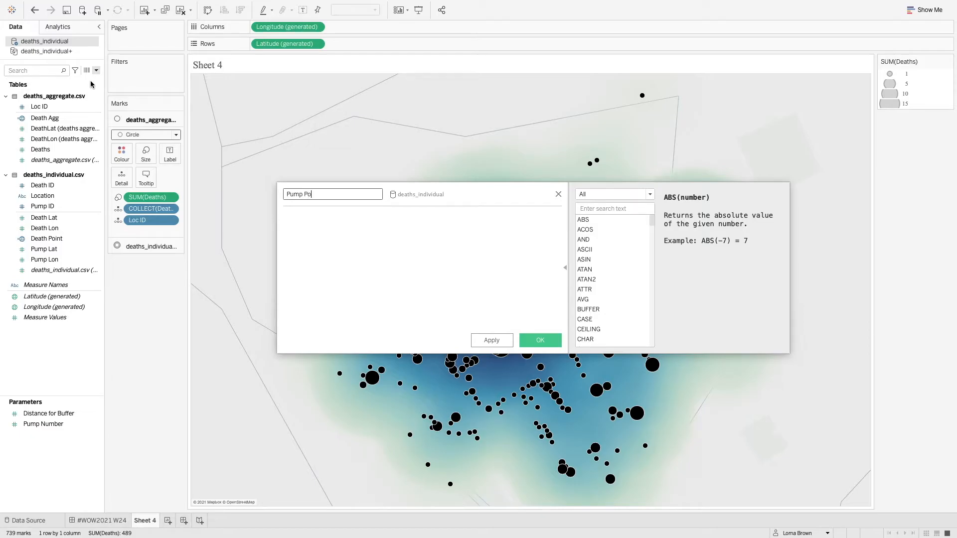
pyautogui.write('in')
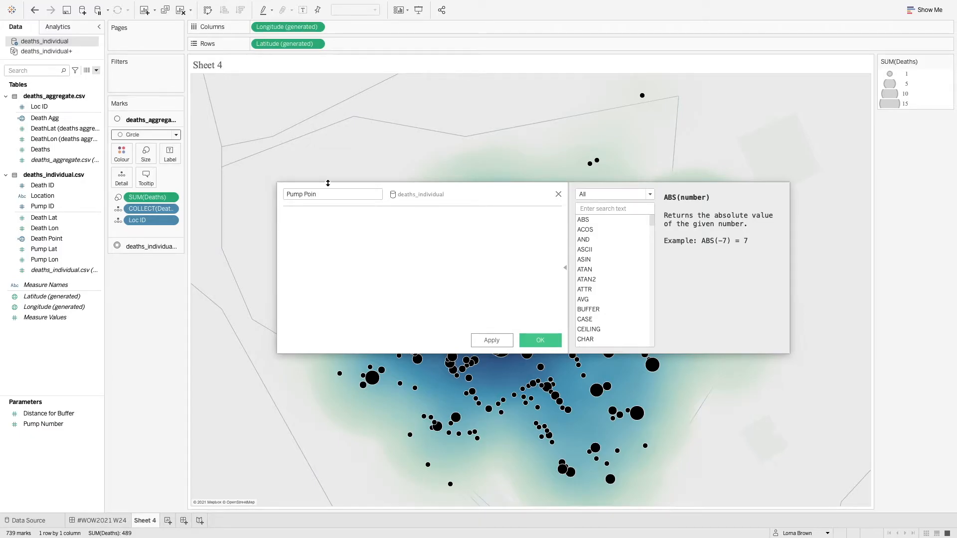
pyautogui.write('Mak')
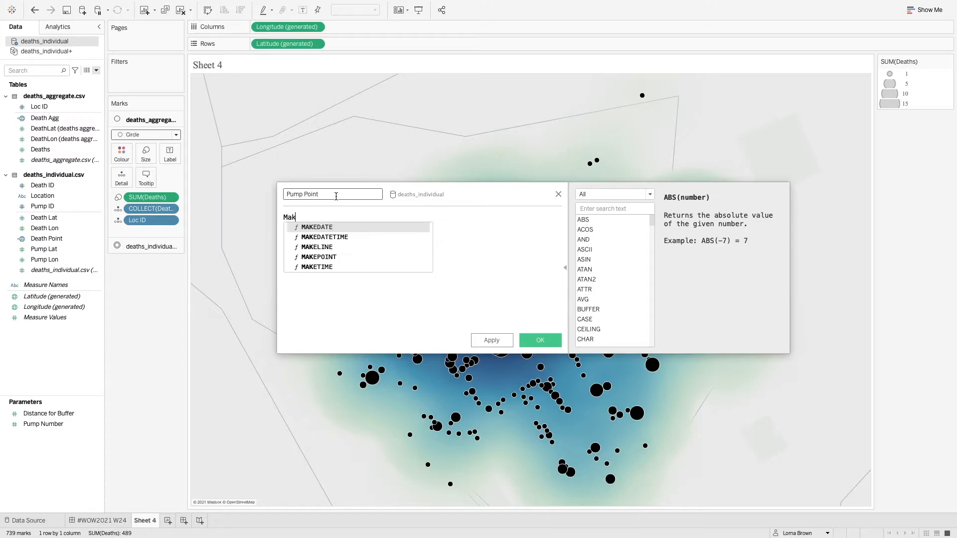
pyautogui.click(319, 256)
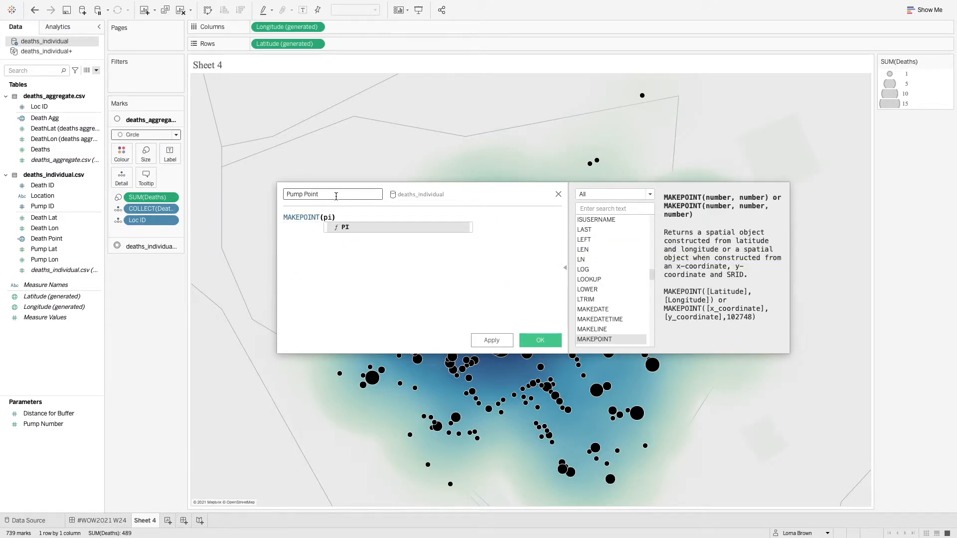
pyautogui.write('[Pump Lat],p')
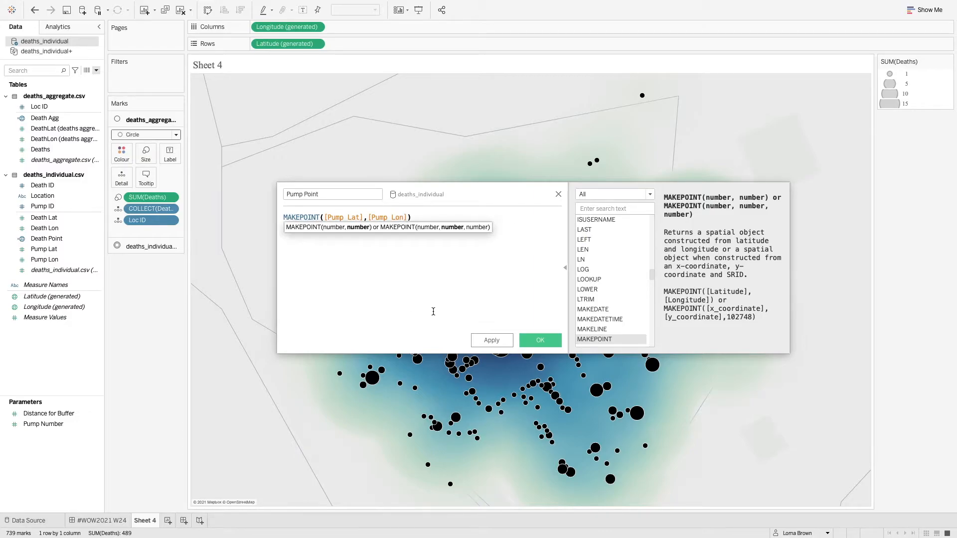
pyautogui.click(539, 340)
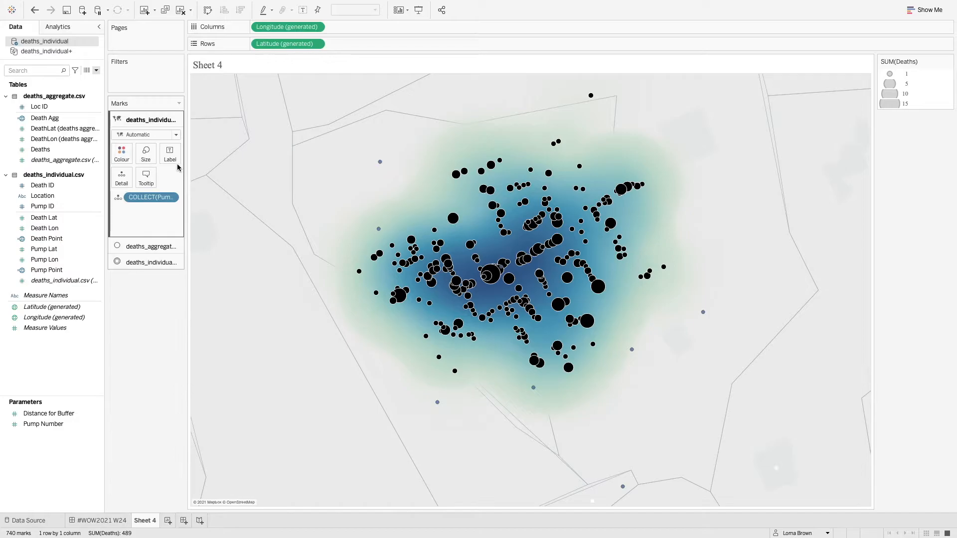
# Add Pump ID to the pump marks, colour them red, and draw them as circles.
pyautogui.moveTo(42, 206); pyautogui.dragTo(122, 179)
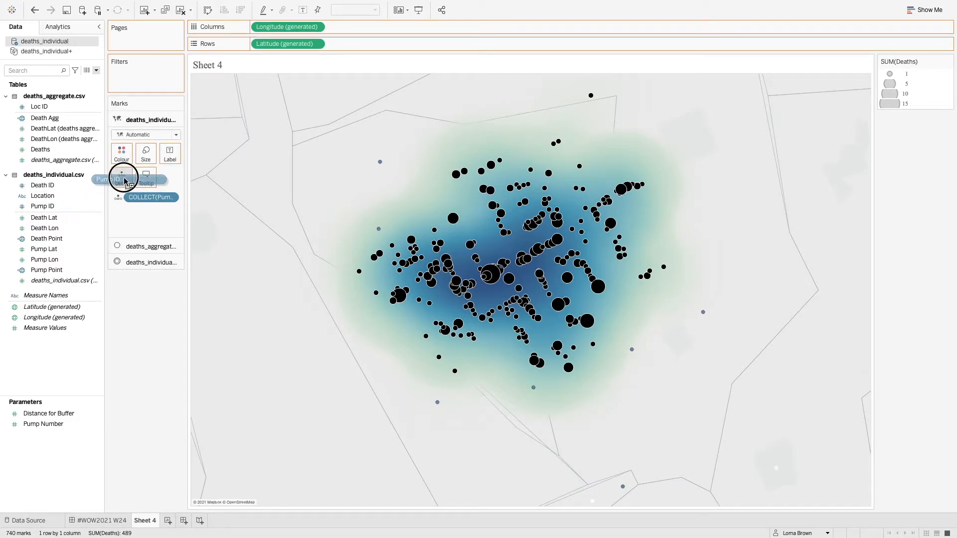
pyautogui.click(120, 152)
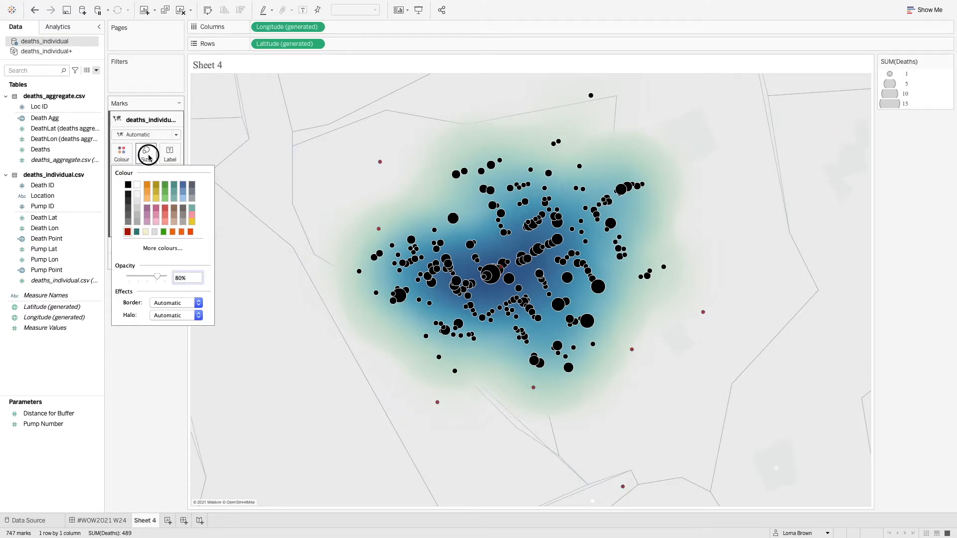
pyautogui.click(145, 153)
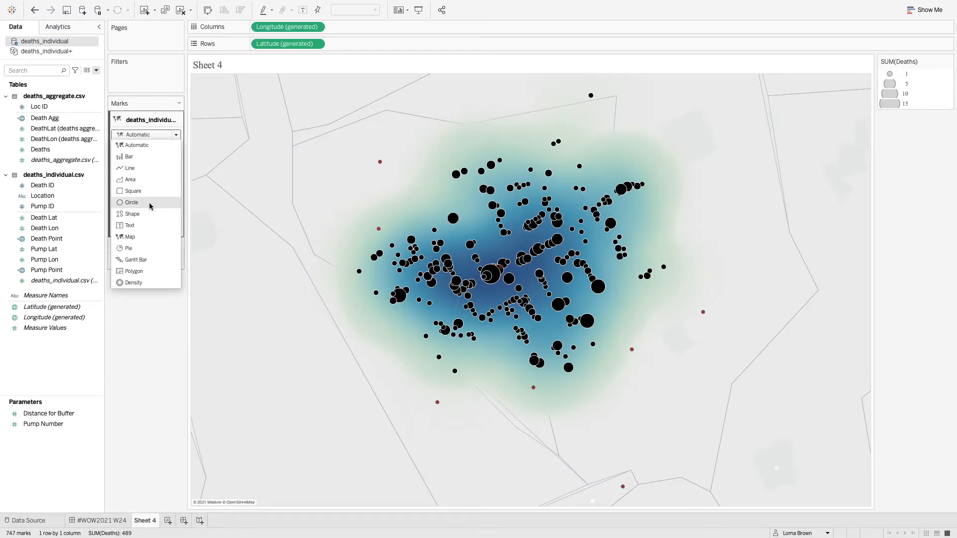
pyautogui.click(130, 202)
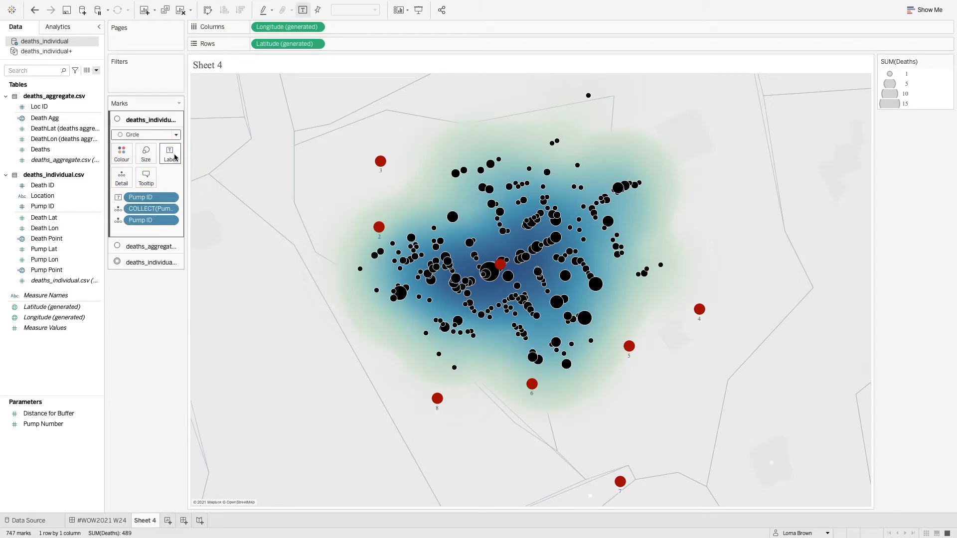
# Let pump labels overlap, centre them on the circles, and change their font colour to white.
pyautogui.click(170, 153)
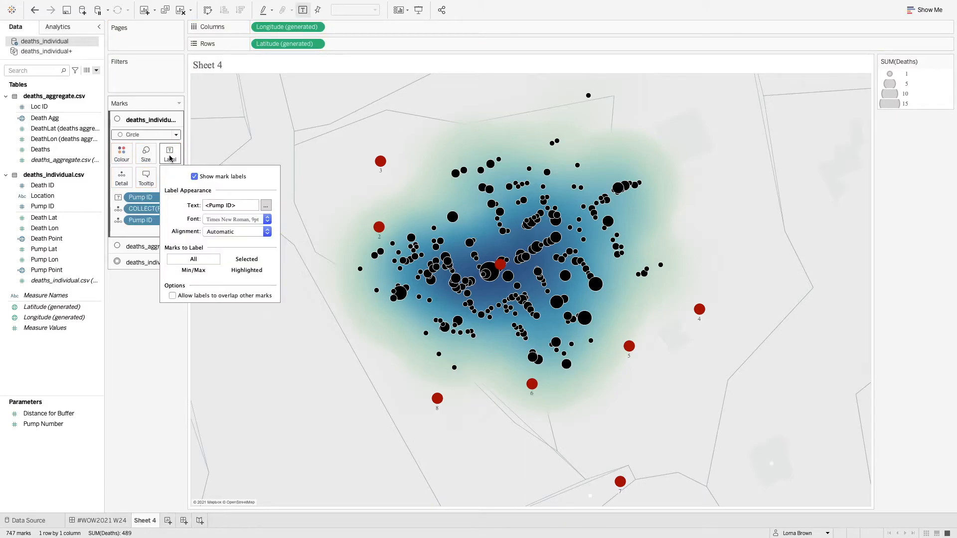
pyautogui.click(172, 296)
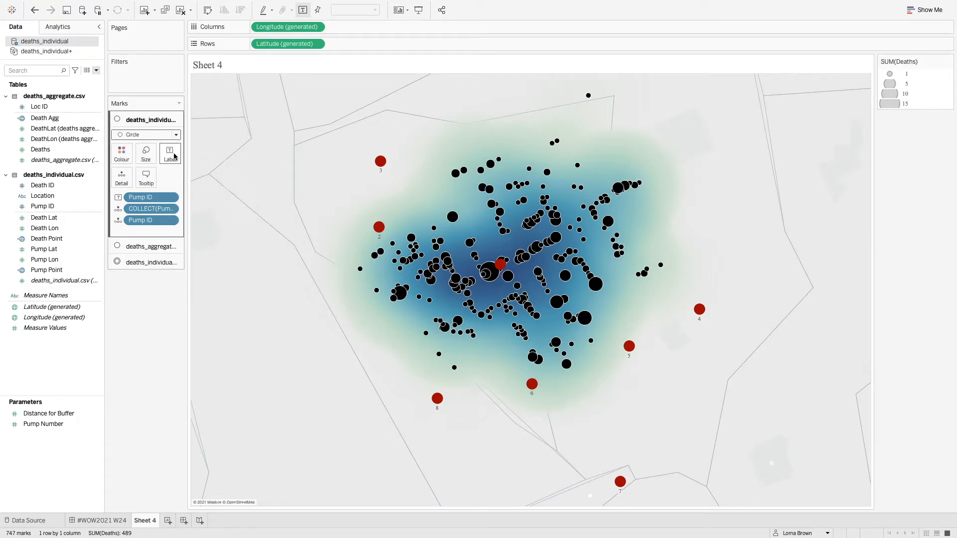
pyautogui.click(169, 153)
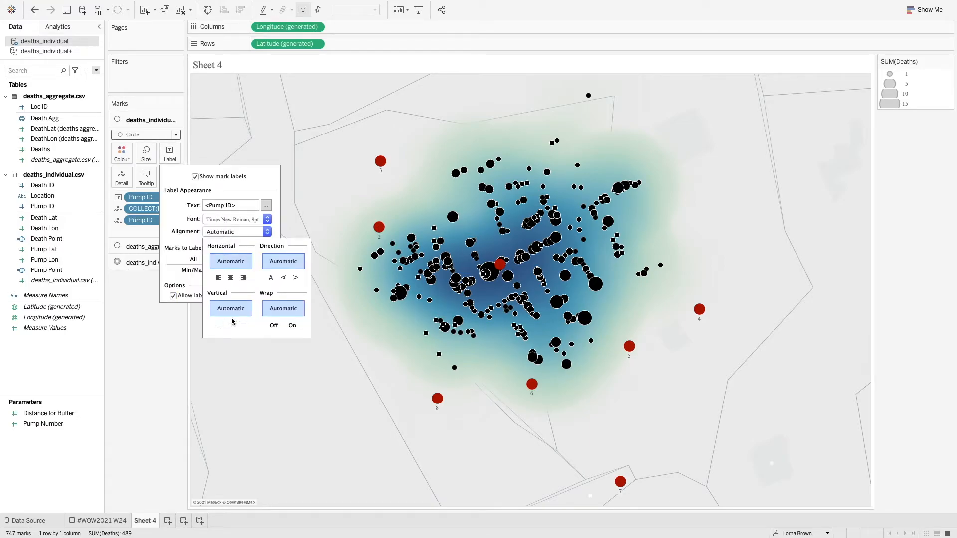
pyautogui.click(230, 277)
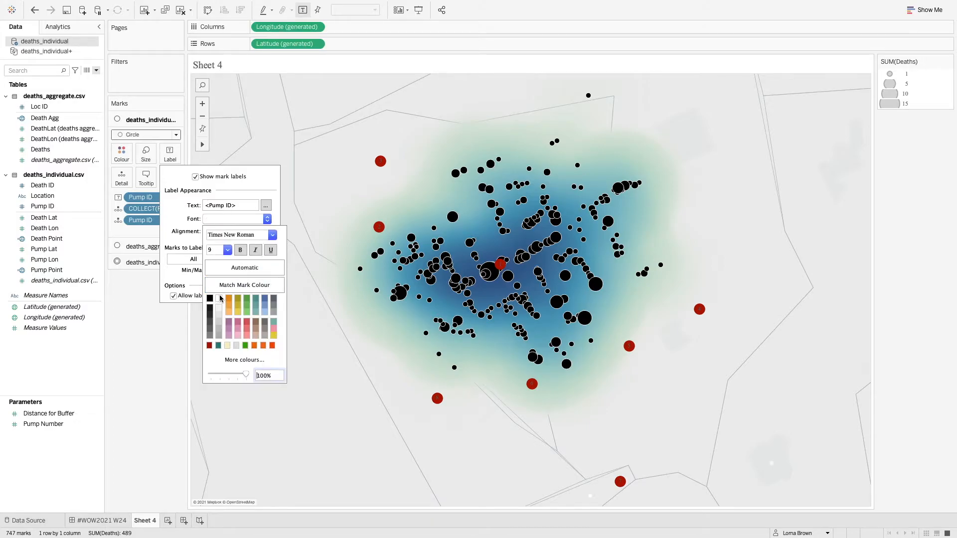
pyautogui.click(159, 373)
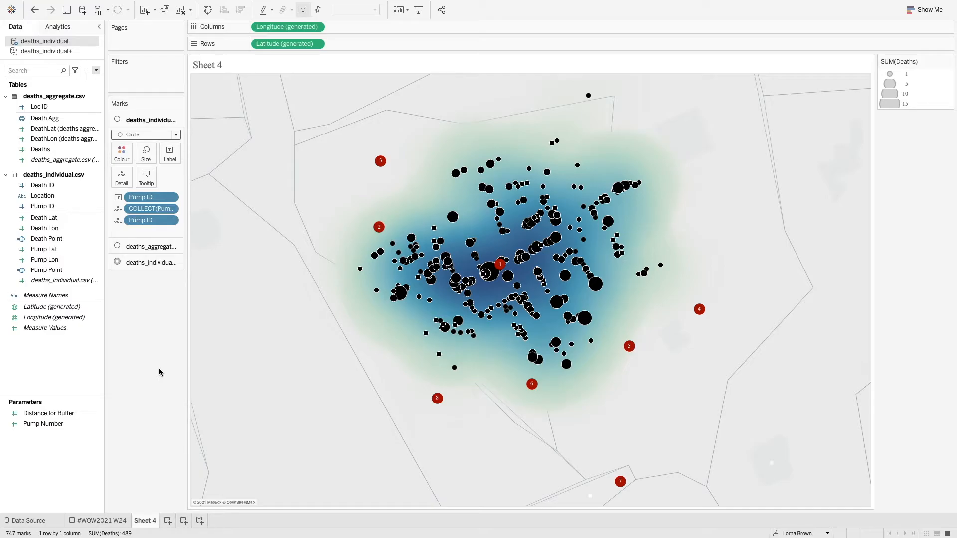
pyautogui.moveTo(125, 488)
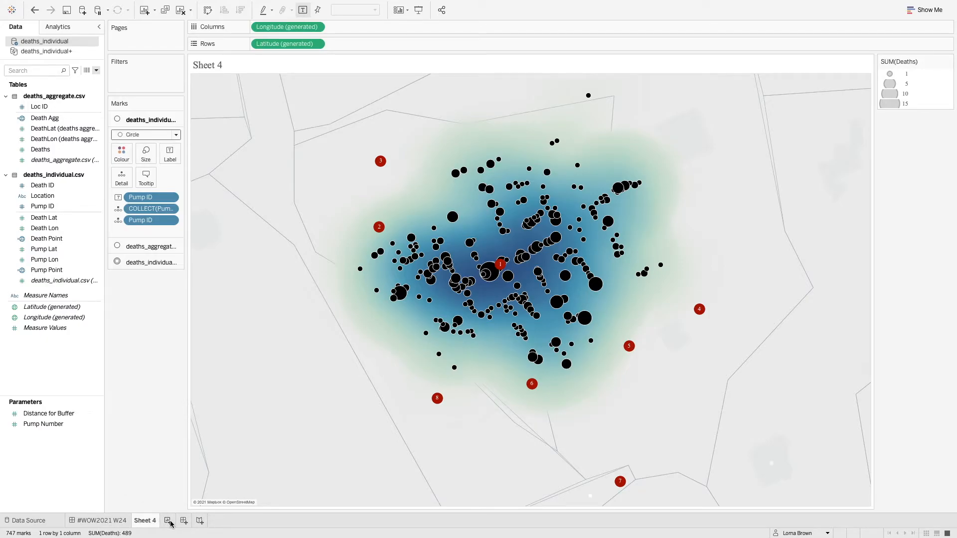
# Create Sheet 5 with Pump IDs 1–8 as rows, then visit the #WOW2021 W24 dashboard tab.
pyautogui.click(167, 520)
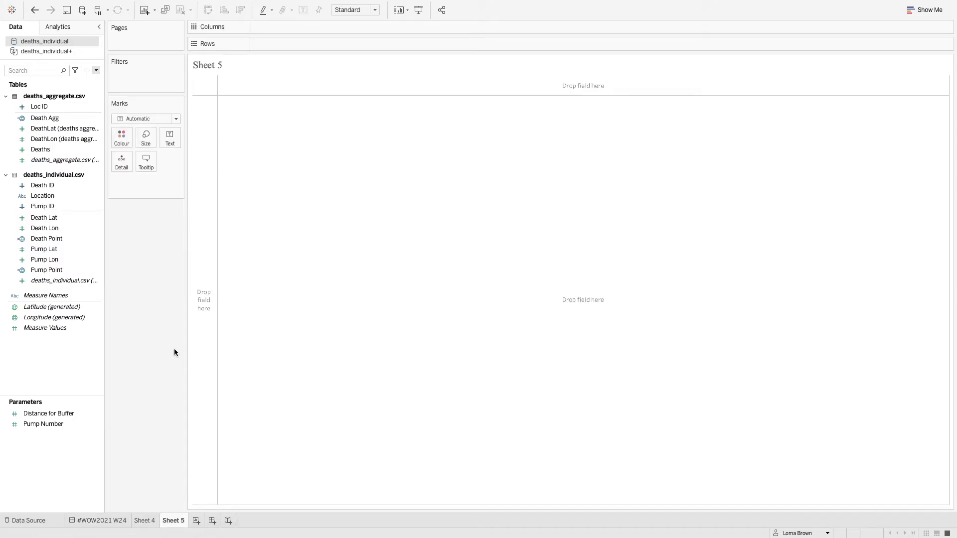
pyautogui.click(42, 206)
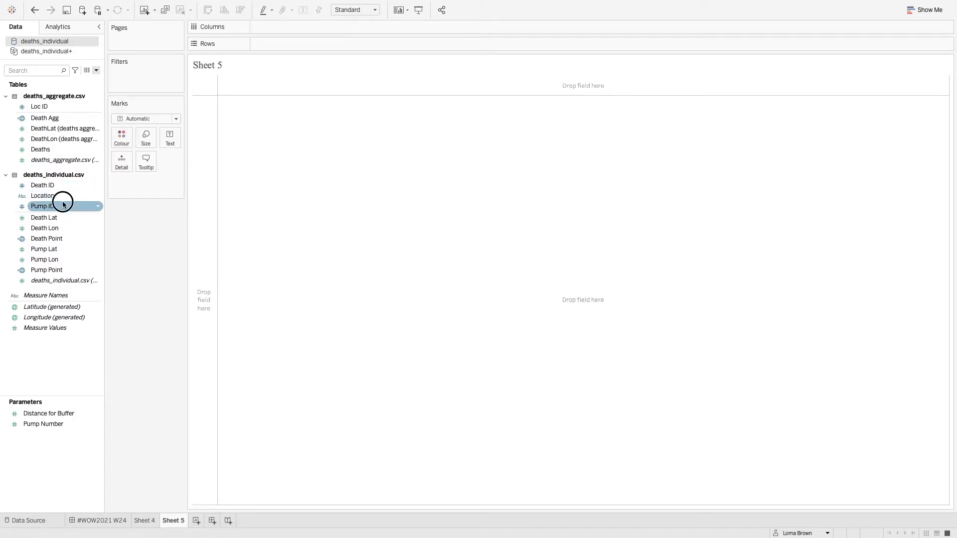
pyautogui.moveTo(43, 205); pyautogui.dragTo(287, 43)
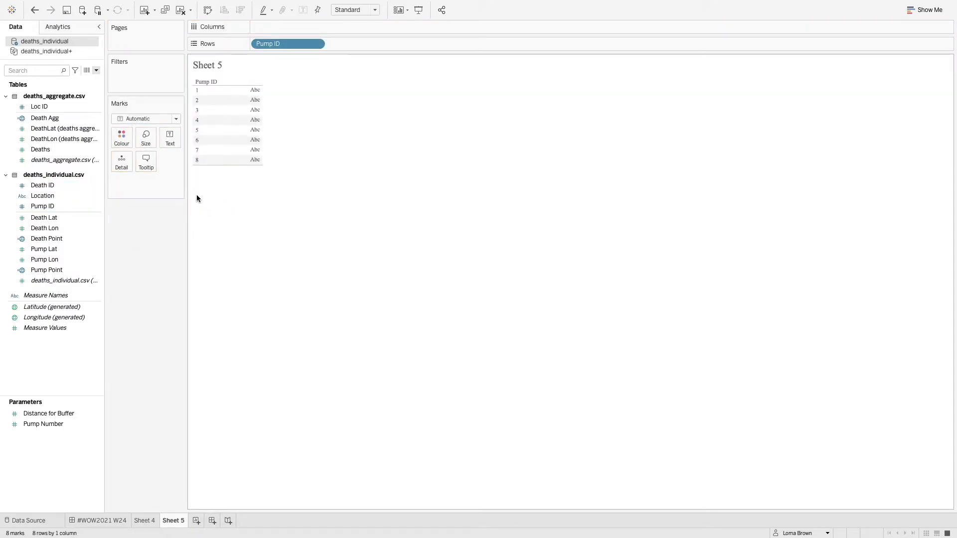
pyautogui.click(101, 521)
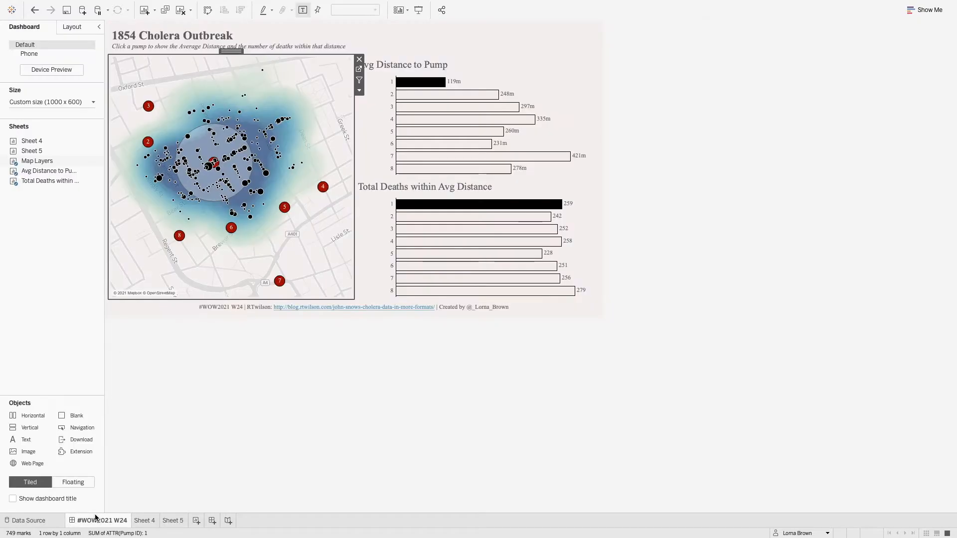
pyautogui.moveTo(430, 96)
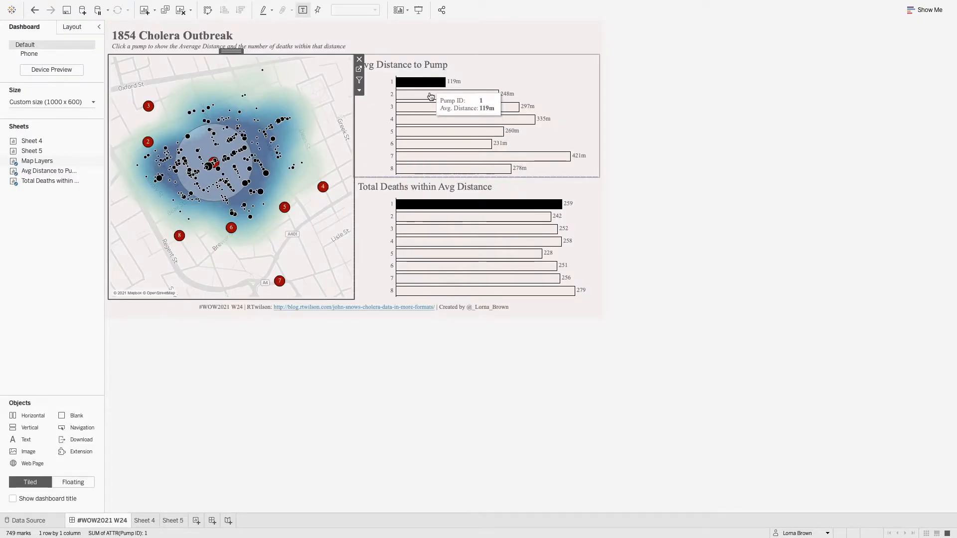
pyautogui.click(173, 520)
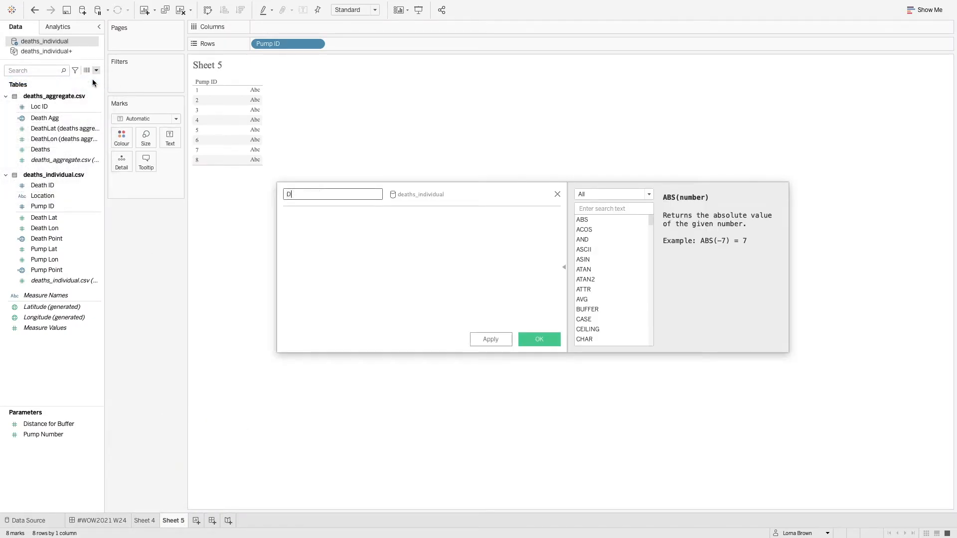
# Create the Distance calculated field: DISTANCE([Pump Point],[Death Point],'m').
pyautogui.write('Distance')
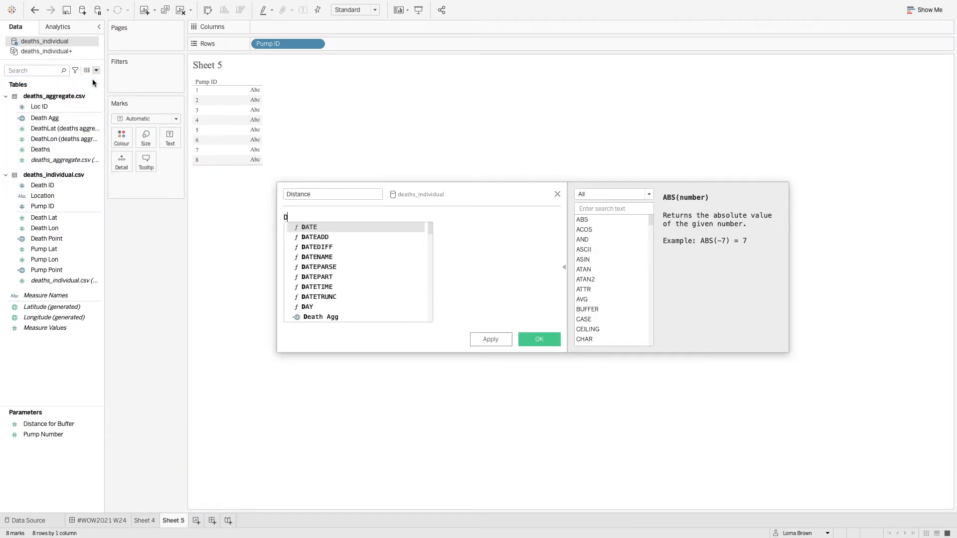
pyautogui.write('DISTANCE()')
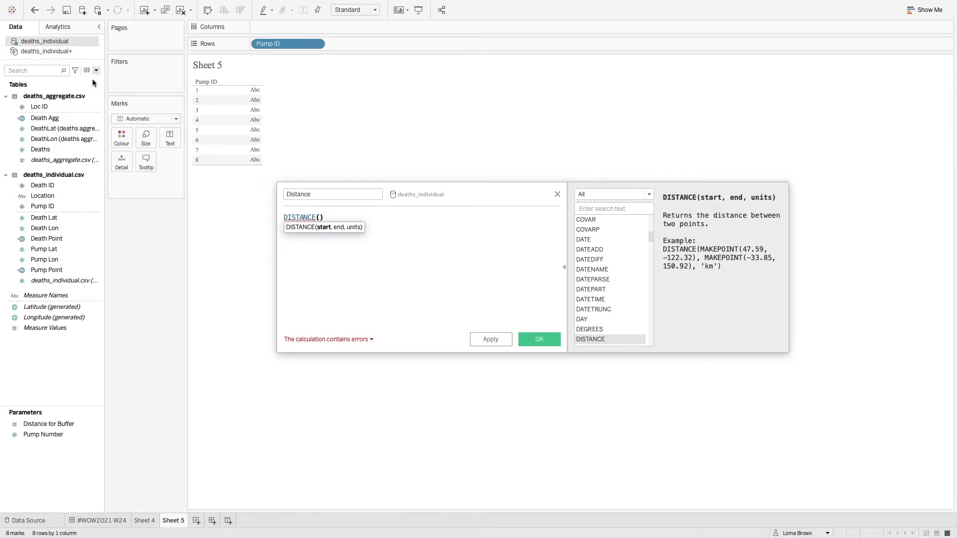
pyautogui.write('pu')
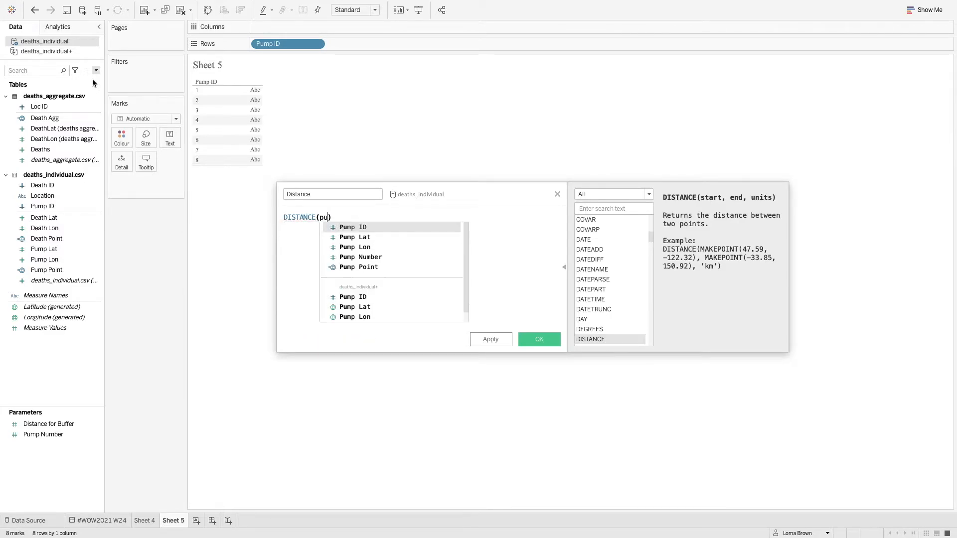
pyautogui.click(358, 267)
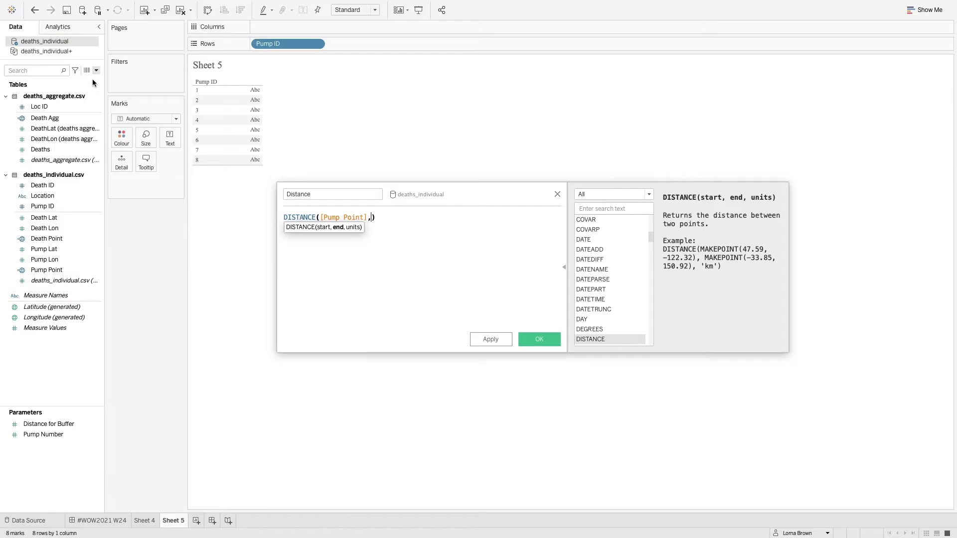
pyautogui.write('de')
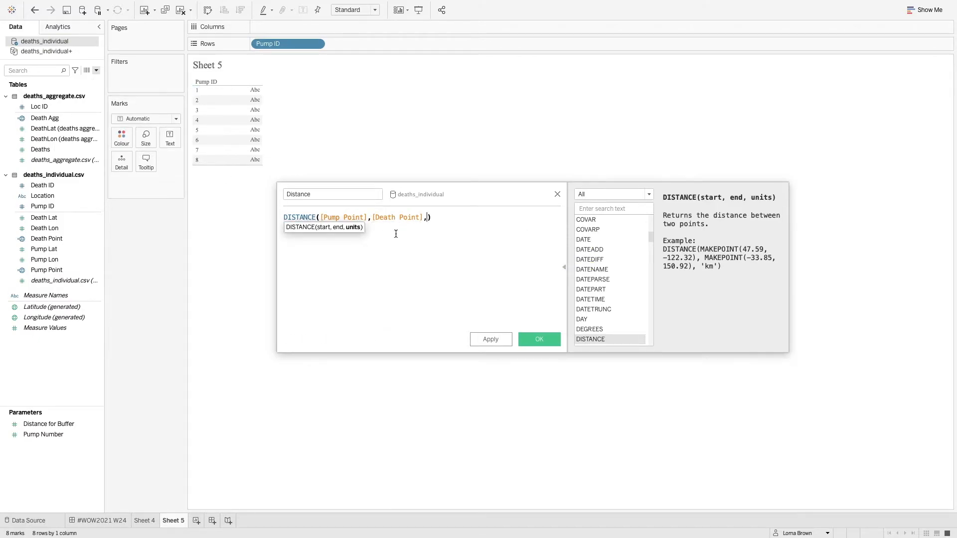
pyautogui.write("'m'")
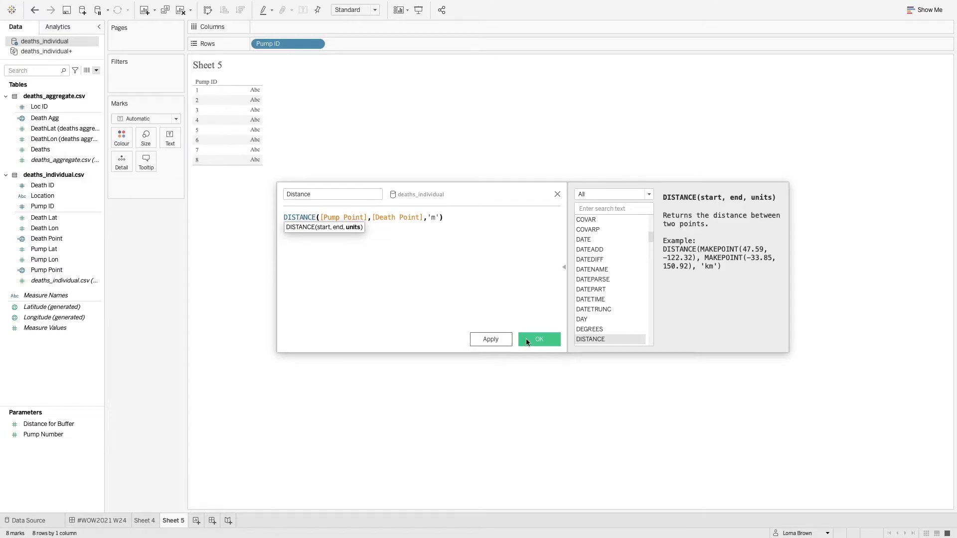
pyautogui.click(538, 339)
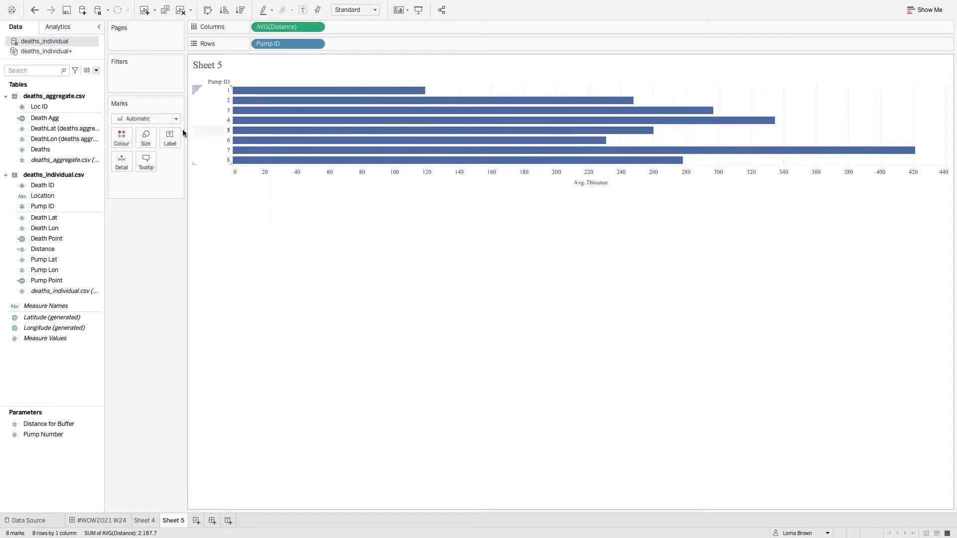
# Show average distance labels on the bars and make them white with black borders.
pyautogui.click(169, 135)
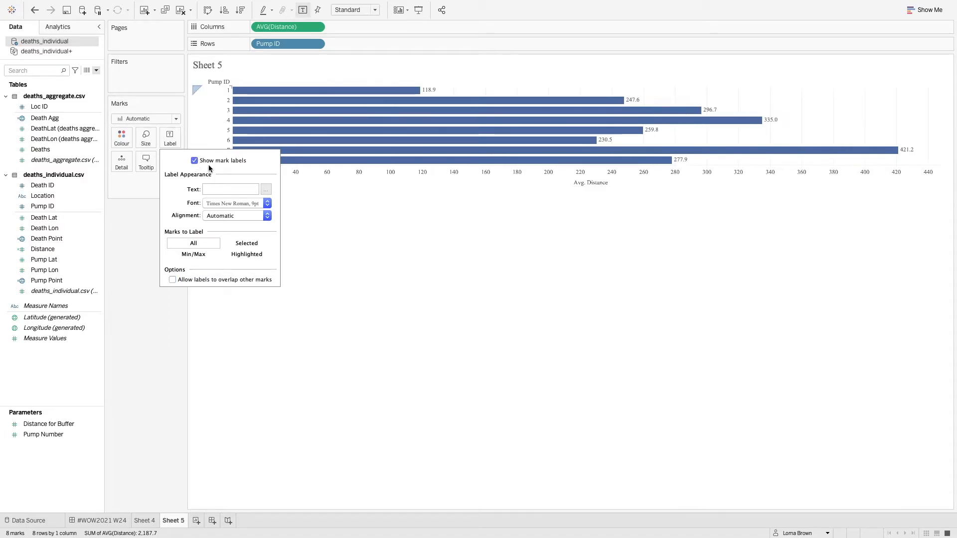
pyautogui.click(354, 10)
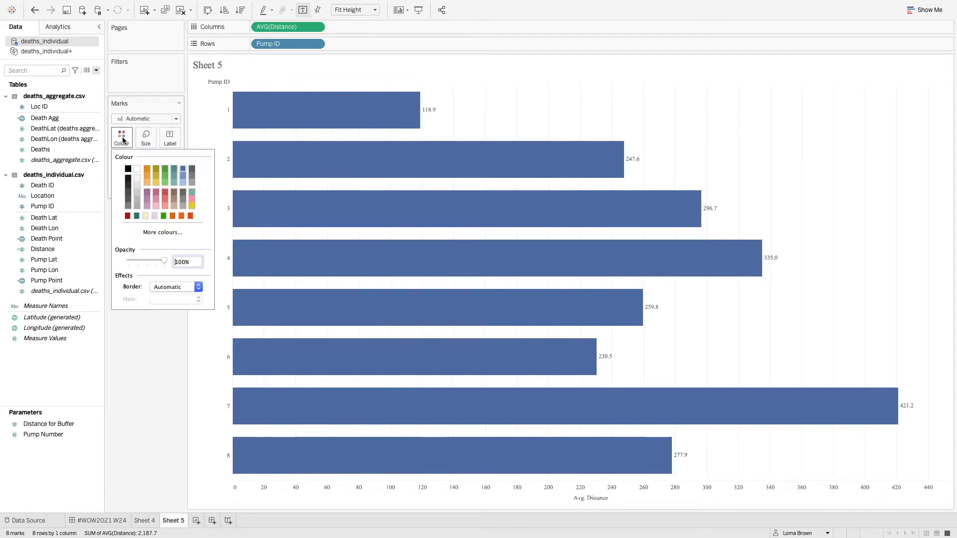
pyautogui.click(196, 287)
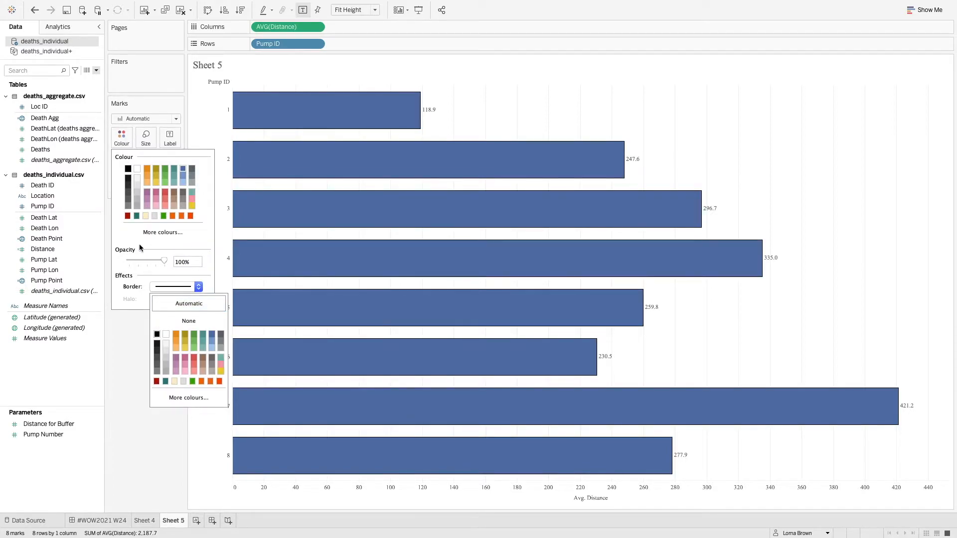
pyautogui.moveTo(144, 211)
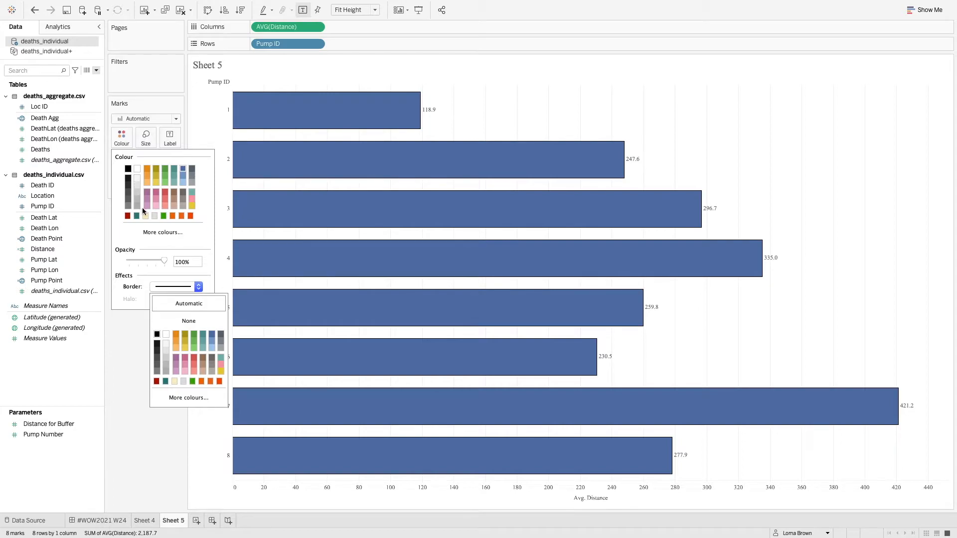
pyautogui.click(127, 215)
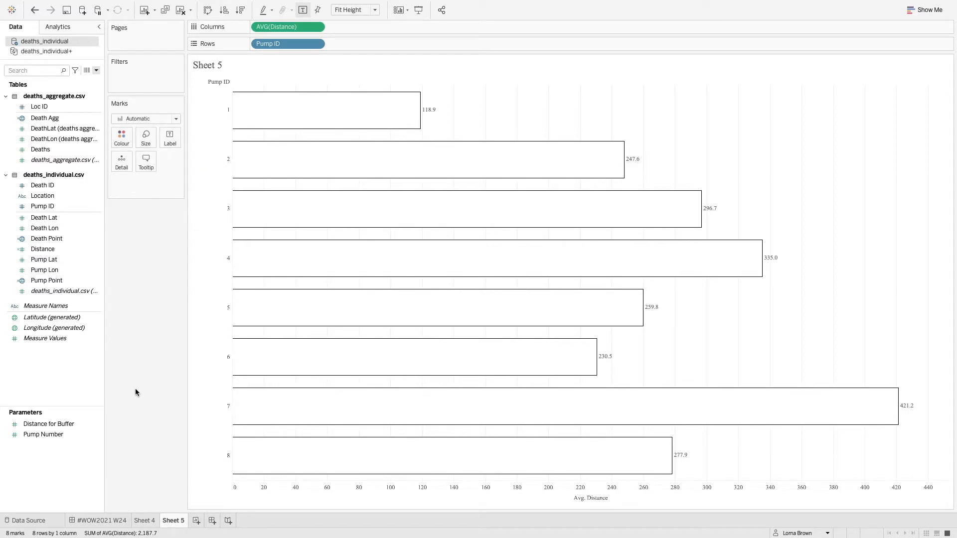
# From the Pump Number parameter, create calculated field 'Pump = Parm' as [Pump ID]=[Pump Number].
pyautogui.rightClick(43, 434)
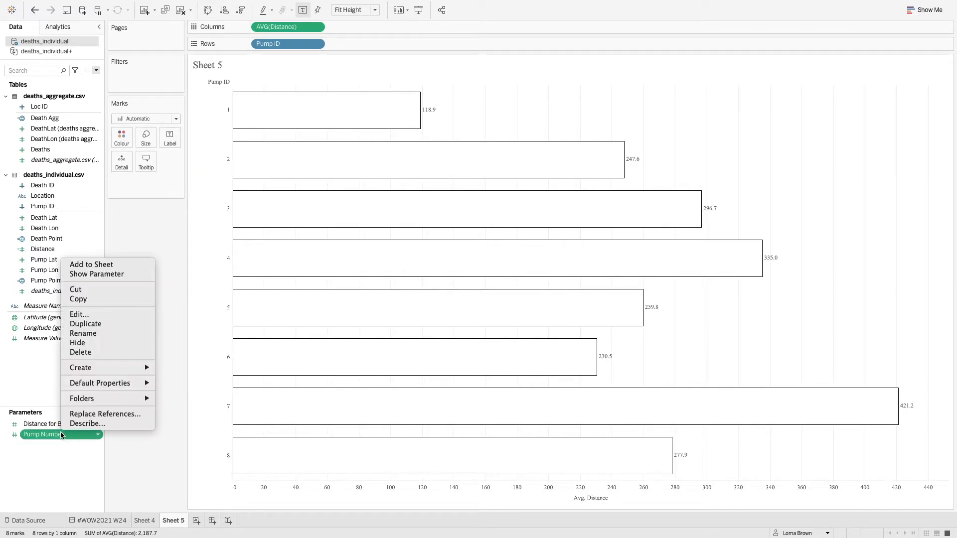
pyautogui.click(78, 314)
pyautogui.write('Pump')
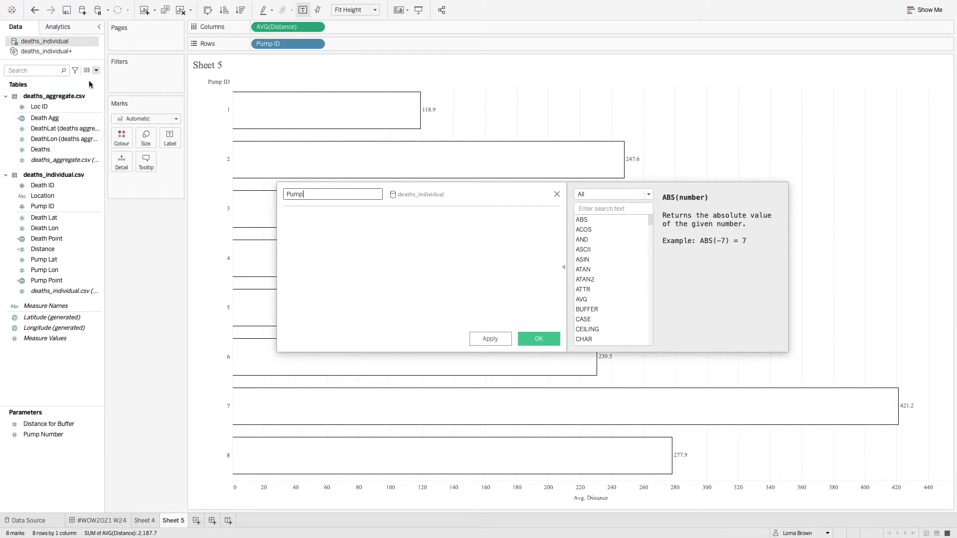
pyautogui.write('=')
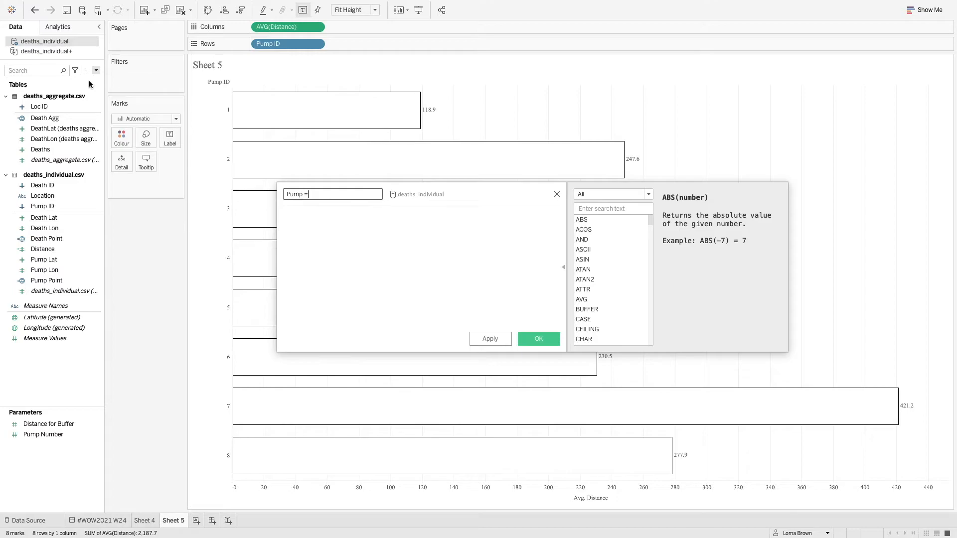
pyautogui.write('Parm')
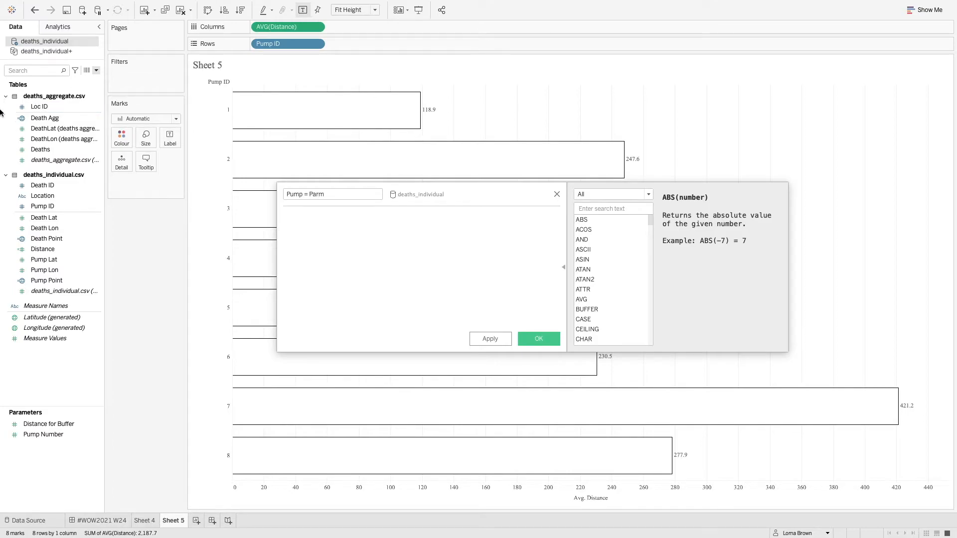
pyautogui.write('[Pump ID]=')
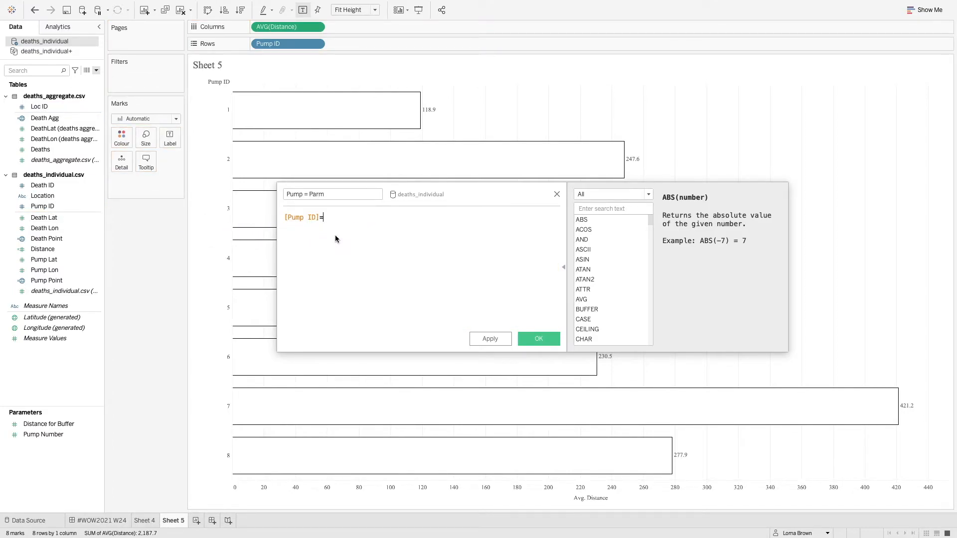
pyautogui.write('=[Pump Number]')
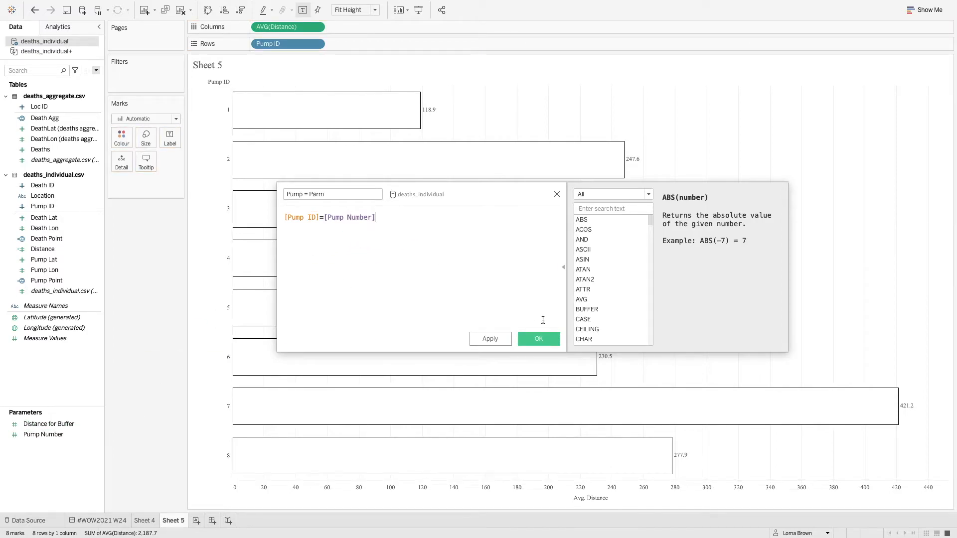
pyautogui.click(538, 339)
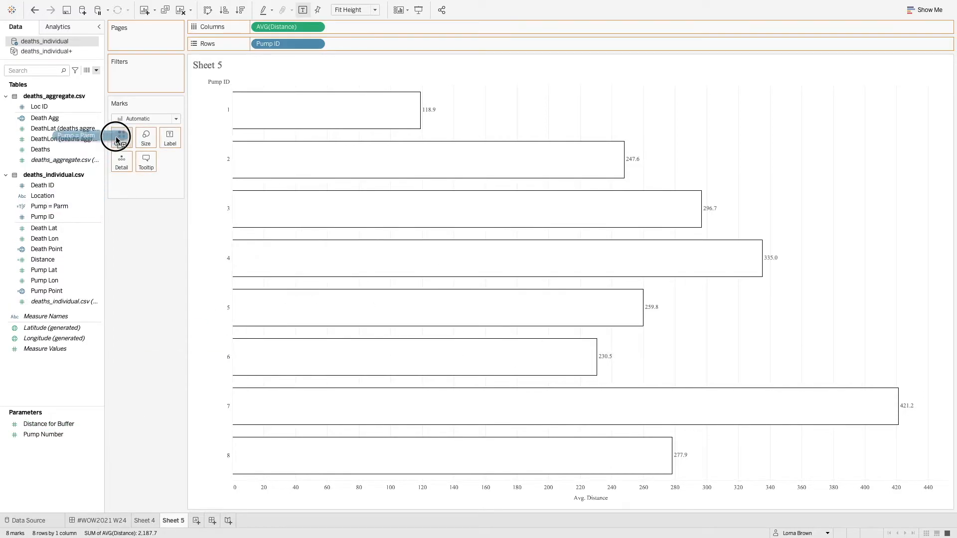
# Edit the Pump = Parm colours: False bars light grey, True bar black.
pyautogui.click(121, 138)
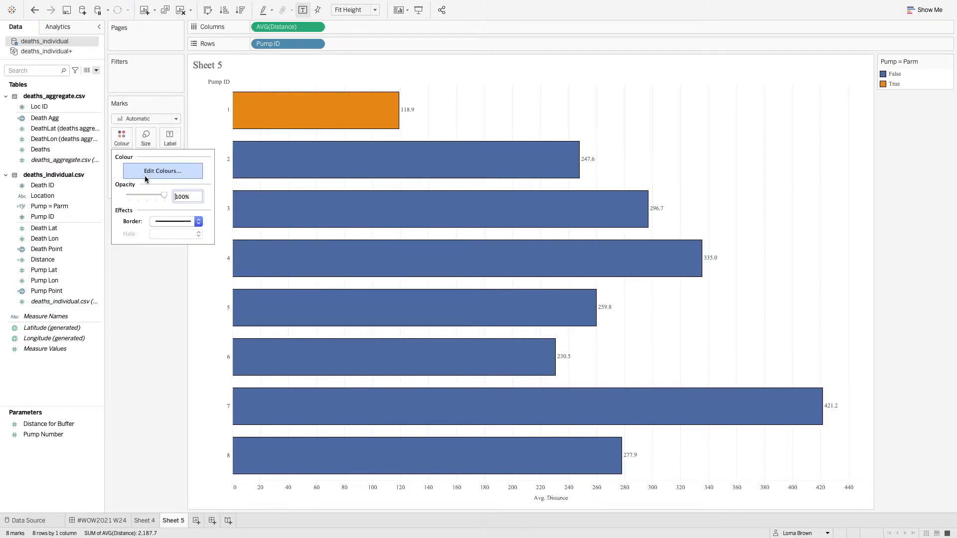
pyautogui.click(162, 170)
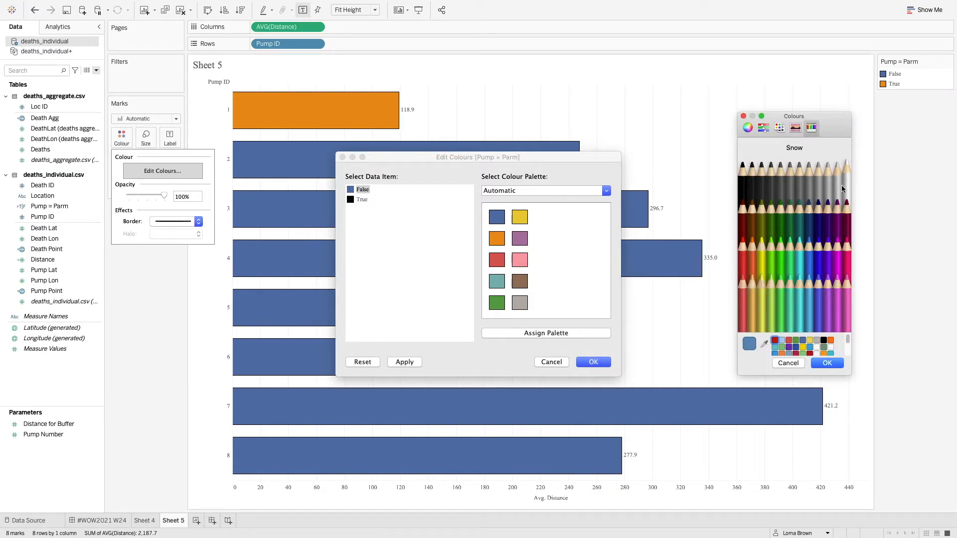
pyautogui.click(787, 363)
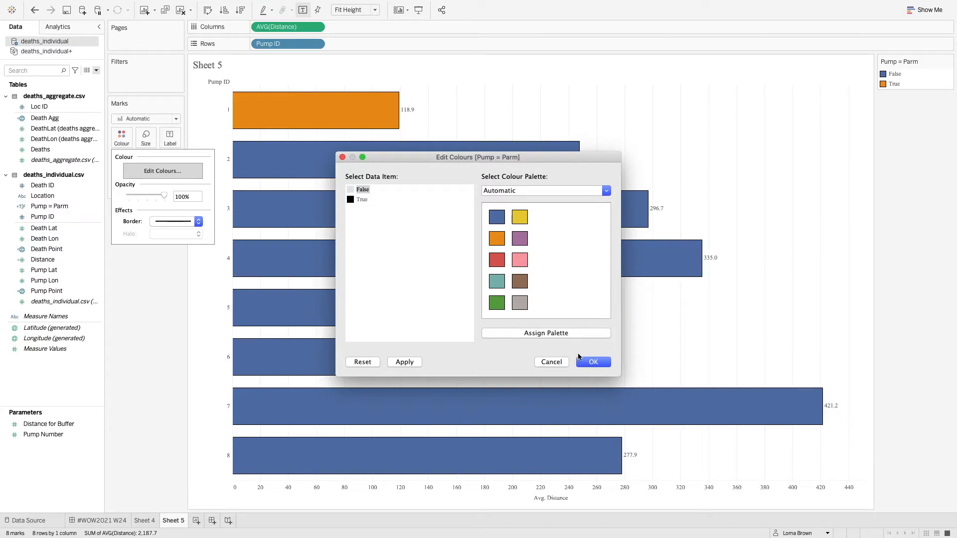
pyautogui.click(592, 362)
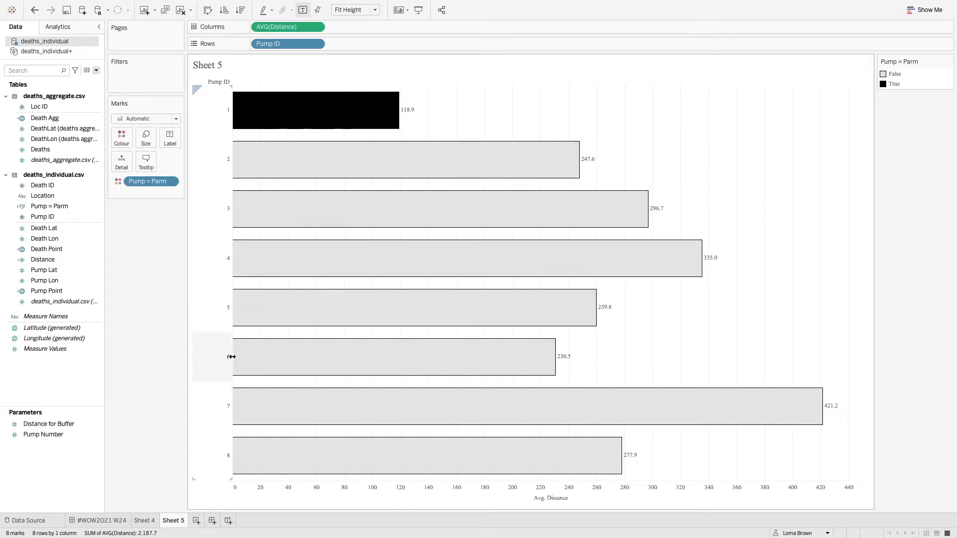
pyautogui.moveTo(401, 113)
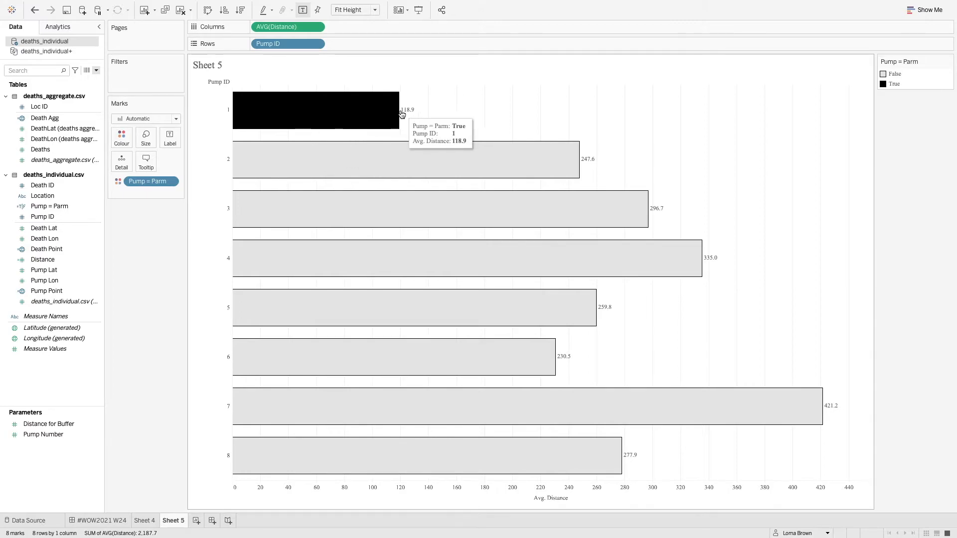
pyautogui.moveTo(415, 117)
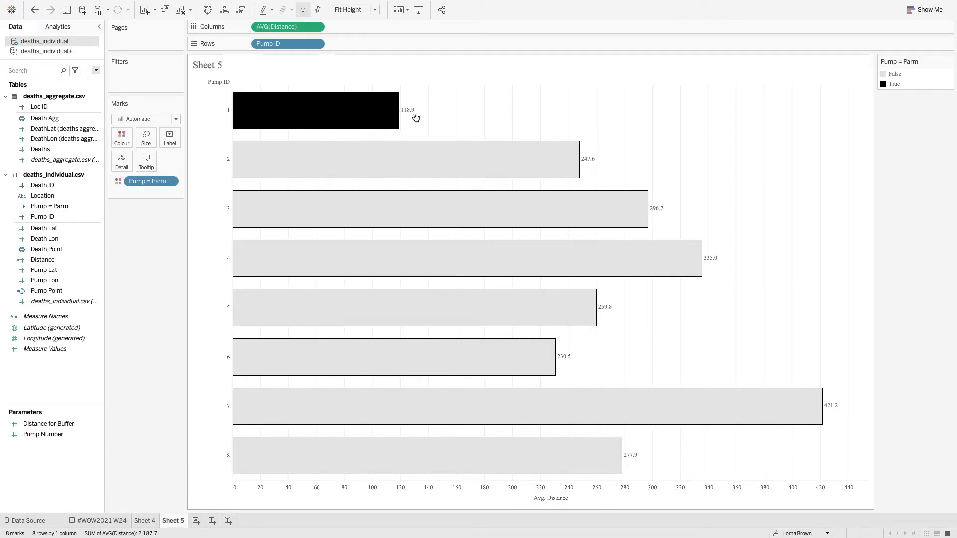
pyautogui.moveTo(389, 150)
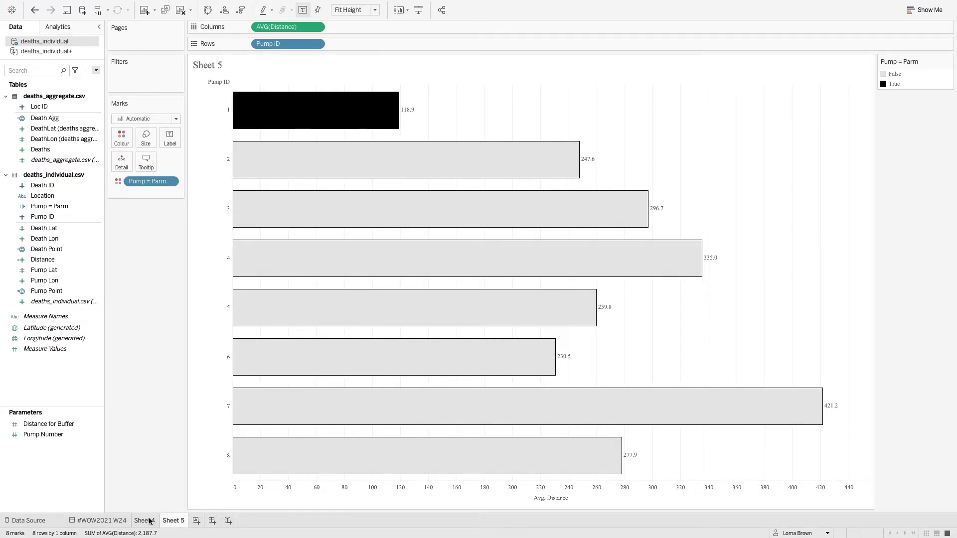
# On Sheet 4, write Buffer: IF [Pump = Parm] THEN BUFFER([Pump Point],[Distance],'m') END.
pyautogui.click(144, 520)
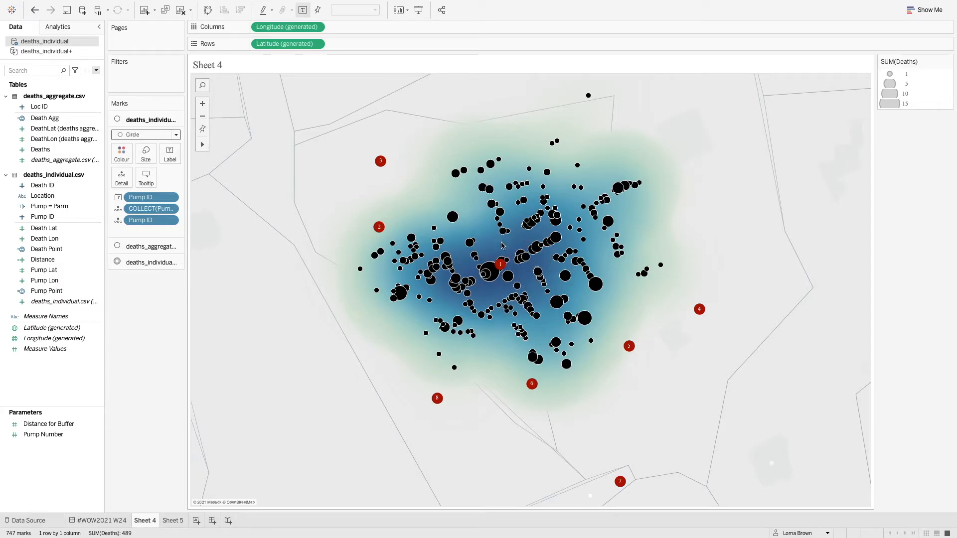
pyautogui.click(96, 70)
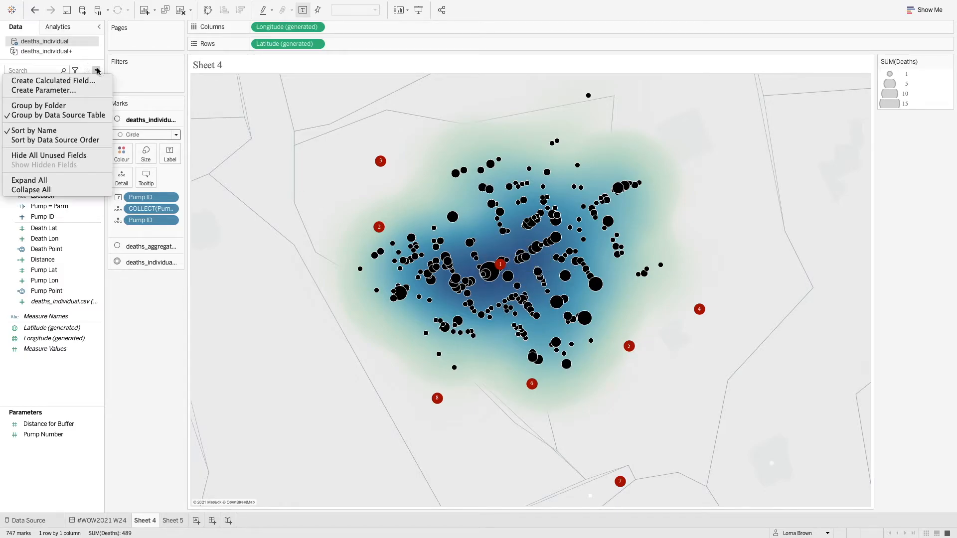
pyautogui.click(53, 80)
pyautogui.write('Buffer')
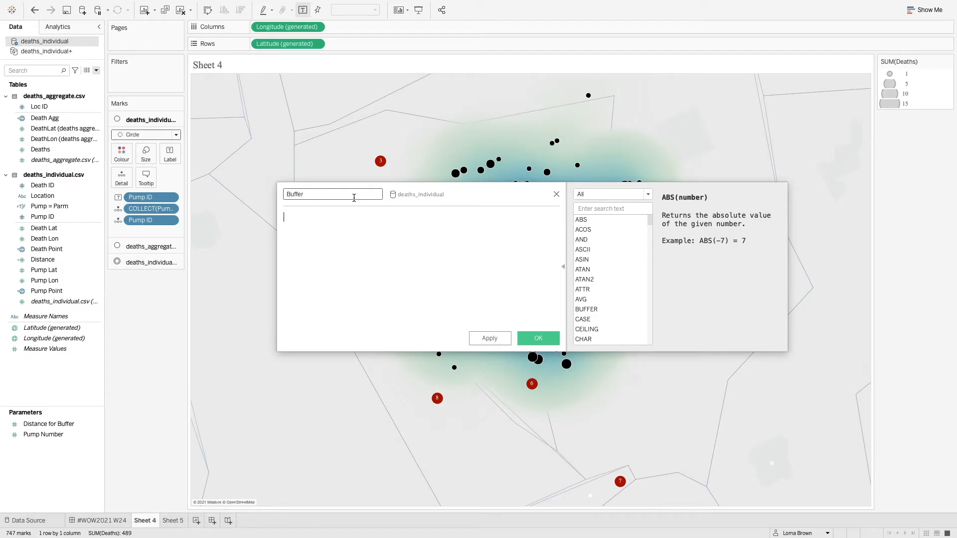
pyautogui.write('IF')
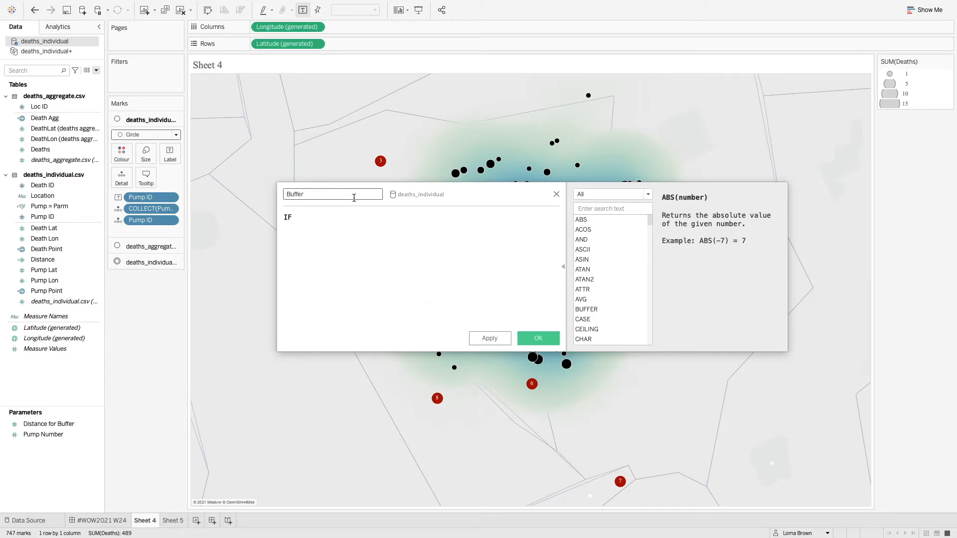
pyautogui.write('pum')
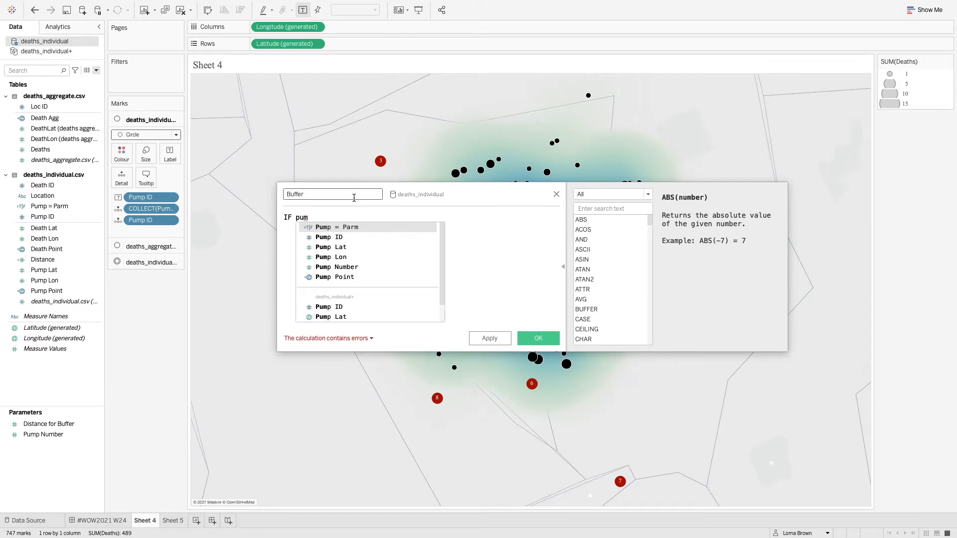
pyautogui.click(337, 228)
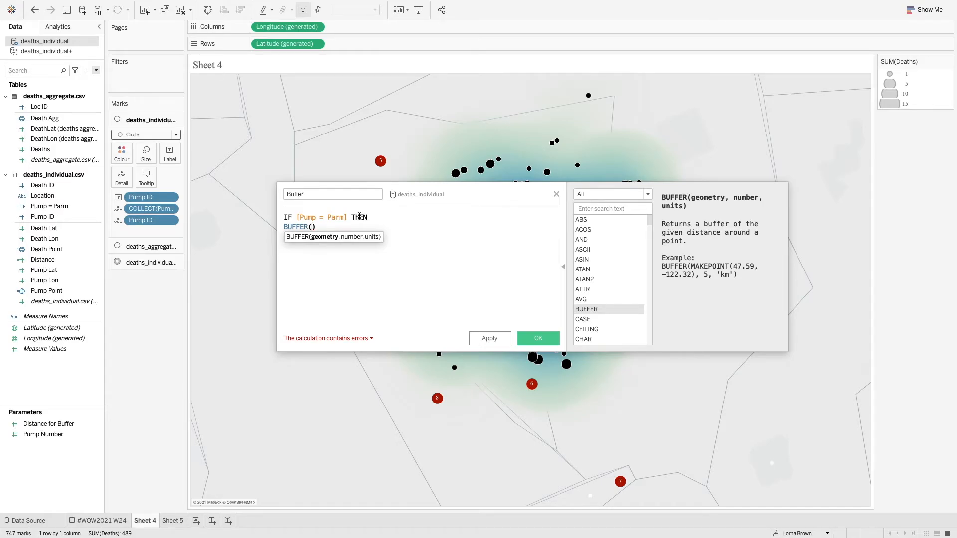
pyautogui.write('pum')
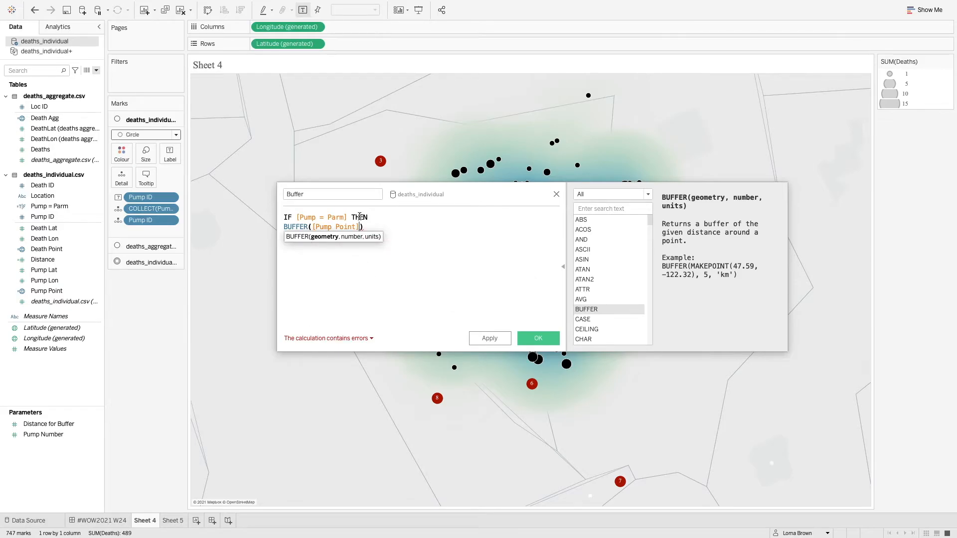
pyautogui.write(',')
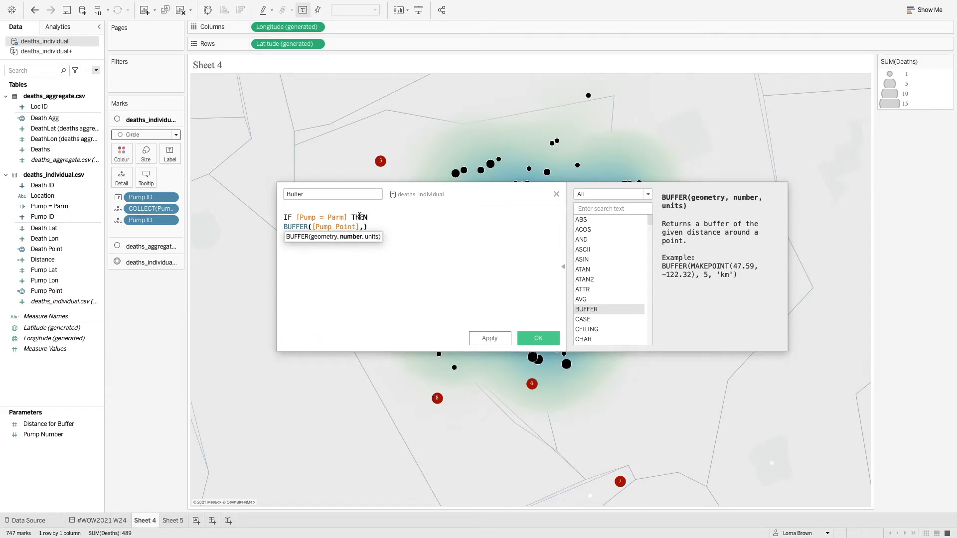
pyautogui.write('[Distance]')
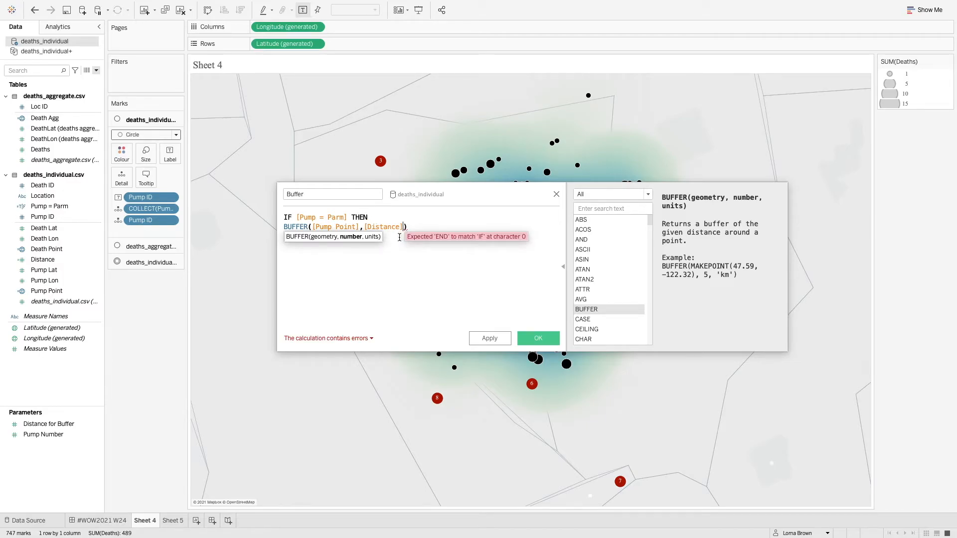
pyautogui.write(", '")
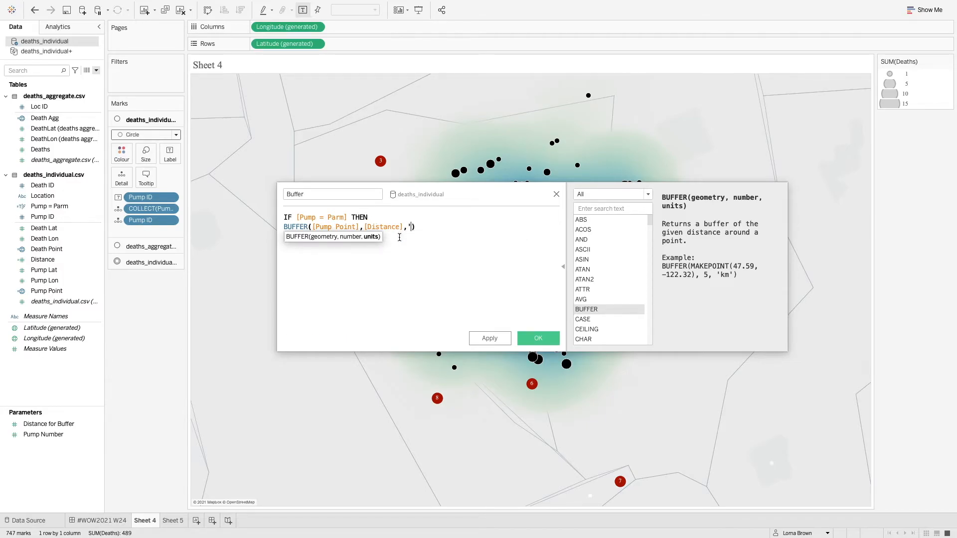
pyautogui.write('m')
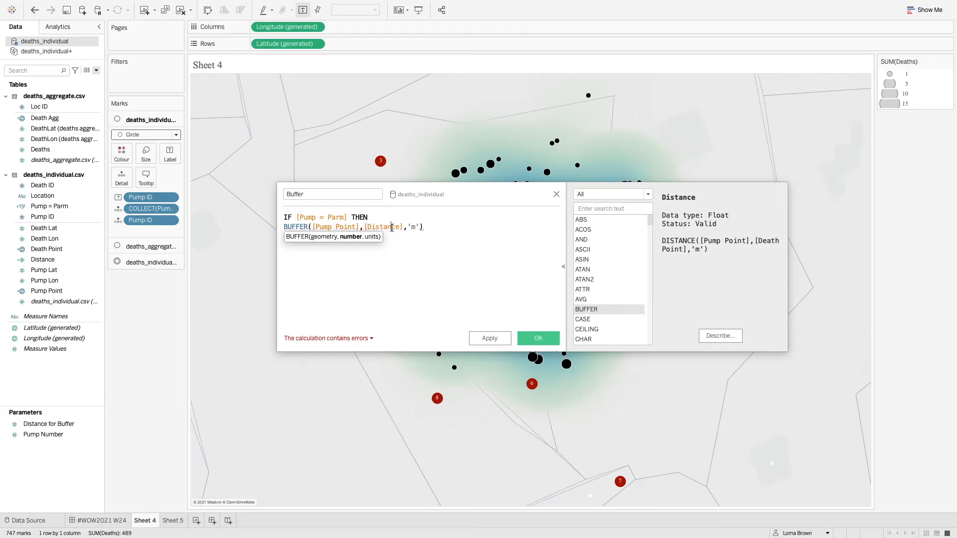
pyautogui.moveTo(449, 228)
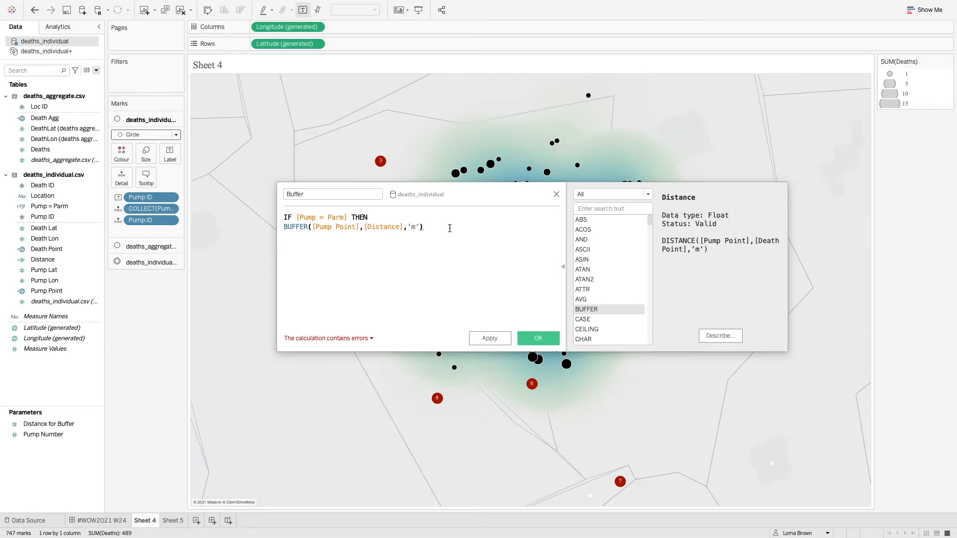
pyautogui.write('END')
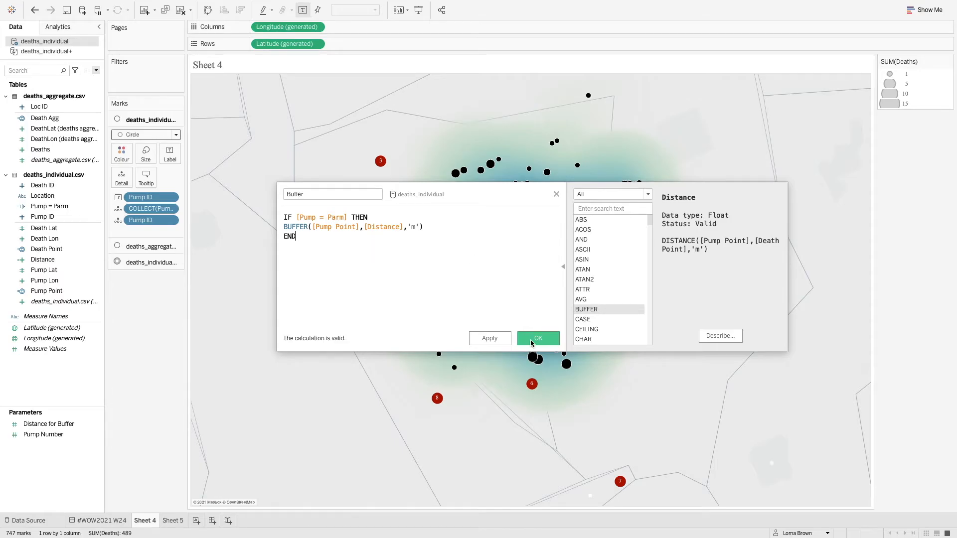
# Save Buffer, add it to the map as a new marks layer, and reopen it for editing.
pyautogui.click(537, 338)
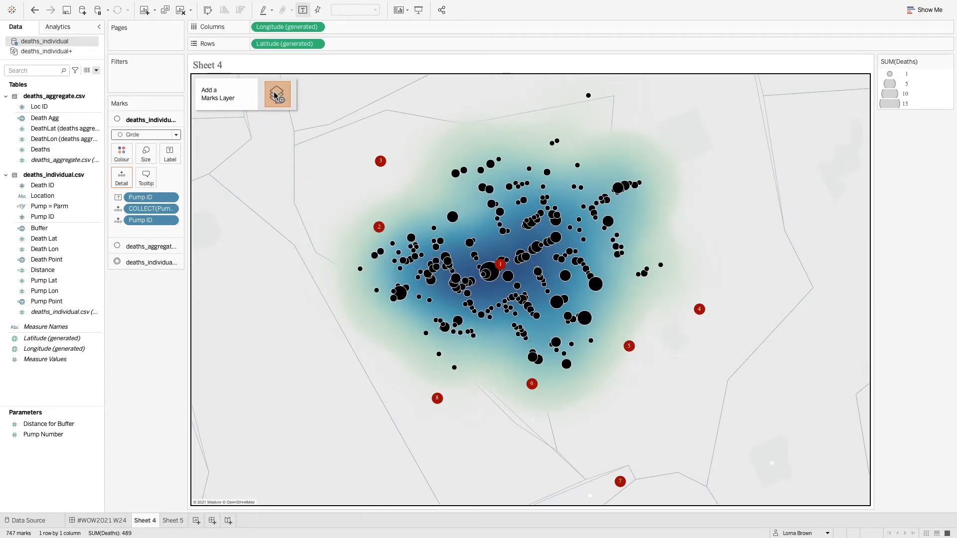
pyautogui.click(277, 95)
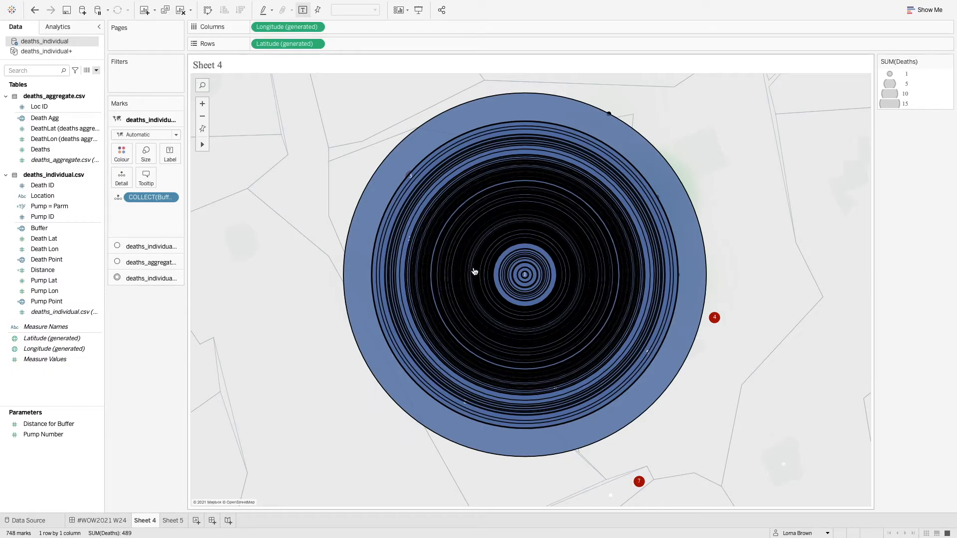
pyautogui.moveTo(674, 177)
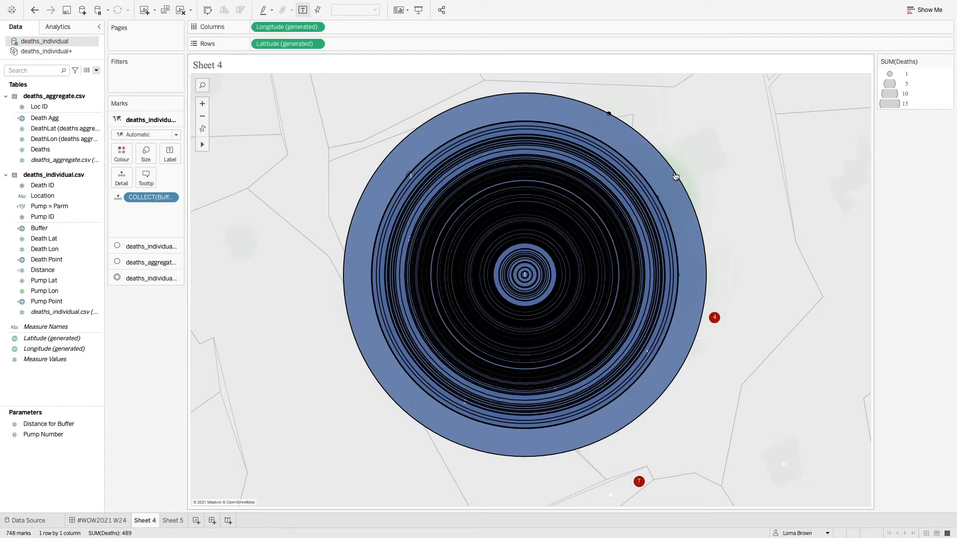
pyautogui.click(43, 248)
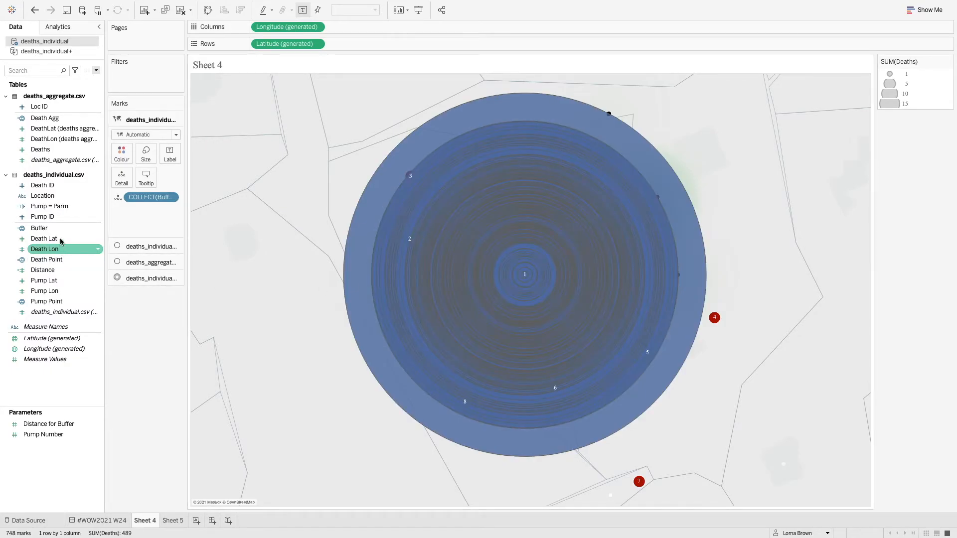
pyautogui.doubleClick(39, 227)
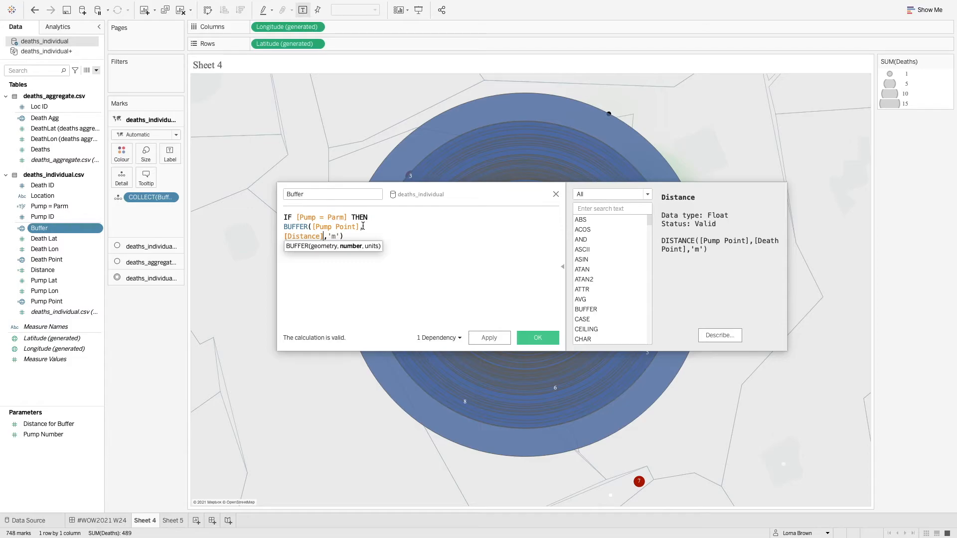
# Replace [Distance] in Buffer with {FIXED [Pump ID]: AVG([Distance])}.
pyautogui.write('{FIXED')
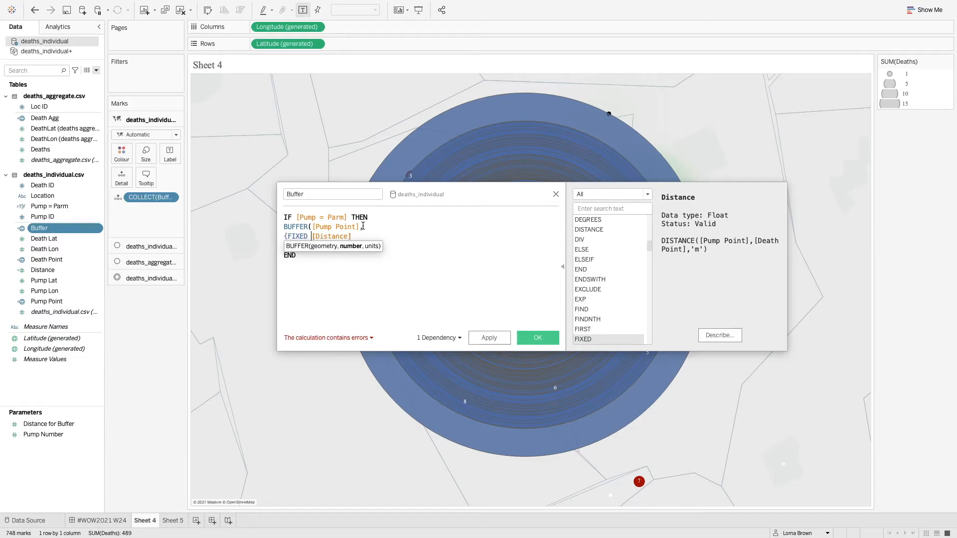
pyautogui.write('pum')
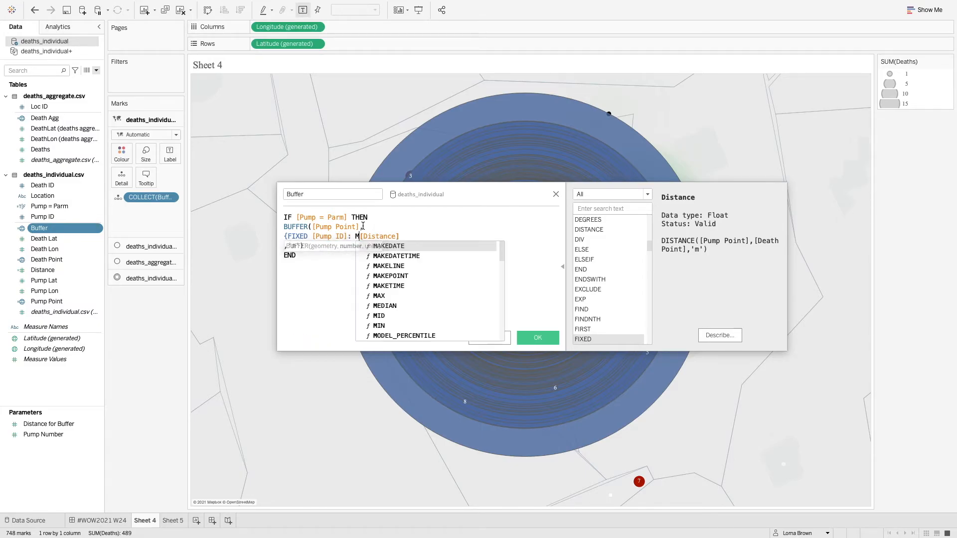
pyautogui.write('AVG(')
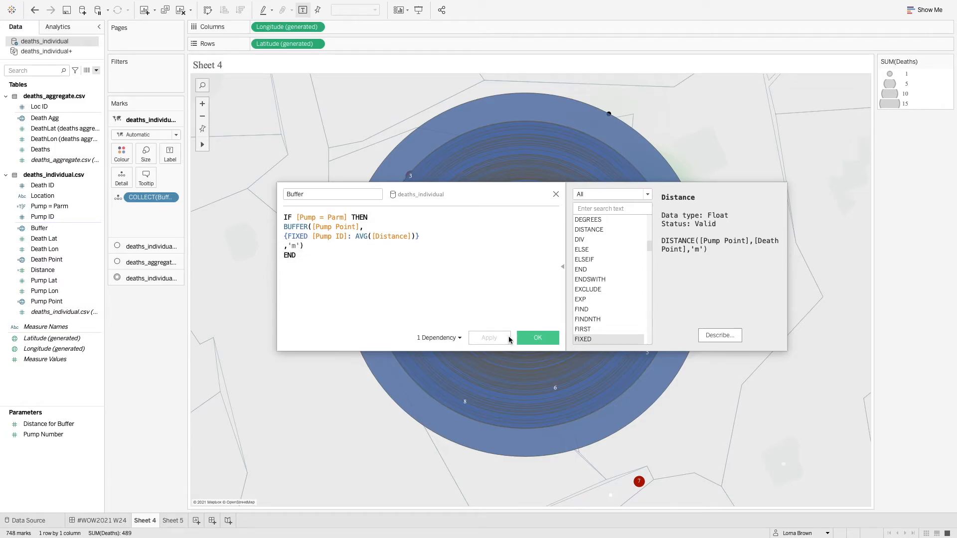
# Confirm the revised Buffer calculation and lower the buffer layer's opacity so only its outline shows.
pyautogui.click(536, 338)
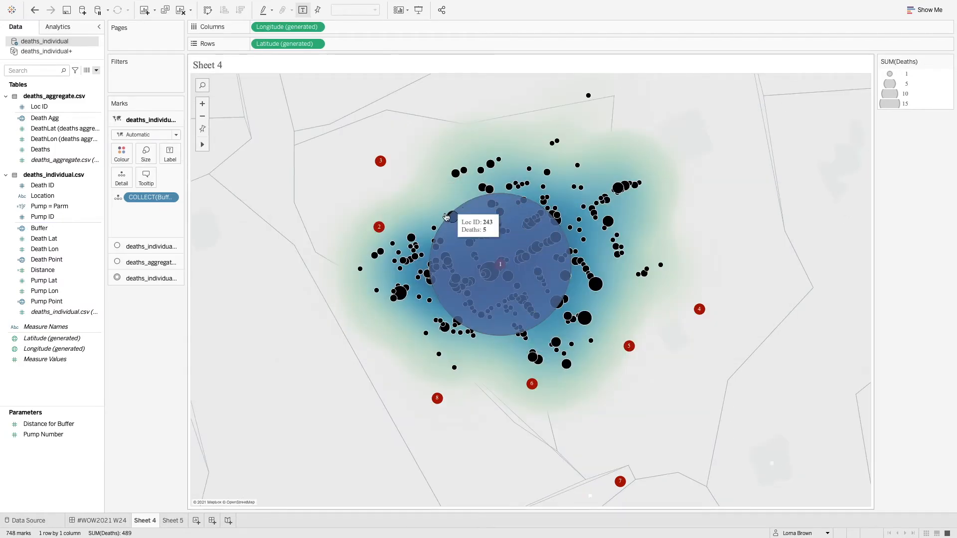
pyautogui.moveTo(473, 294)
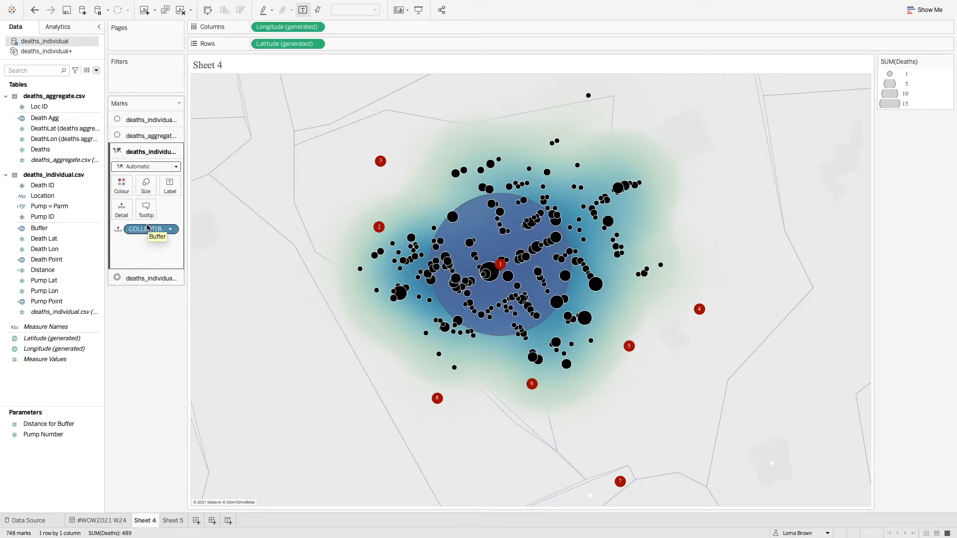
pyautogui.click(121, 186)
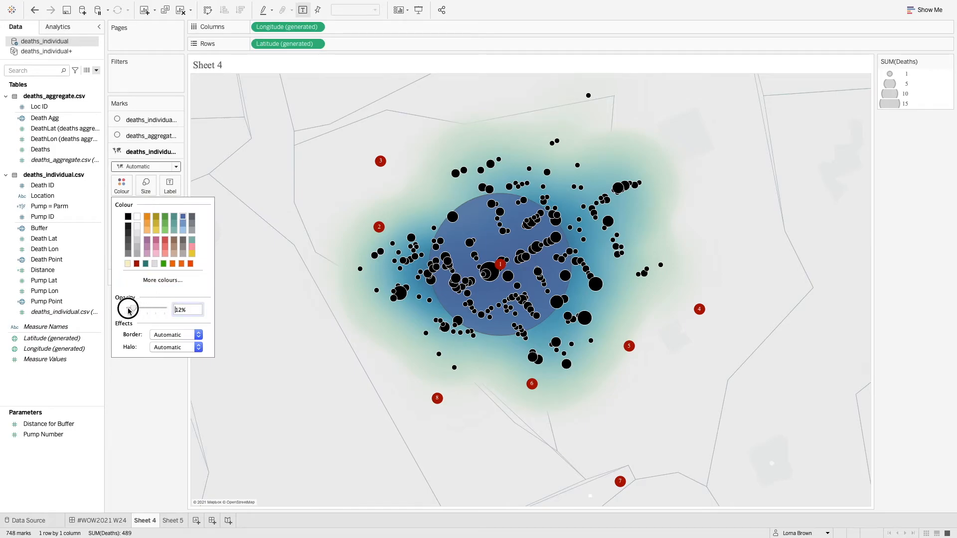
pyautogui.click(198, 334)
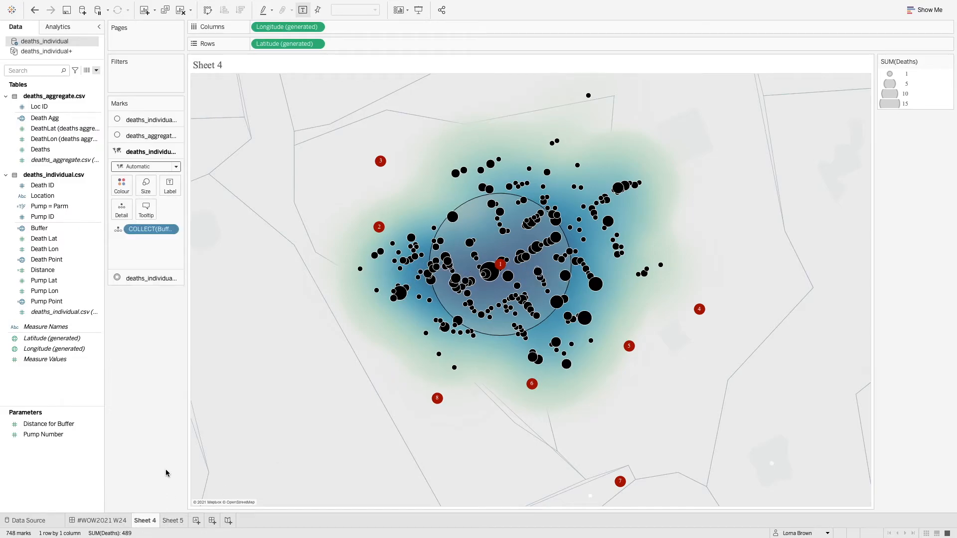
pyautogui.moveTo(172, 523)
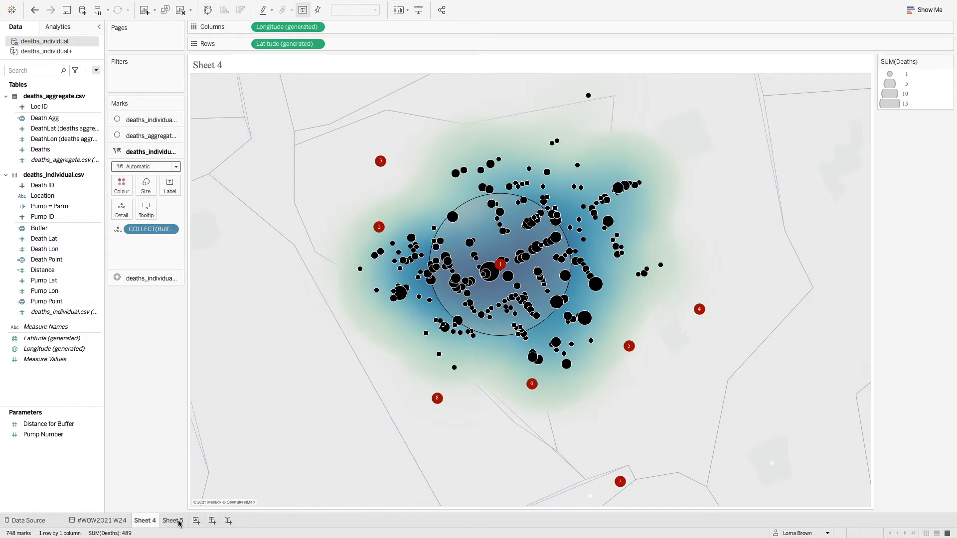
# Create Number of Deaths: IF [Distance] <= {FIXED [Pump ID]:AVG([Distance])} THEN [Death ID] END.
pyautogui.click(173, 520)
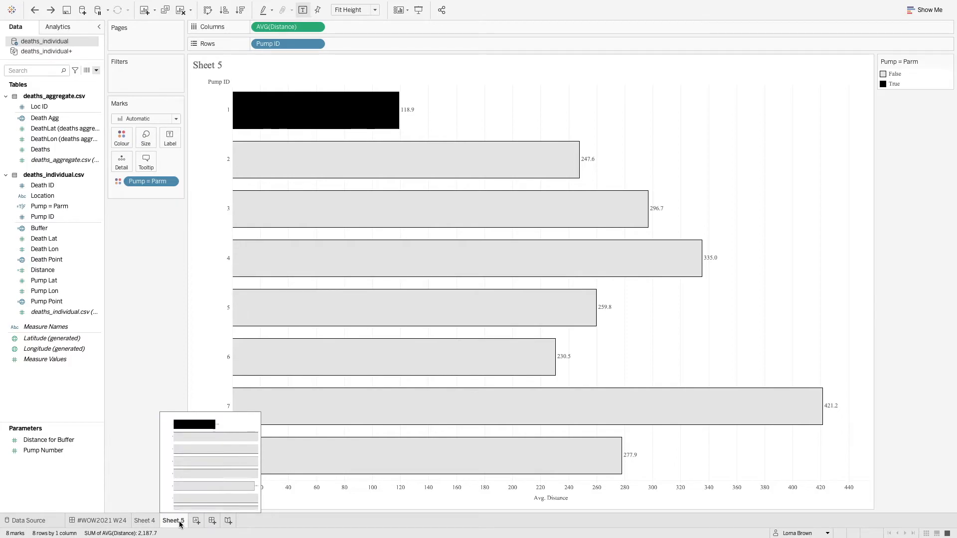
pyautogui.click(212, 520)
pyautogui.write('Number')
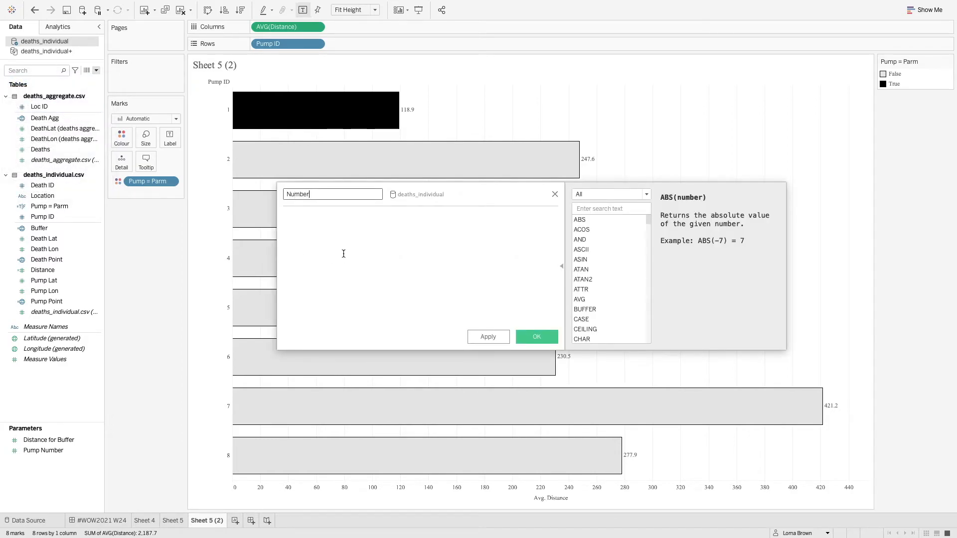
pyautogui.write('of Deta')
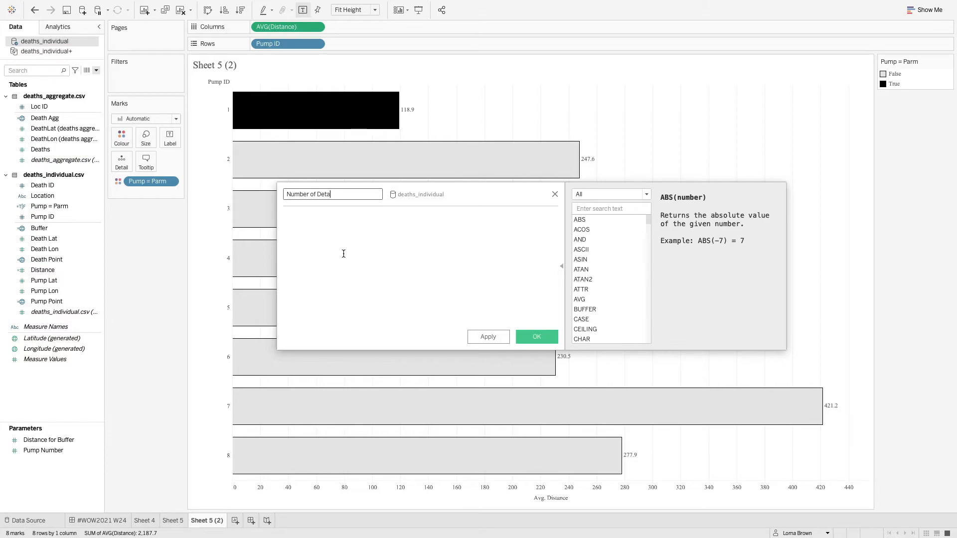
pyautogui.write('IF [Distance] <=')
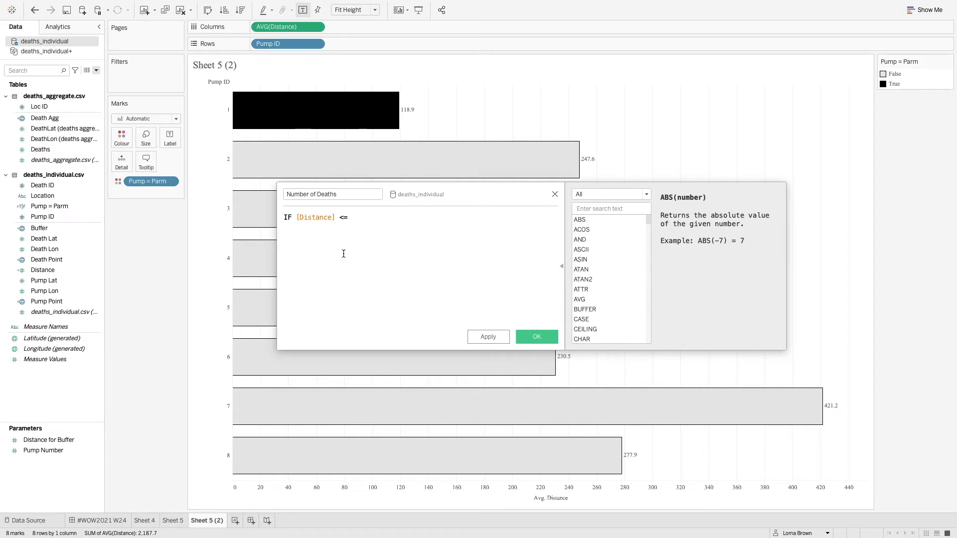
pyautogui.write('{fi')
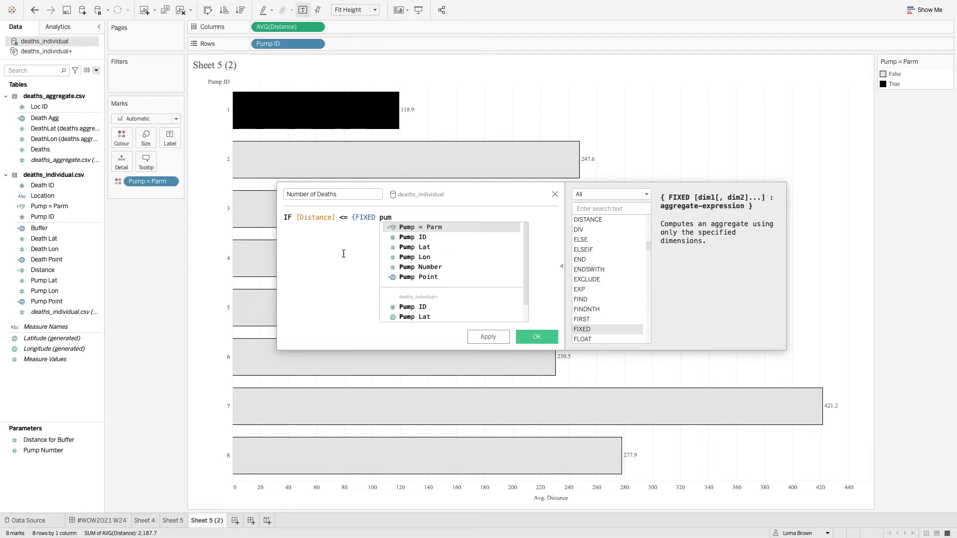
pyautogui.write('[Pump ID]:AVG(')
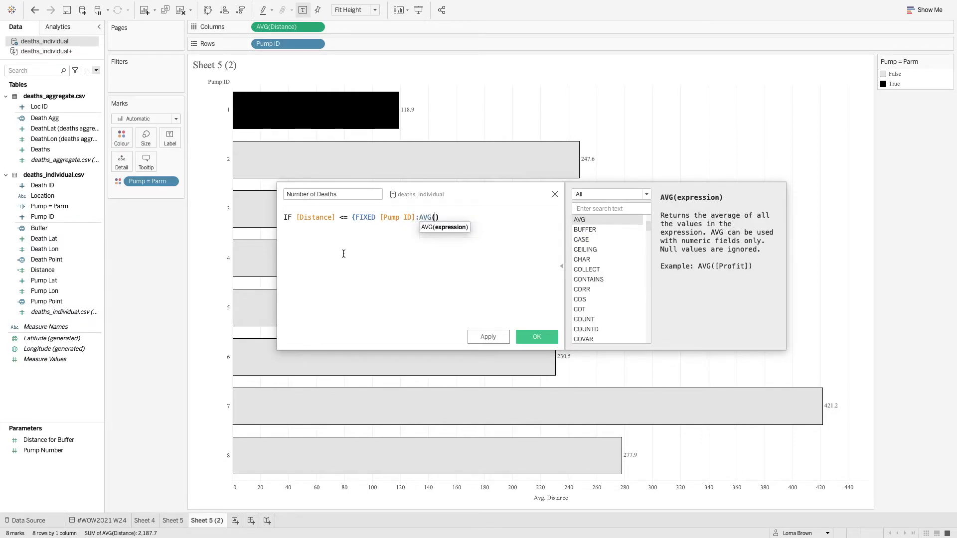
pyautogui.write('[Distance])')
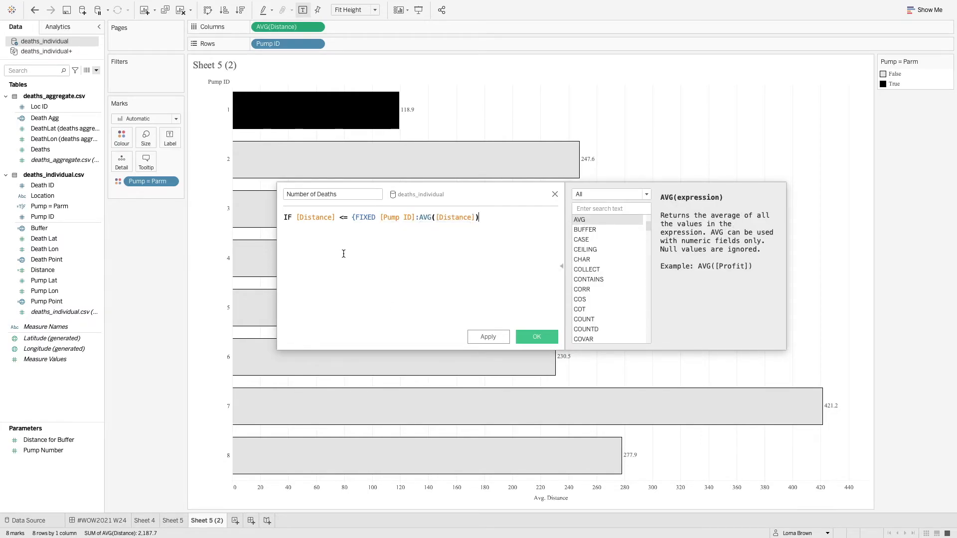
pyautogui.write('THEN deat')
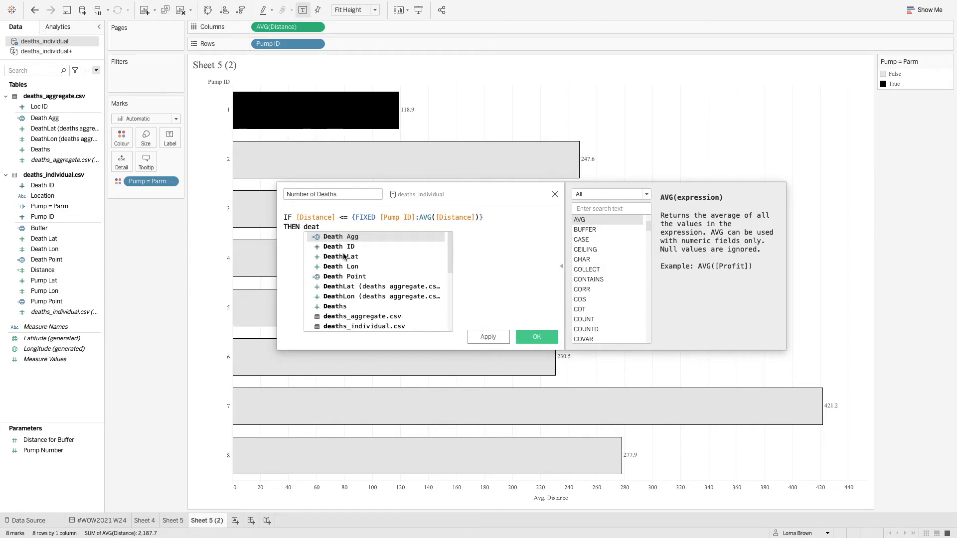
pyautogui.moveTo(338, 246)
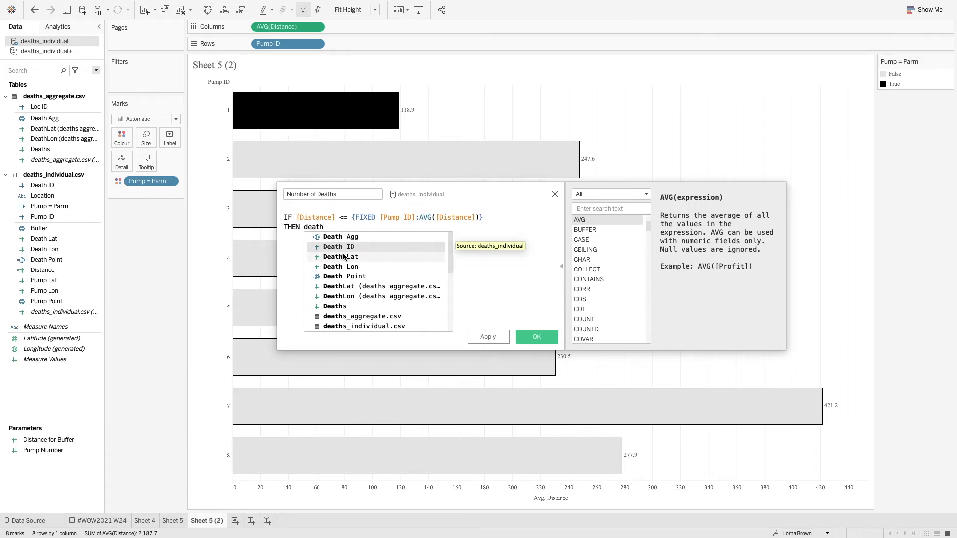
pyautogui.click(340, 246)
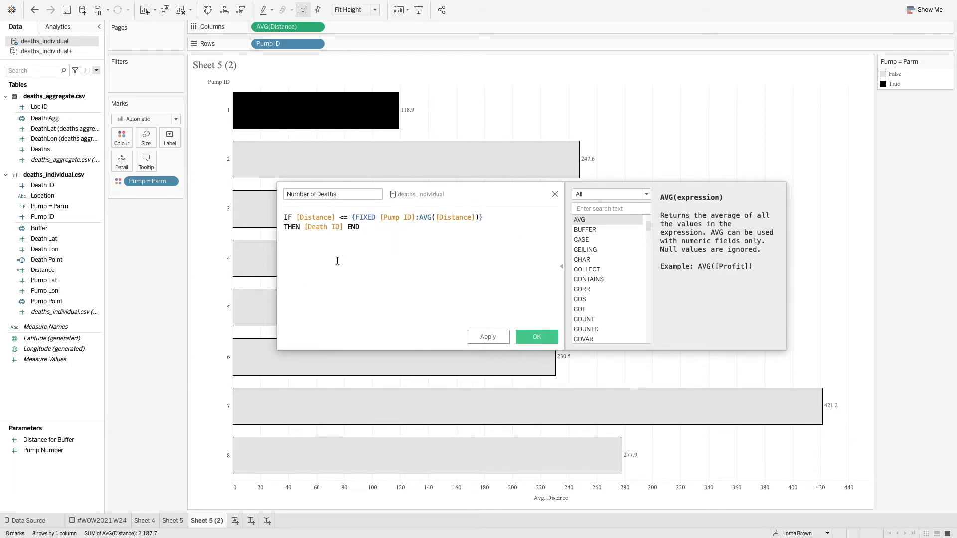
pyautogui.click(535, 336)
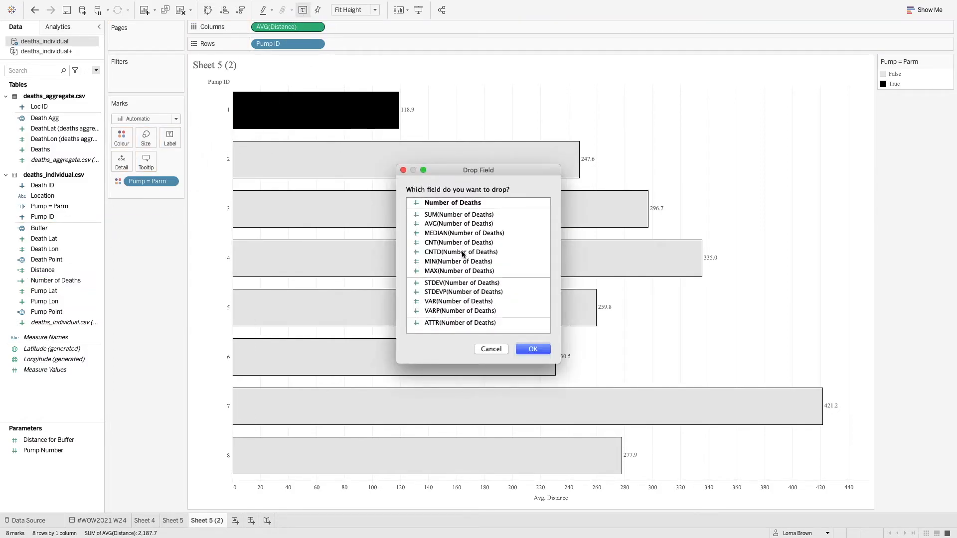
# Choose CNTD(Number of Deaths) for Columns, giving per-pump counts from 228 to 279.
pyautogui.click(532, 349)
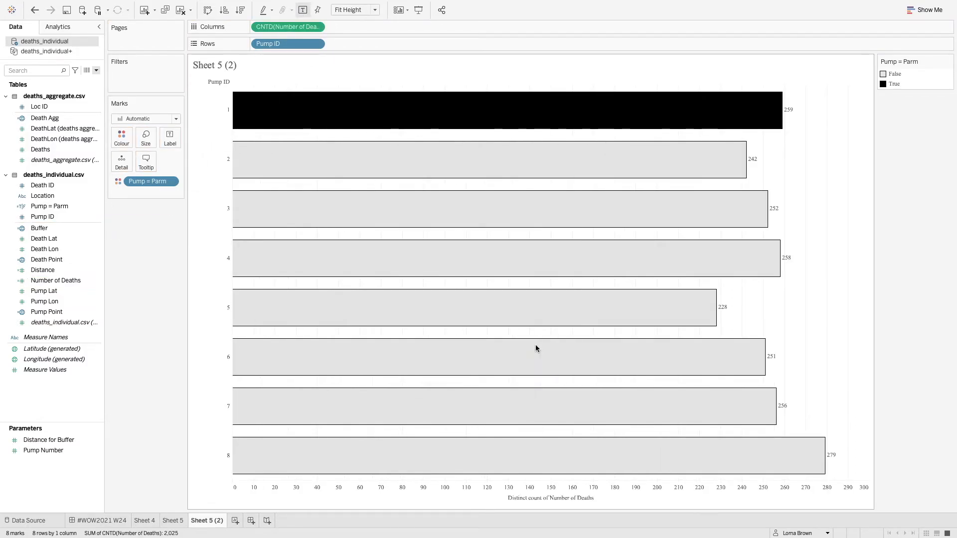
pyautogui.moveTo(633, 184)
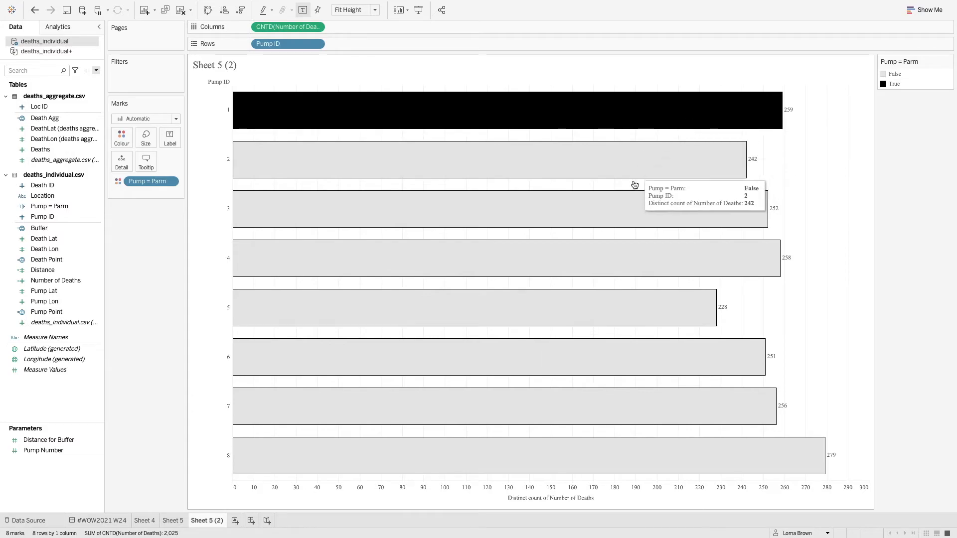
pyautogui.moveTo(804, 338)
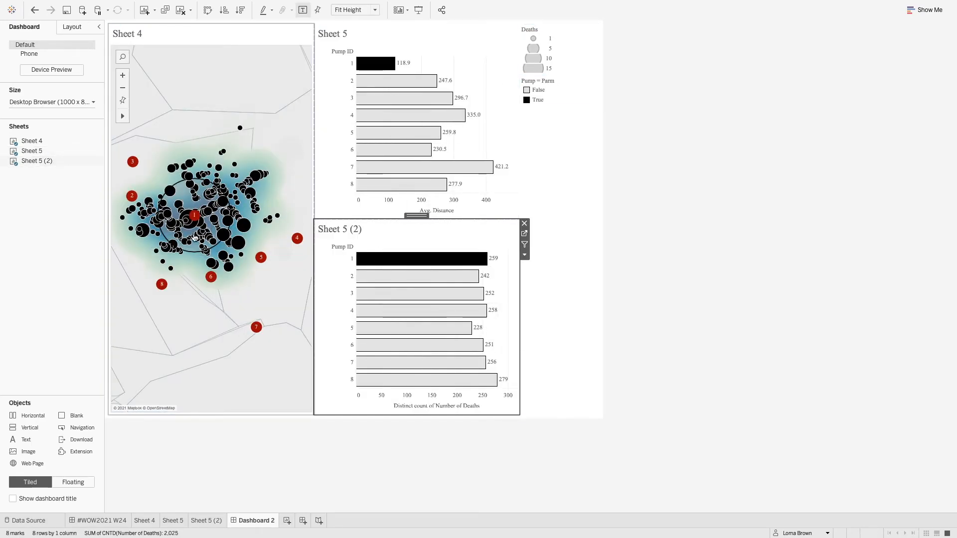
pyautogui.moveTo(194, 214)
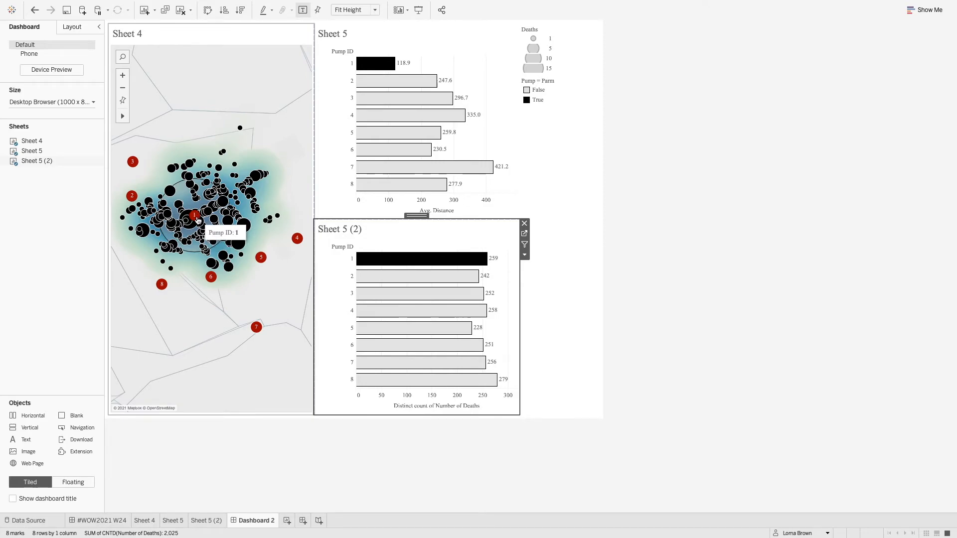
pyautogui.moveTo(297, 238)
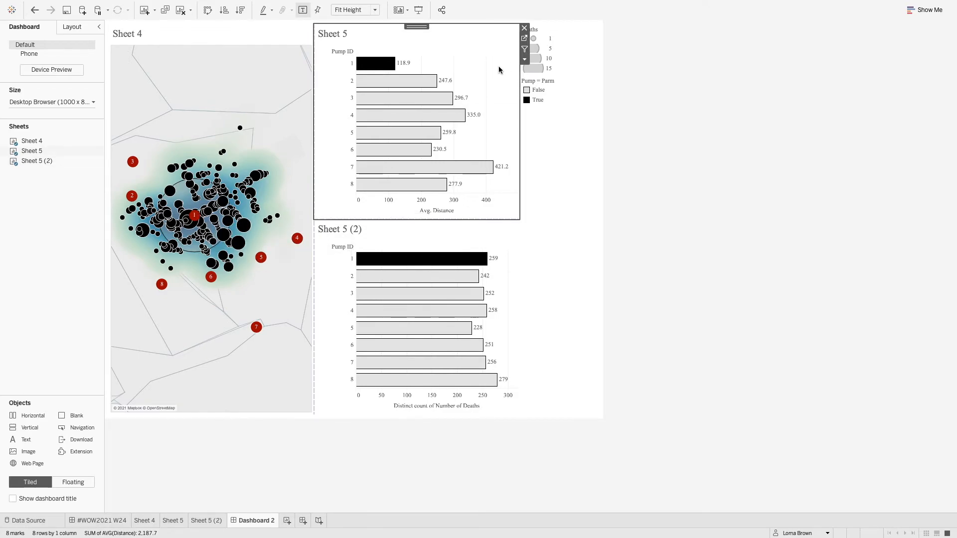
# Put Buffer on the Marks card of Sheet 5 and Sheet 5 (2), ending on Dashboard 2.
pyautogui.click(173, 520)
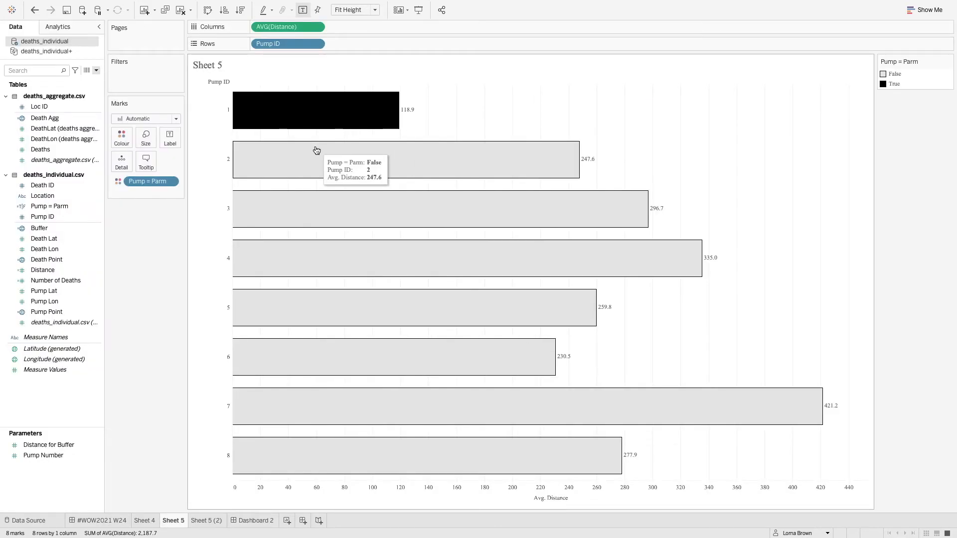
pyautogui.click(40, 228)
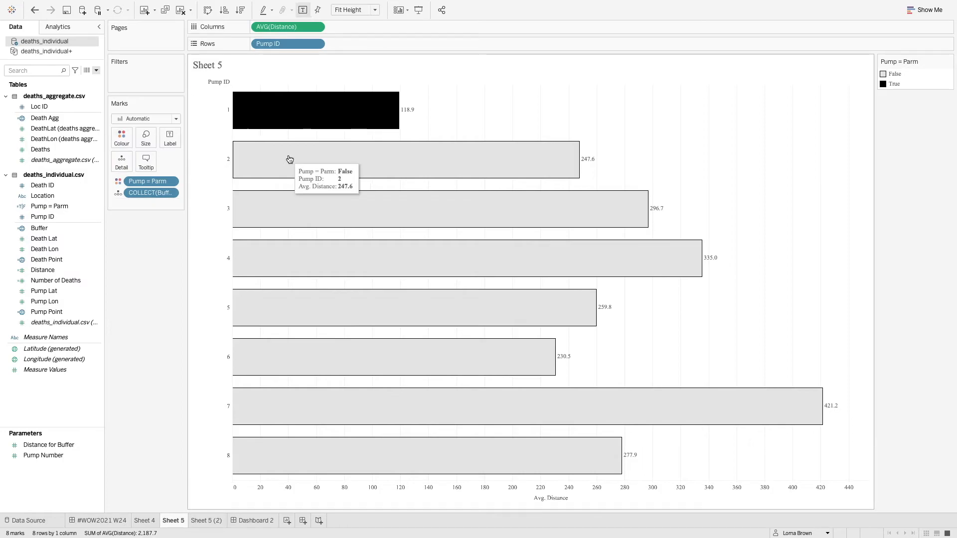
pyautogui.click(206, 520)
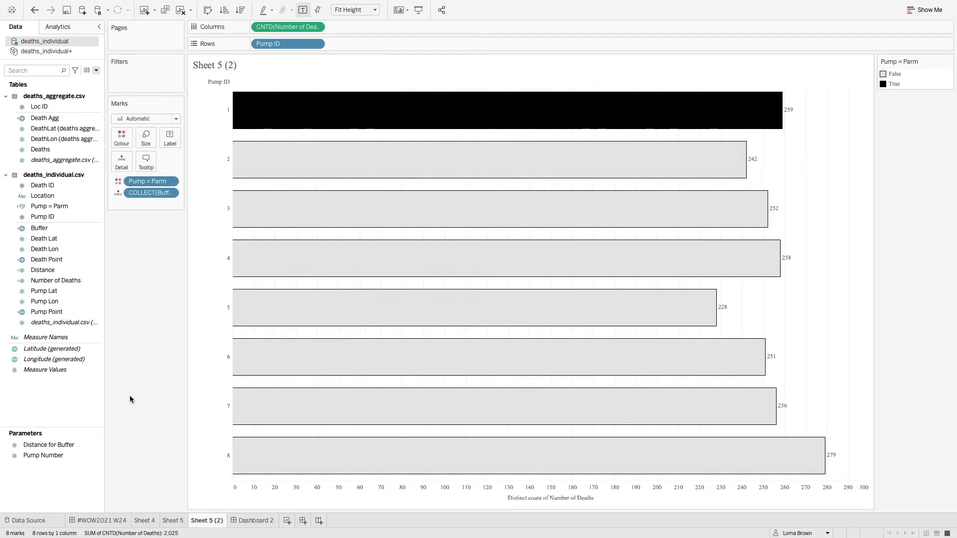
pyautogui.click(255, 521)
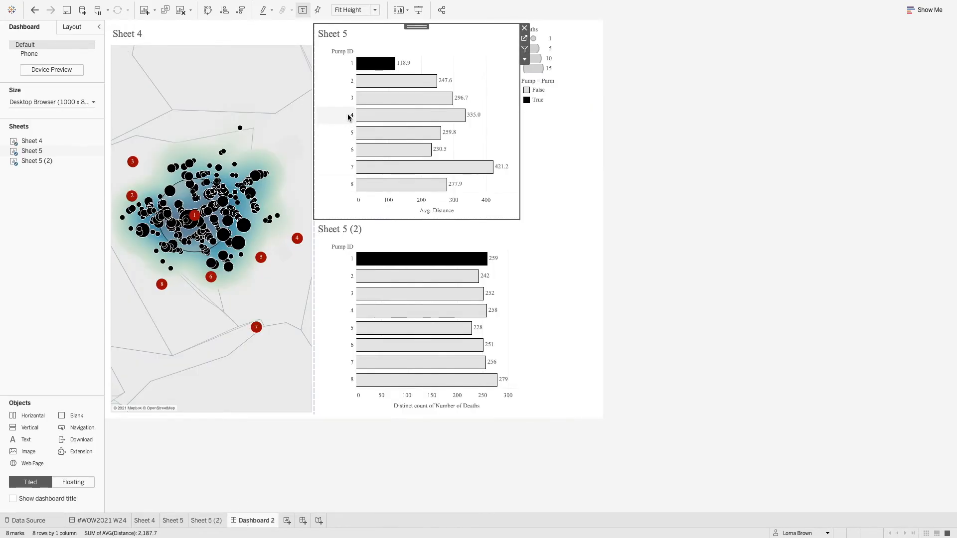
pyautogui.moveTo(393, 98)
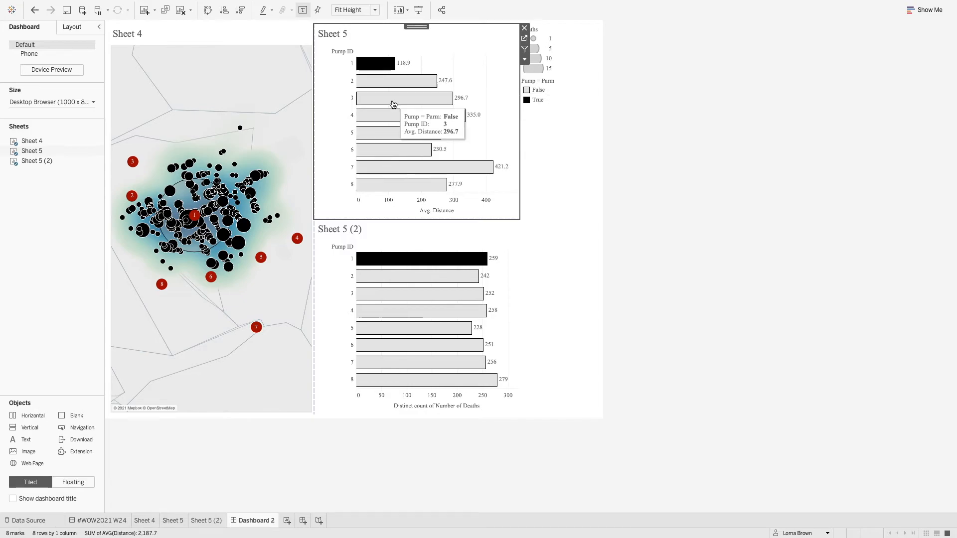
pyautogui.click(404, 98)
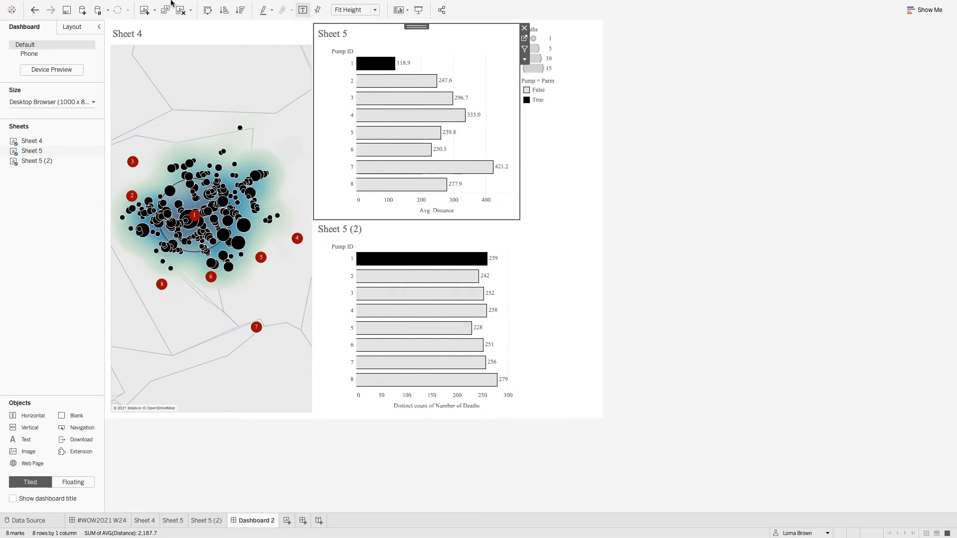
# Add a 'CHange Pump' parameter action setting Pump Number from the selected Pump ID.
pyautogui.click(169, 5)
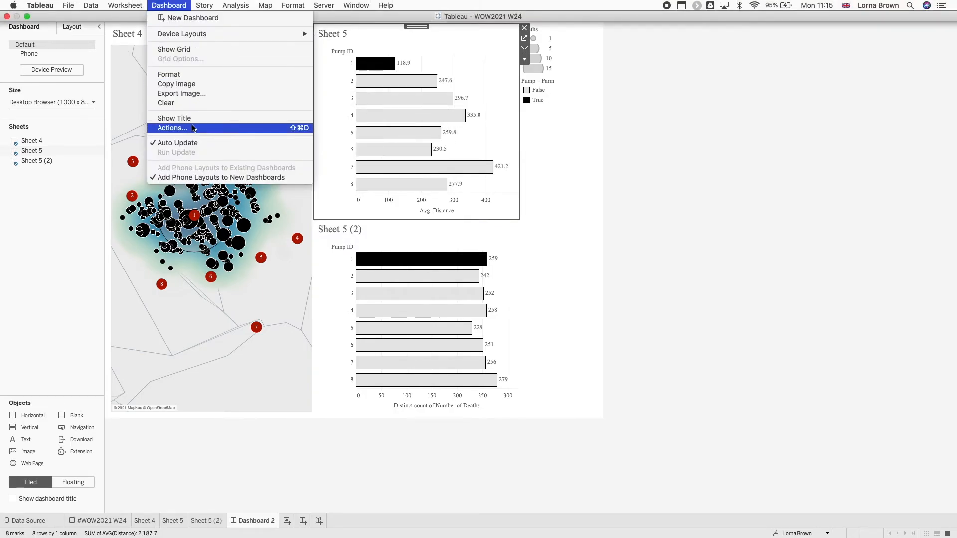
pyautogui.click(172, 127)
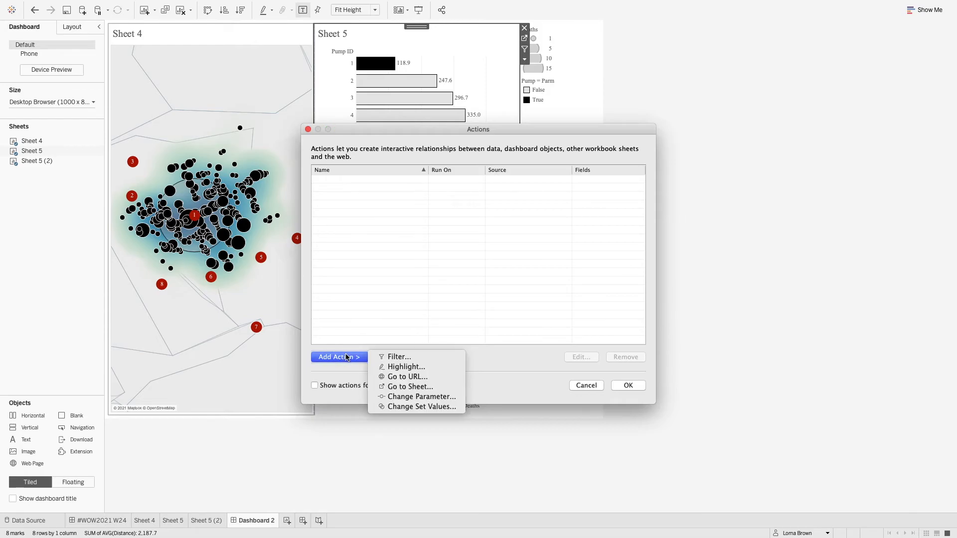
pyautogui.click(421, 396)
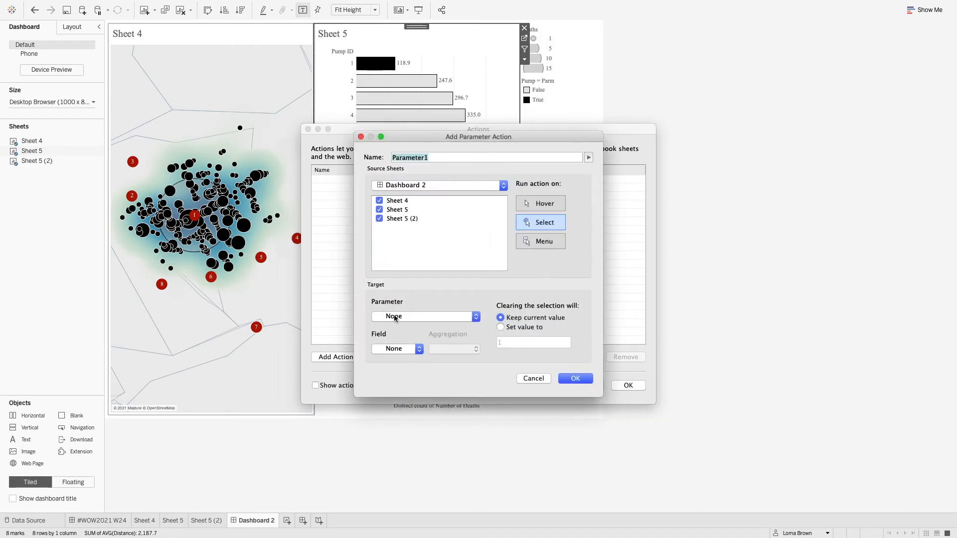
pyautogui.click(424, 316)
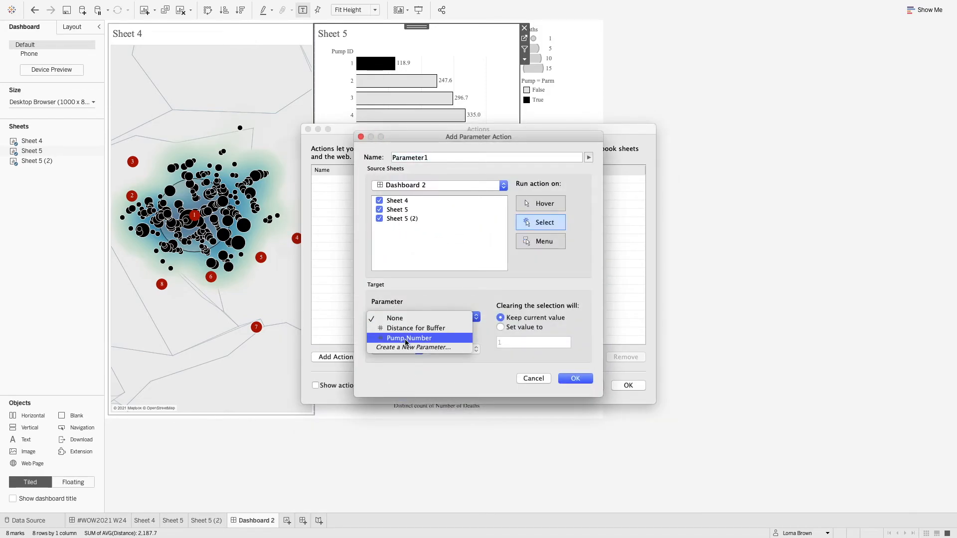
pyautogui.click(409, 338)
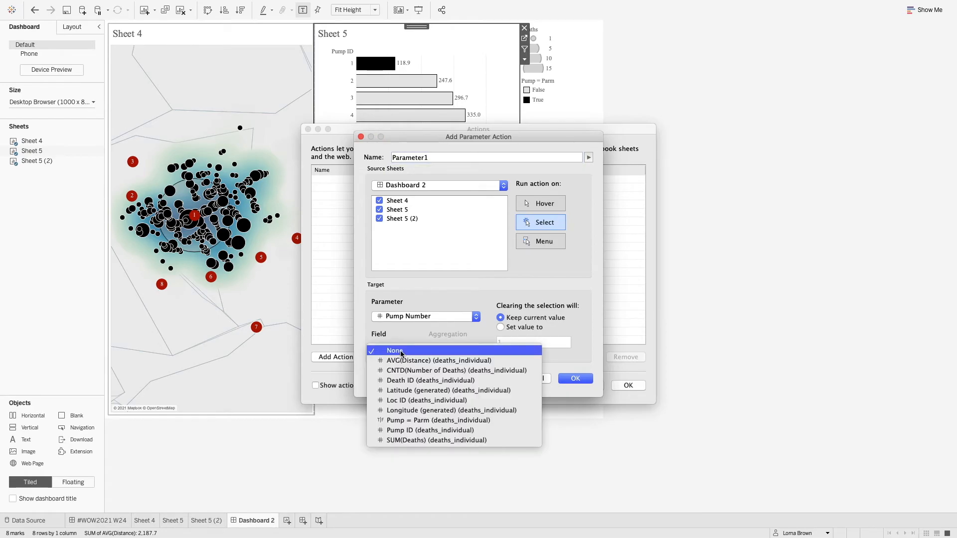
pyautogui.moveTo(408, 430)
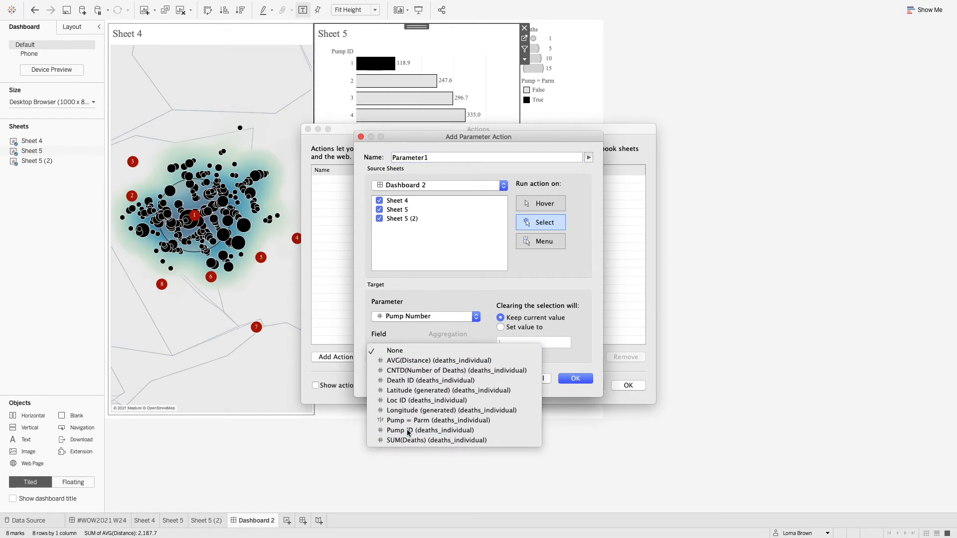
pyautogui.click(430, 430)
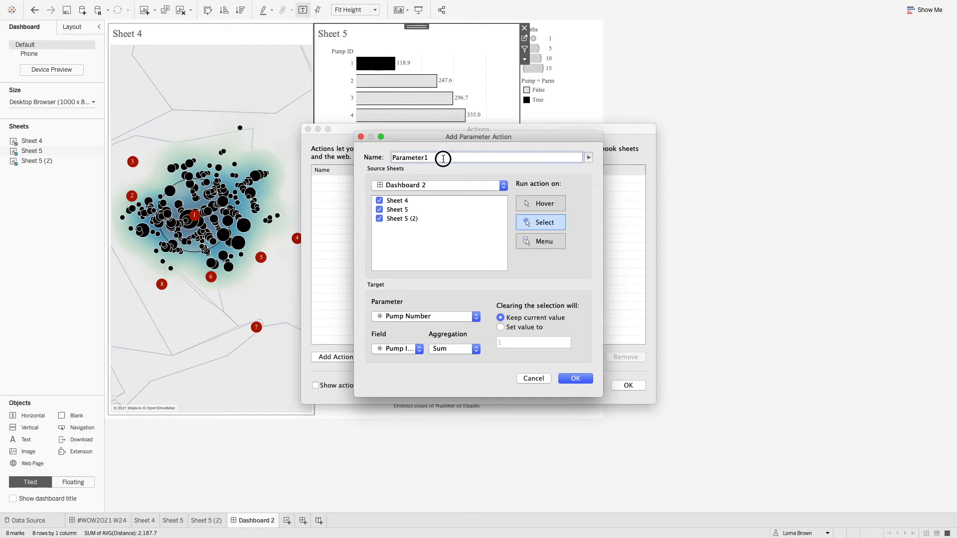
pyautogui.write('CHange')
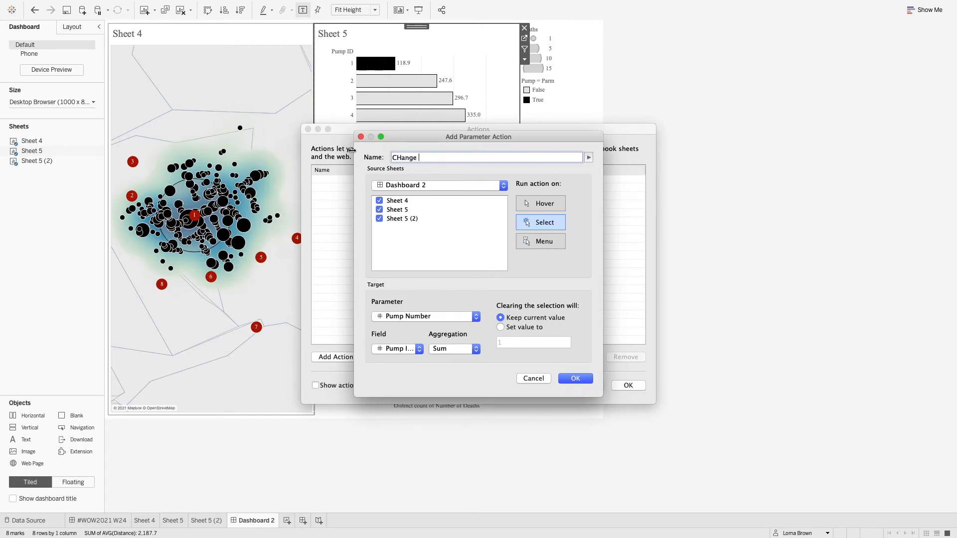
pyautogui.write('Pump')
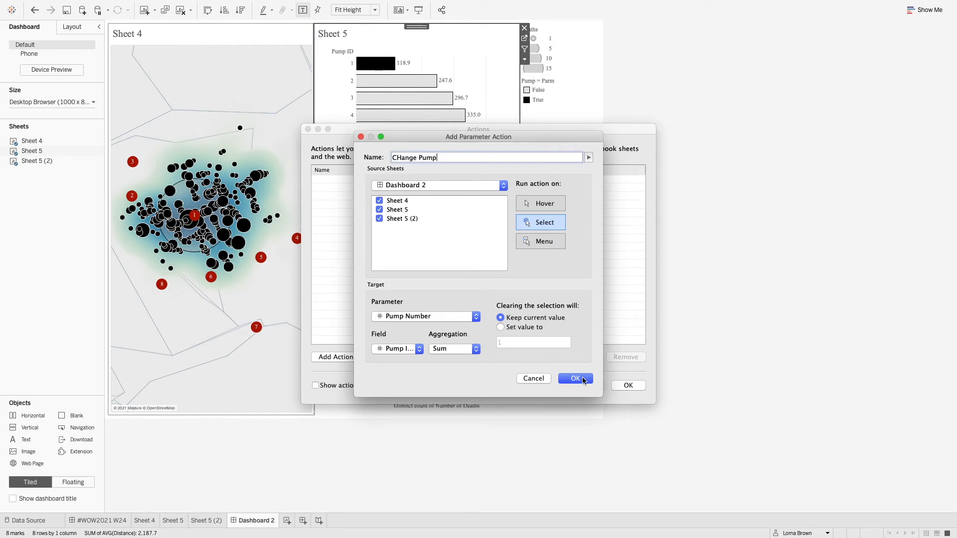
pyautogui.click(572, 379)
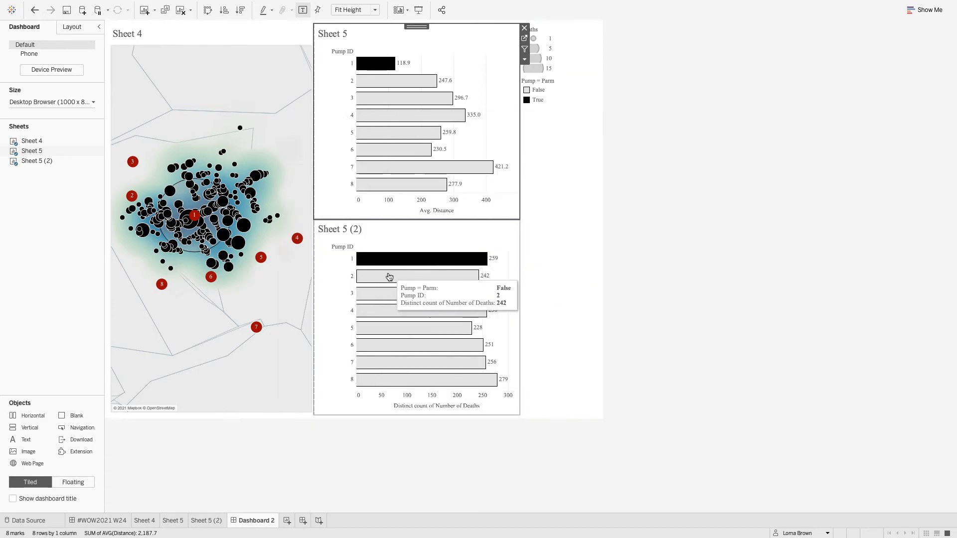
pyautogui.click(388, 275)
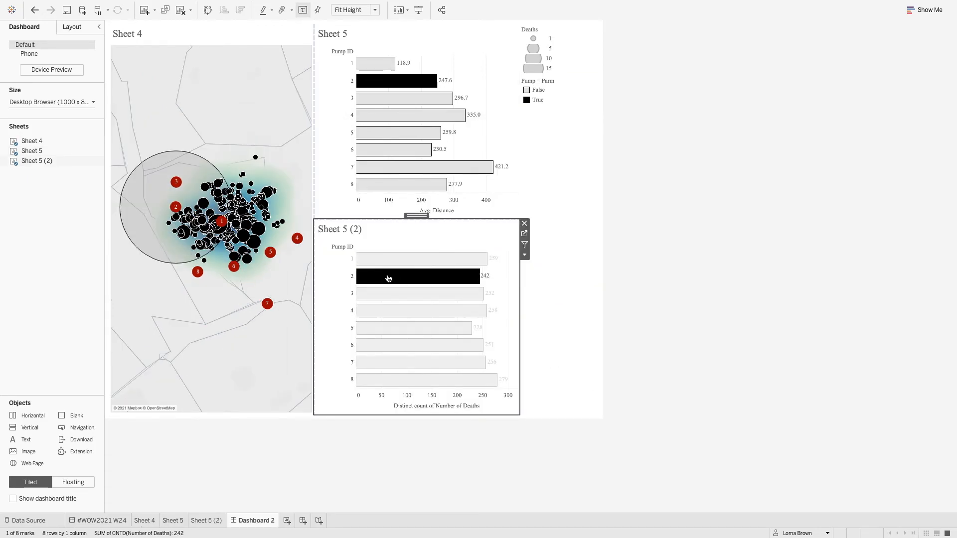
pyautogui.moveTo(176, 217)
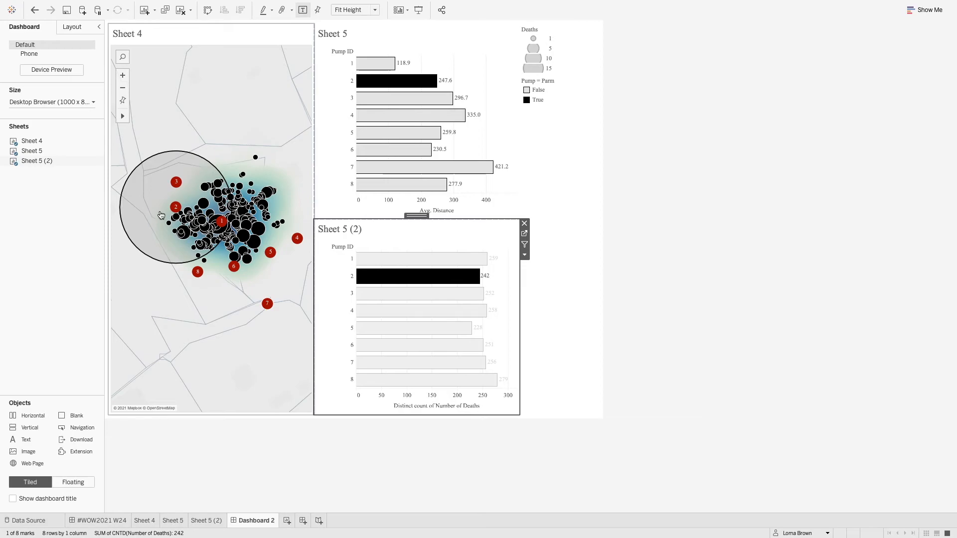
pyautogui.moveTo(156, 224)
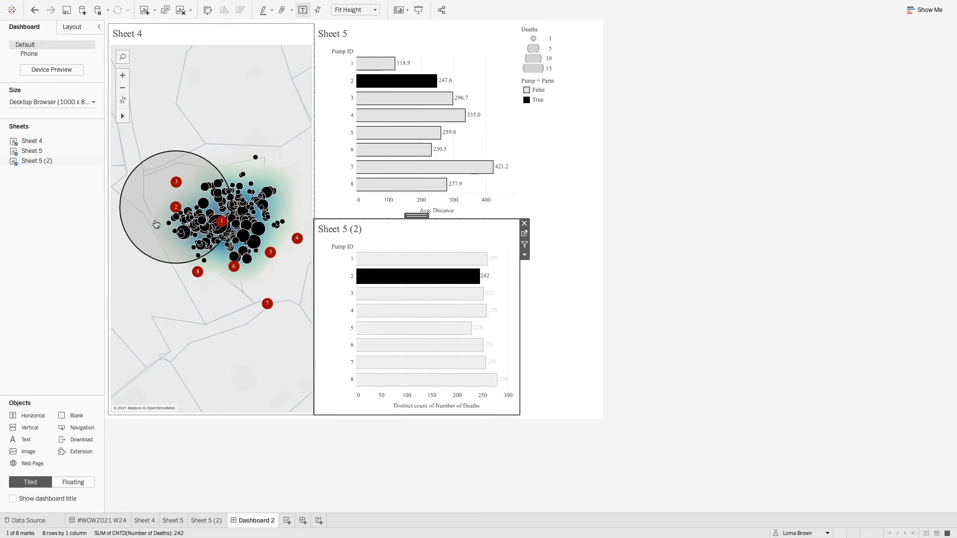
pyautogui.moveTo(377, 275)
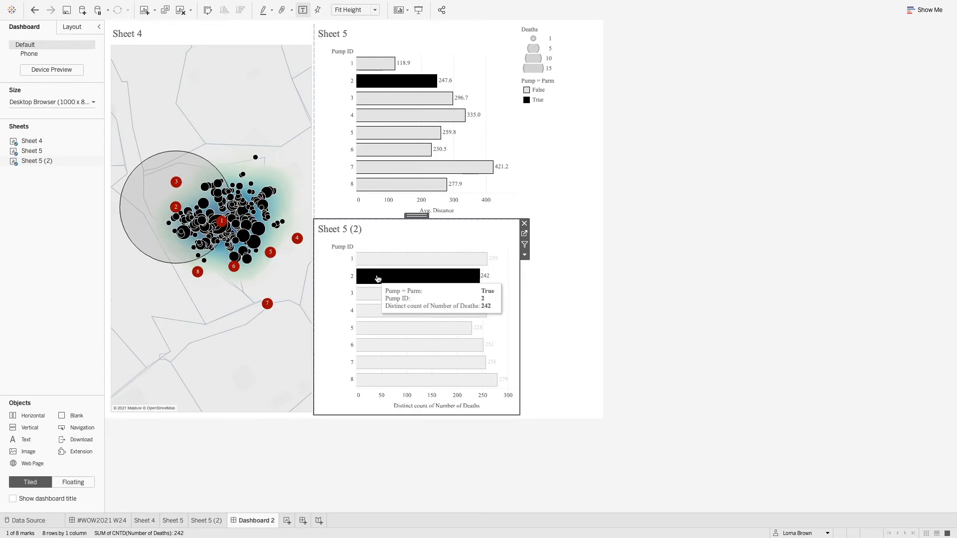
pyautogui.moveTo(378, 63)
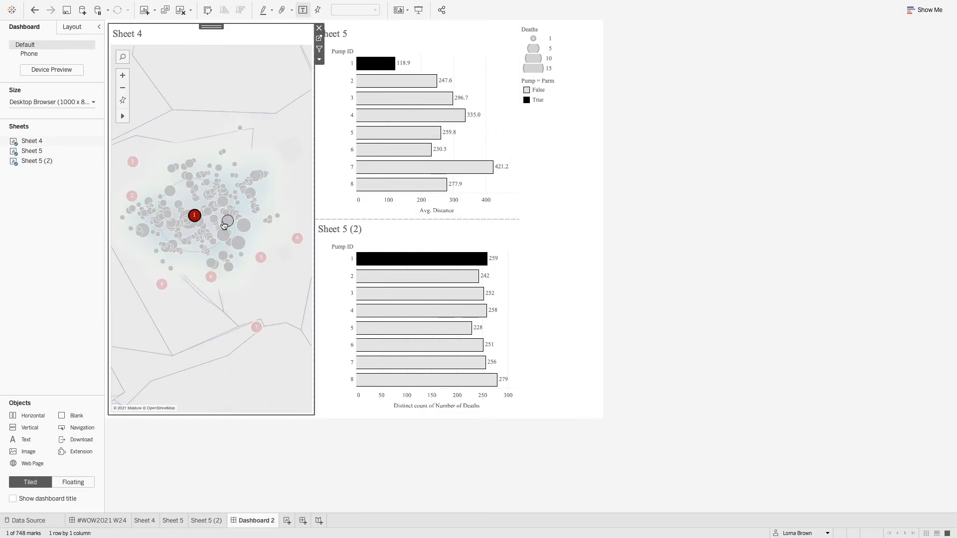
pyautogui.moveTo(194, 215)
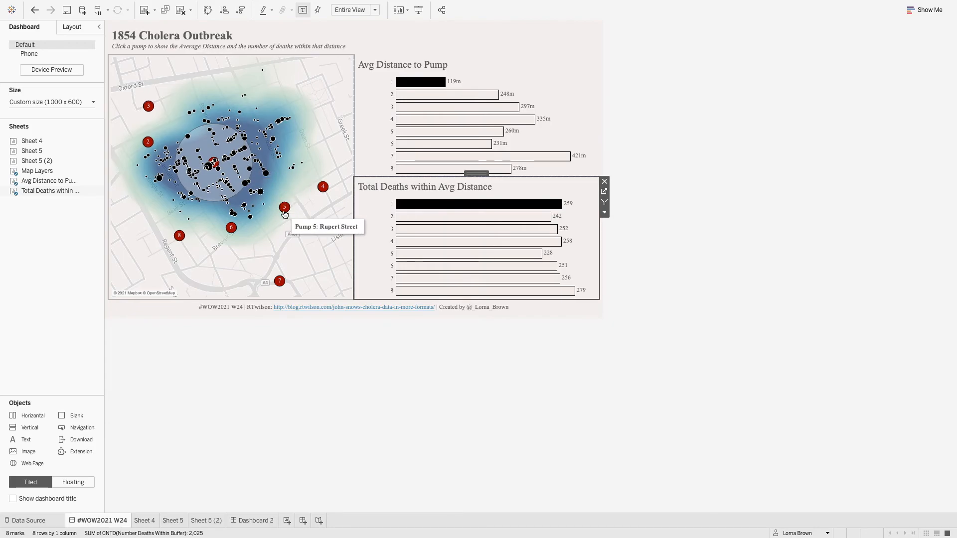
# Open the #WOW2021 W24 reference dashboard and hover its Avg Distance to Pump bars.
pyautogui.click(283, 207)
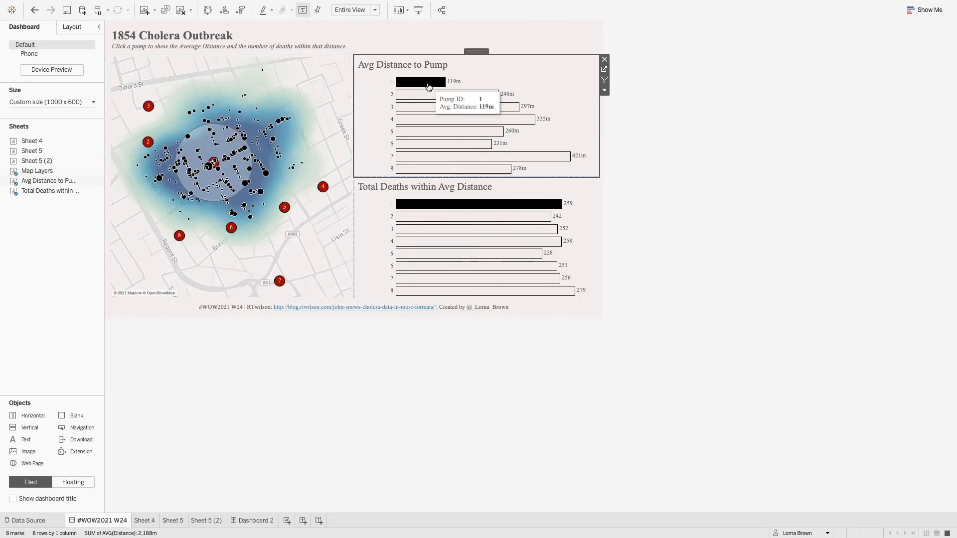
pyautogui.moveTo(586, 75)
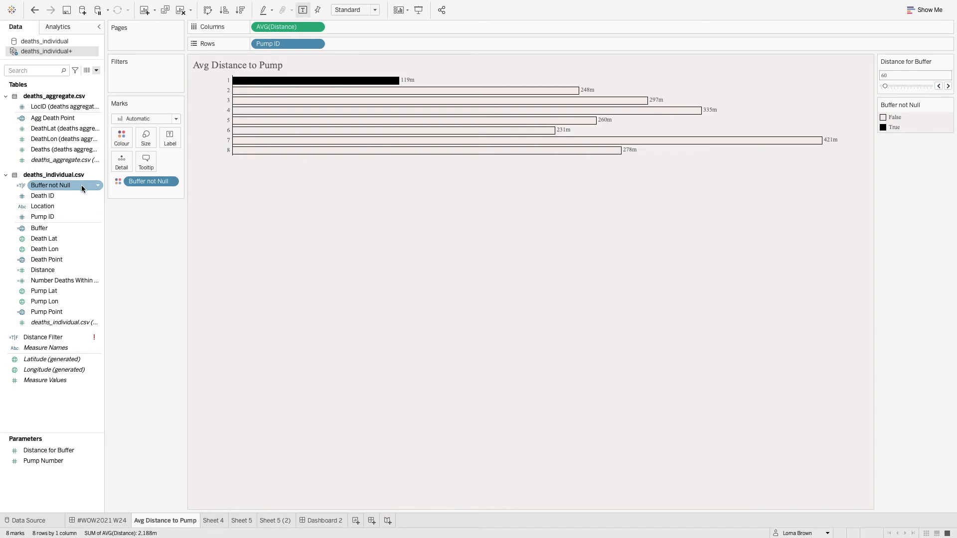
# Read the reference Buffer not Null formula, NOT ISNULL([Buffer]), before returning to Sheet 5.
pyautogui.doubleClick(50, 185)
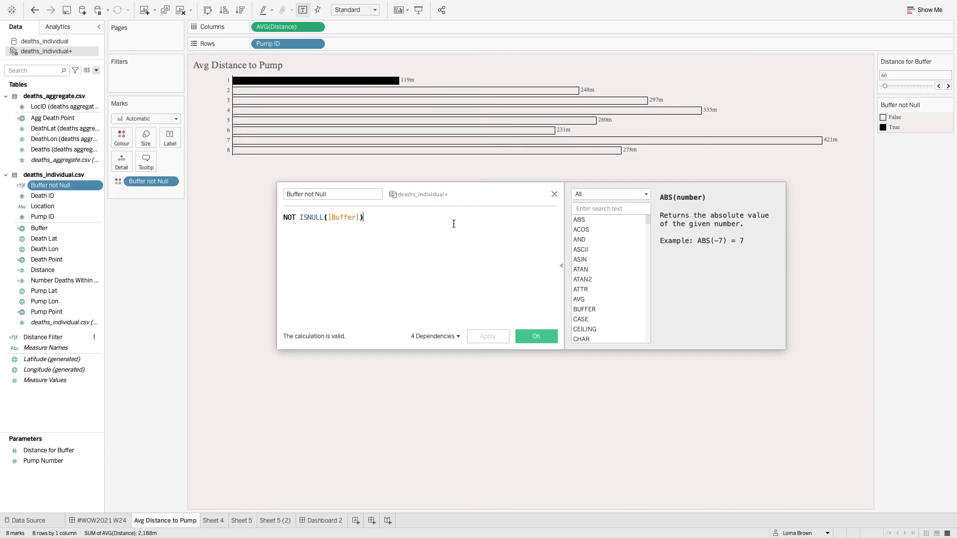
pyautogui.click(535, 336)
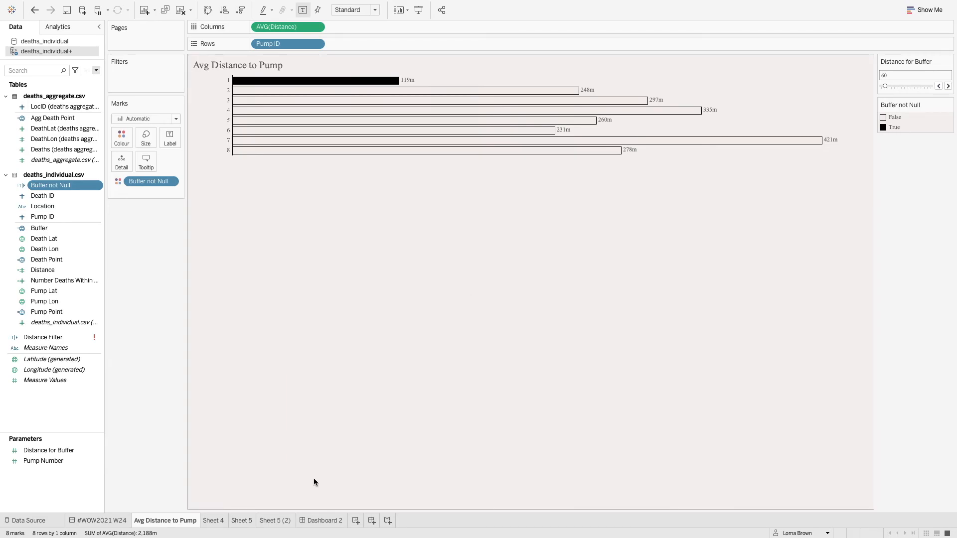
pyautogui.click(172, 520)
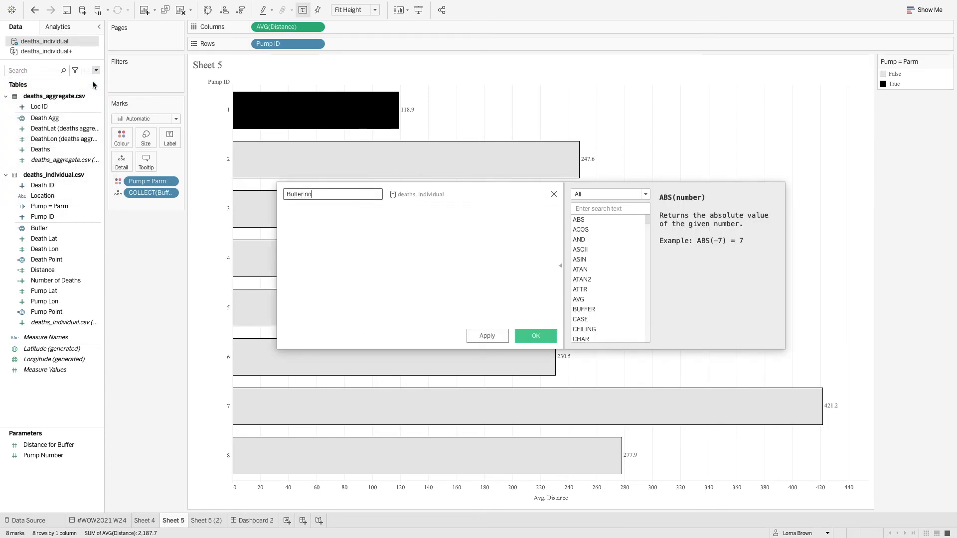
# Save a Buffer not Null field defined as NOT ISNULL([Buffer]) to colour the pump bars.
pyautogui.write('t Null')
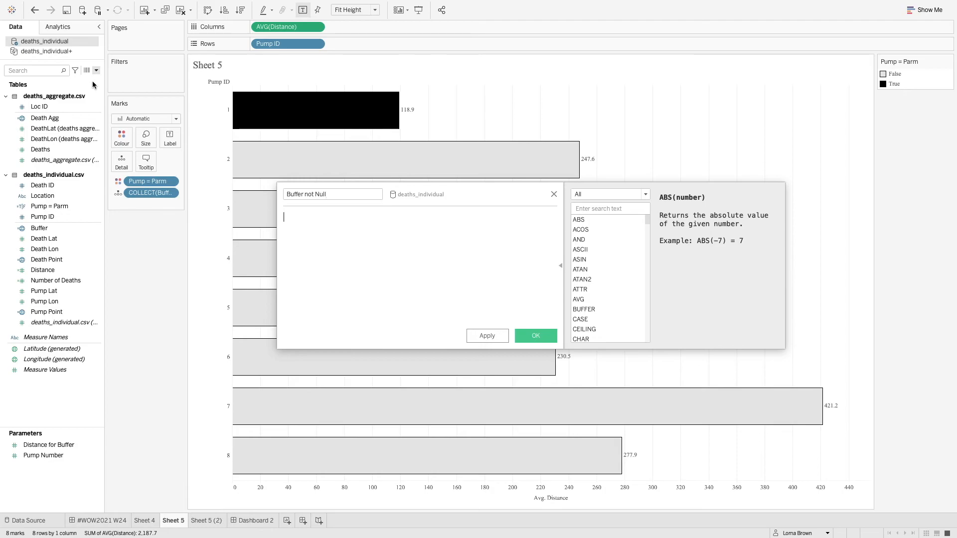
pyautogui.write('NOT ISNULL(b')
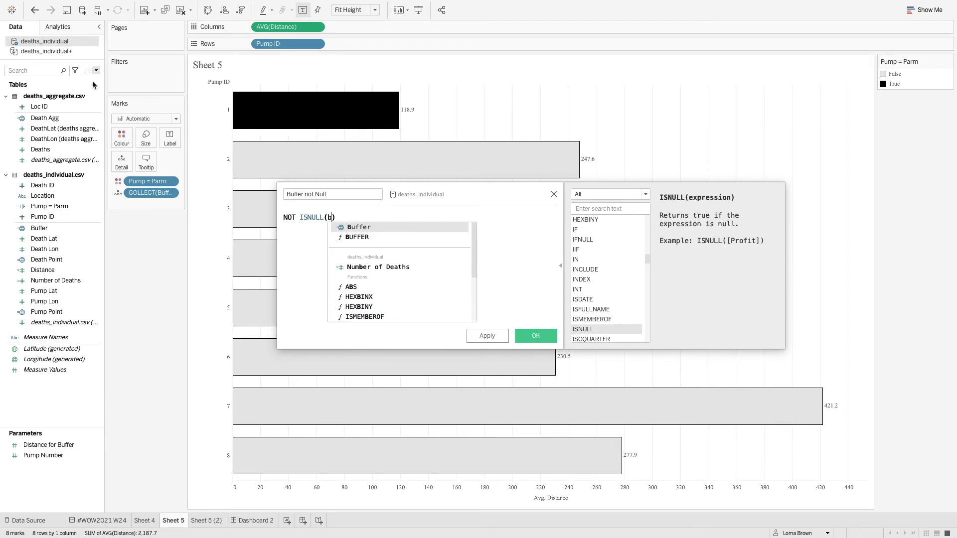
pyautogui.click(359, 227)
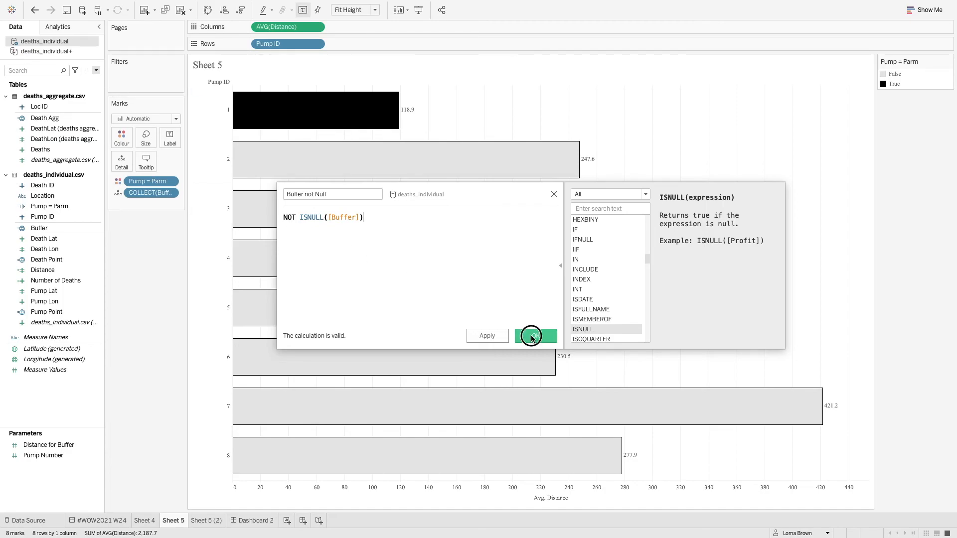
pyautogui.click(535, 336)
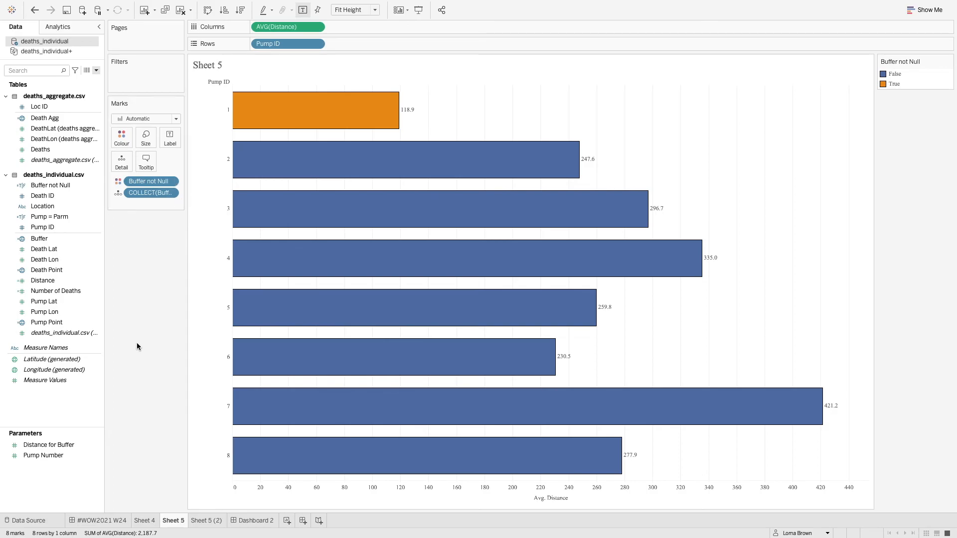
pyautogui.click(206, 520)
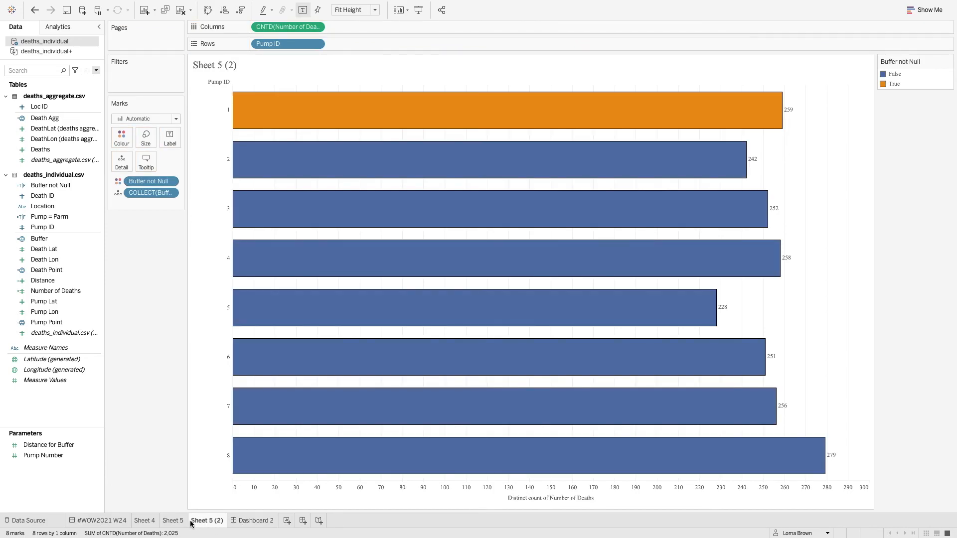
# Review Sheet 4's aggregate deaths, buffer circle and density marks layers.
pyautogui.click(145, 520)
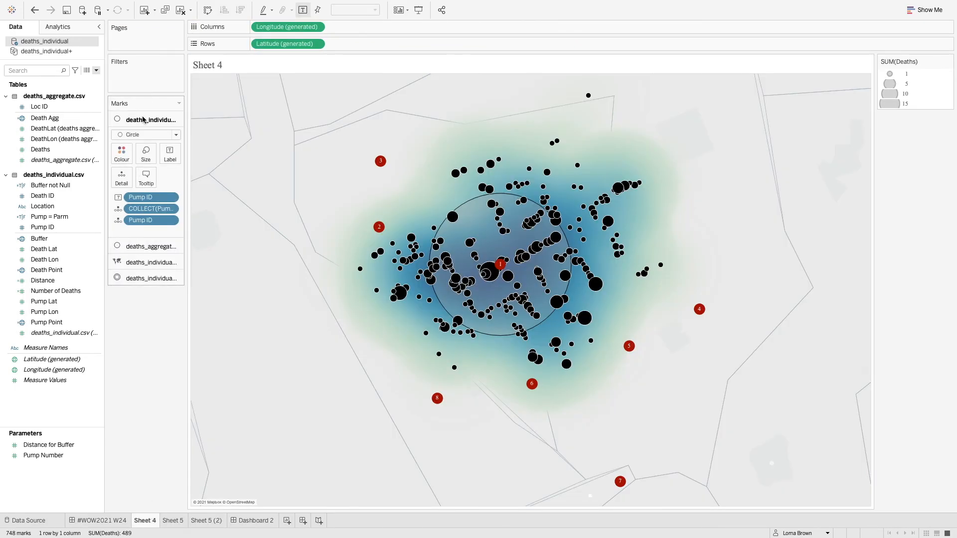
pyautogui.click(49, 185)
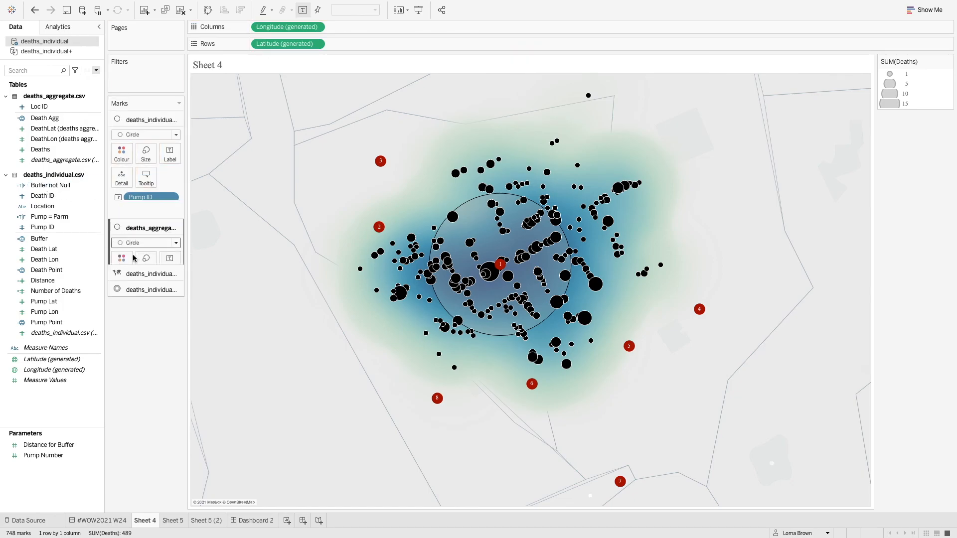
pyautogui.click(152, 135)
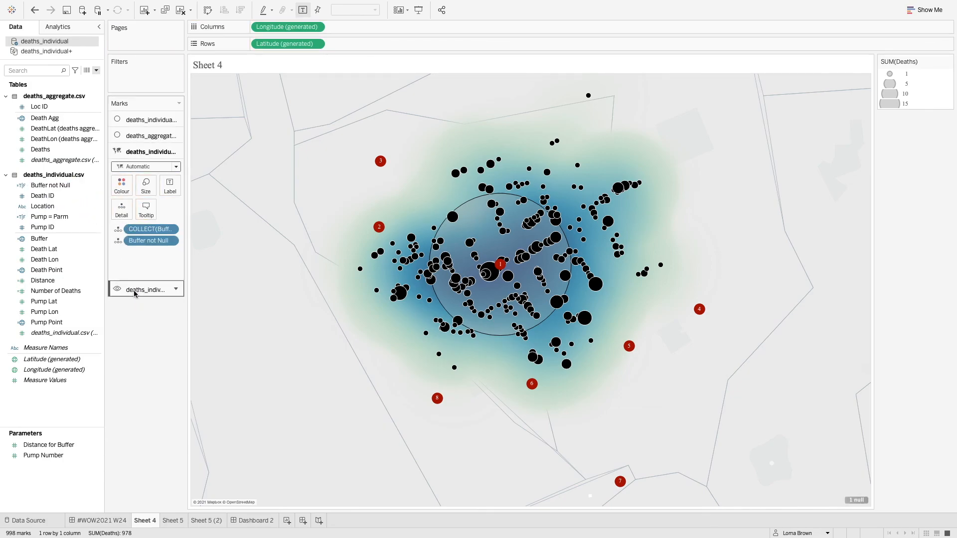
pyautogui.click(145, 167)
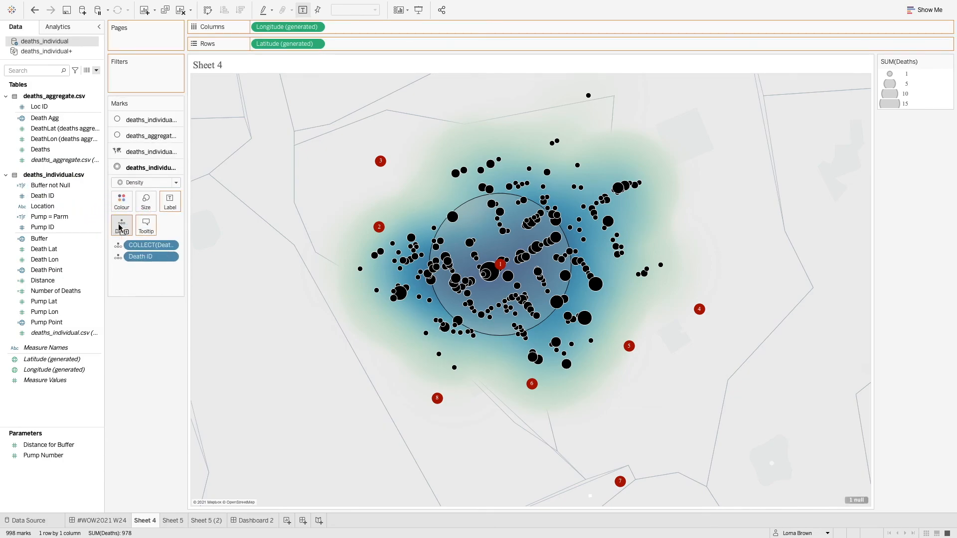
pyautogui.click(256, 520)
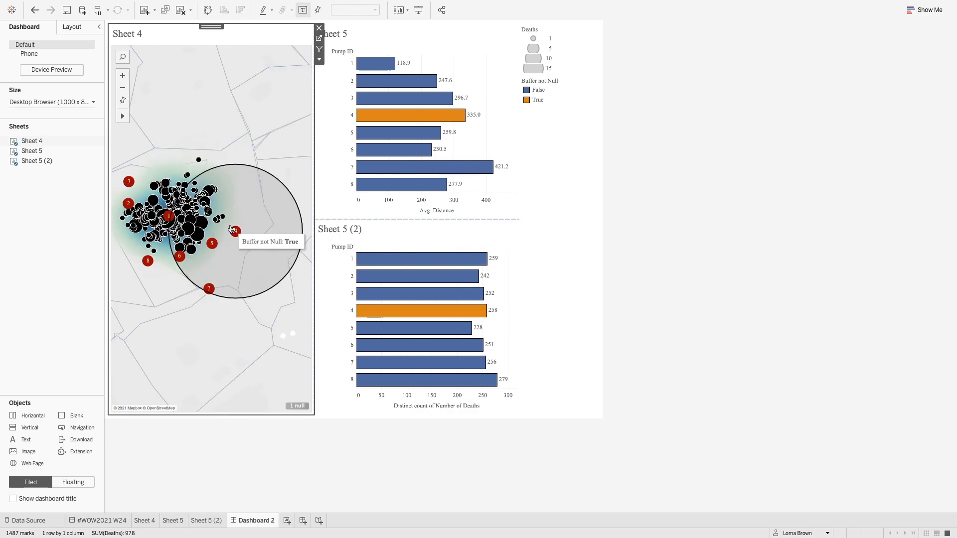
pyautogui.moveTo(243, 245)
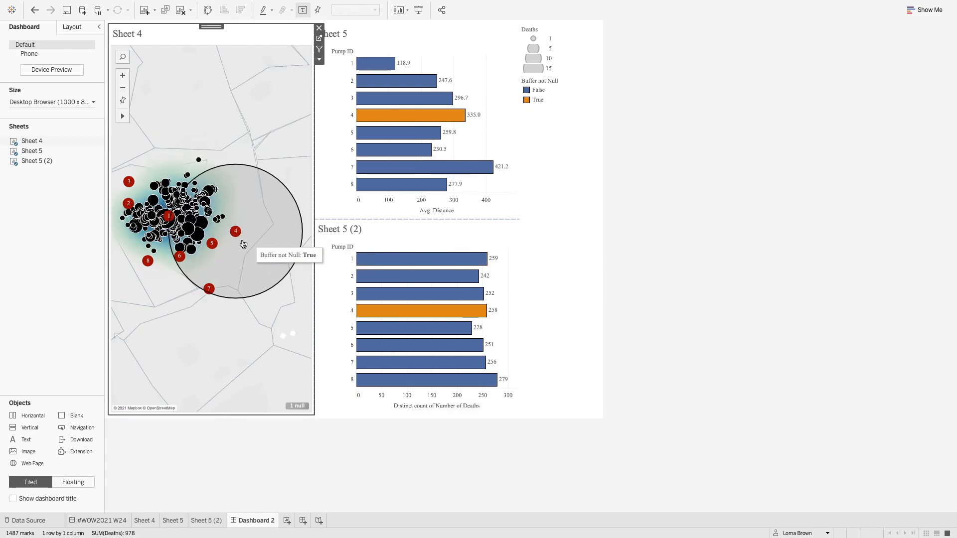
pyautogui.moveTo(168, 216)
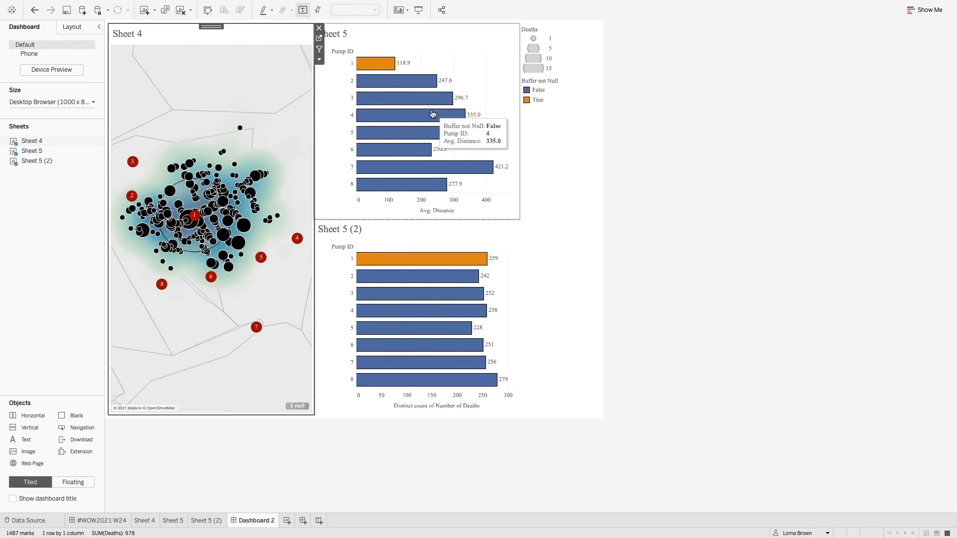
# Select pump 4's distance bar on Dashboard 2, moving the buffer circle and turning its bars orange.
pyautogui.click(421, 115)
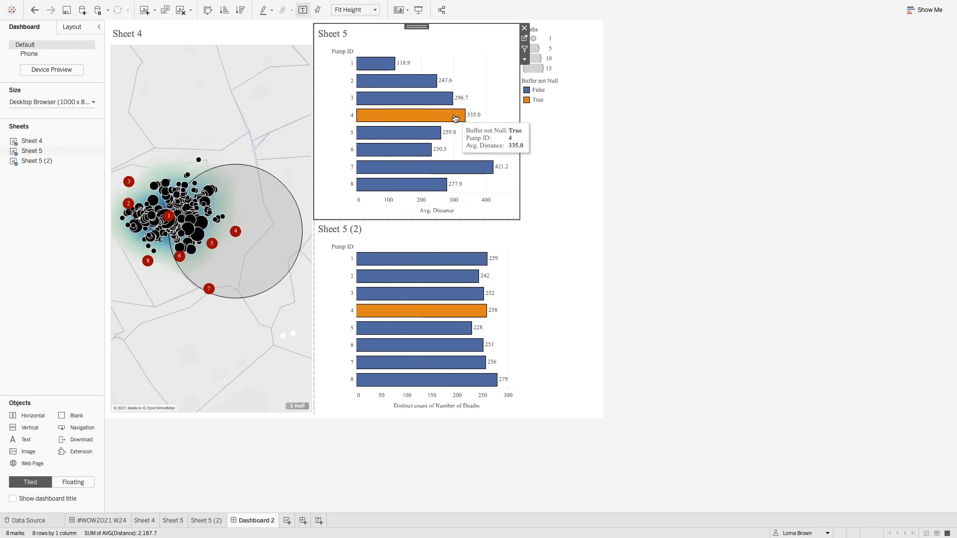
pyautogui.moveTo(506, 120)
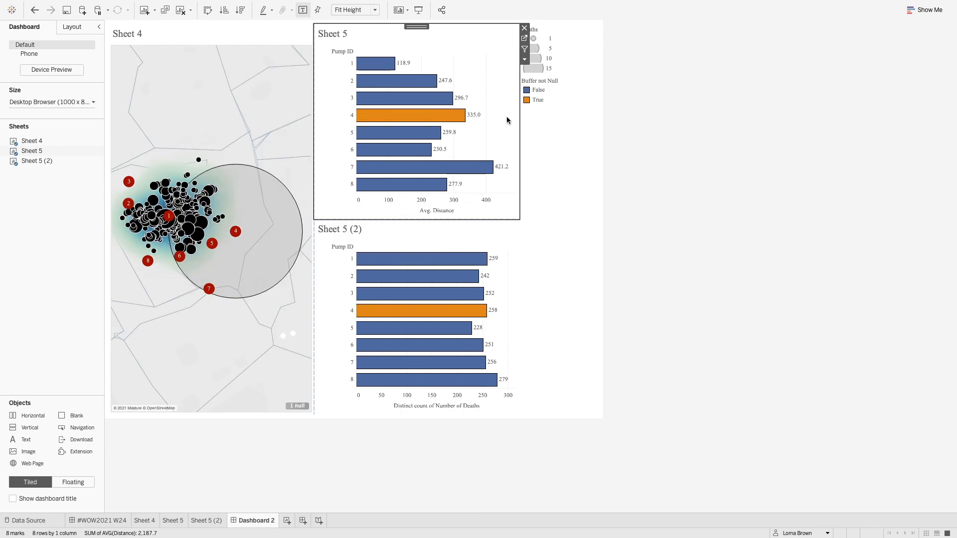